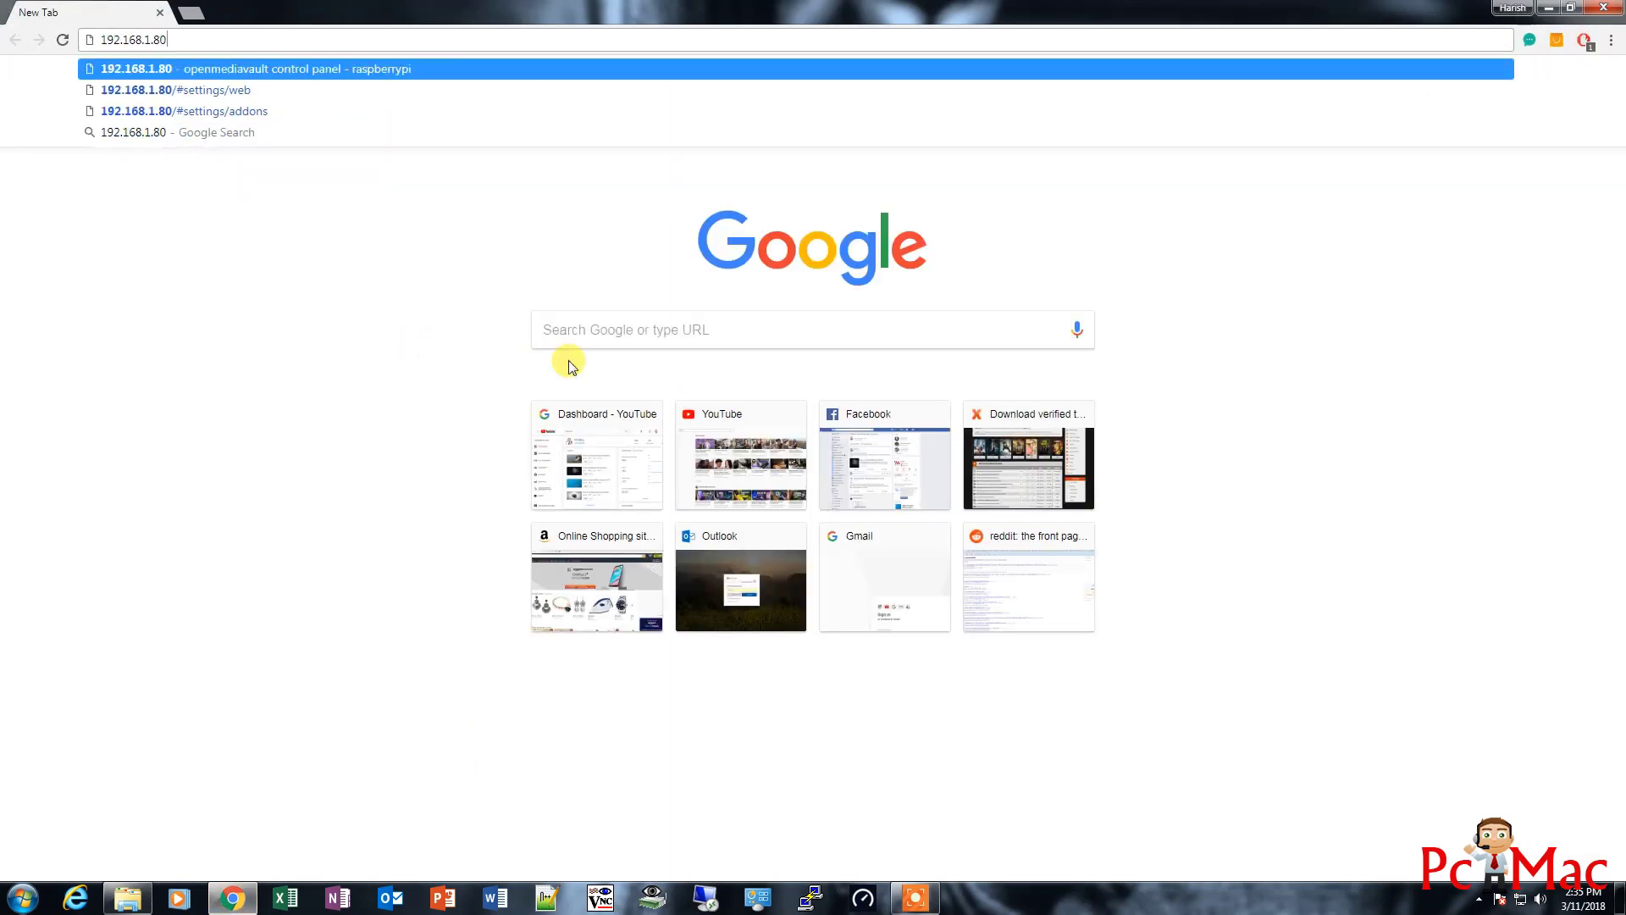
Sign in to the OpenMediaVault panel at 192.168.1.80 as admin to reach the dashboard
click(249, 68)
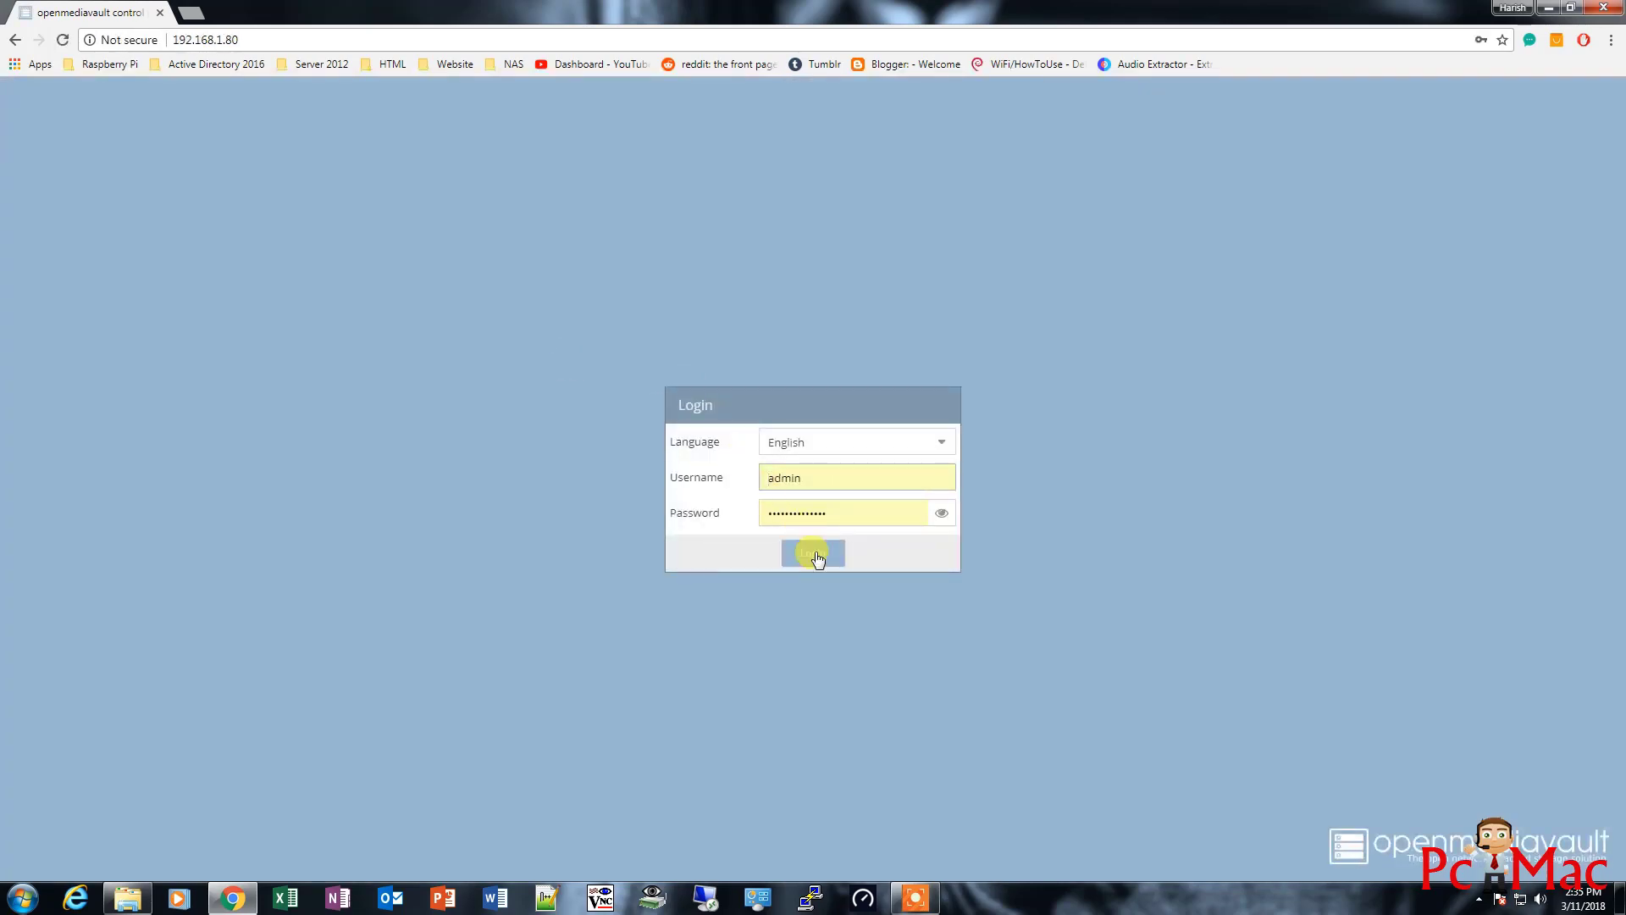
click(811, 552)
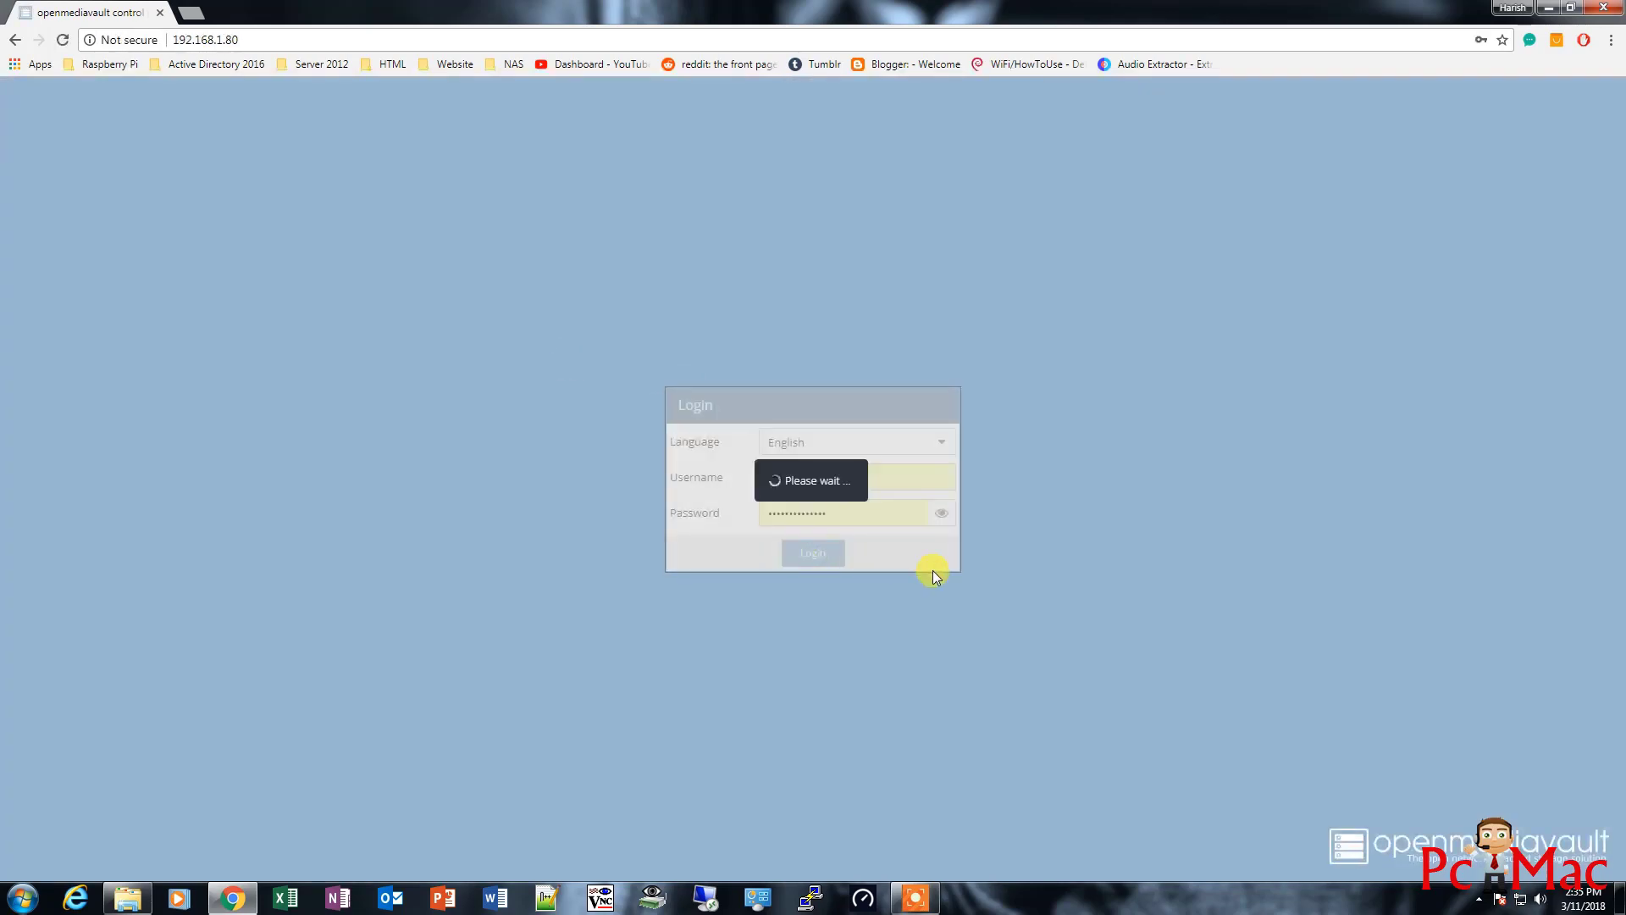
click(813, 553)
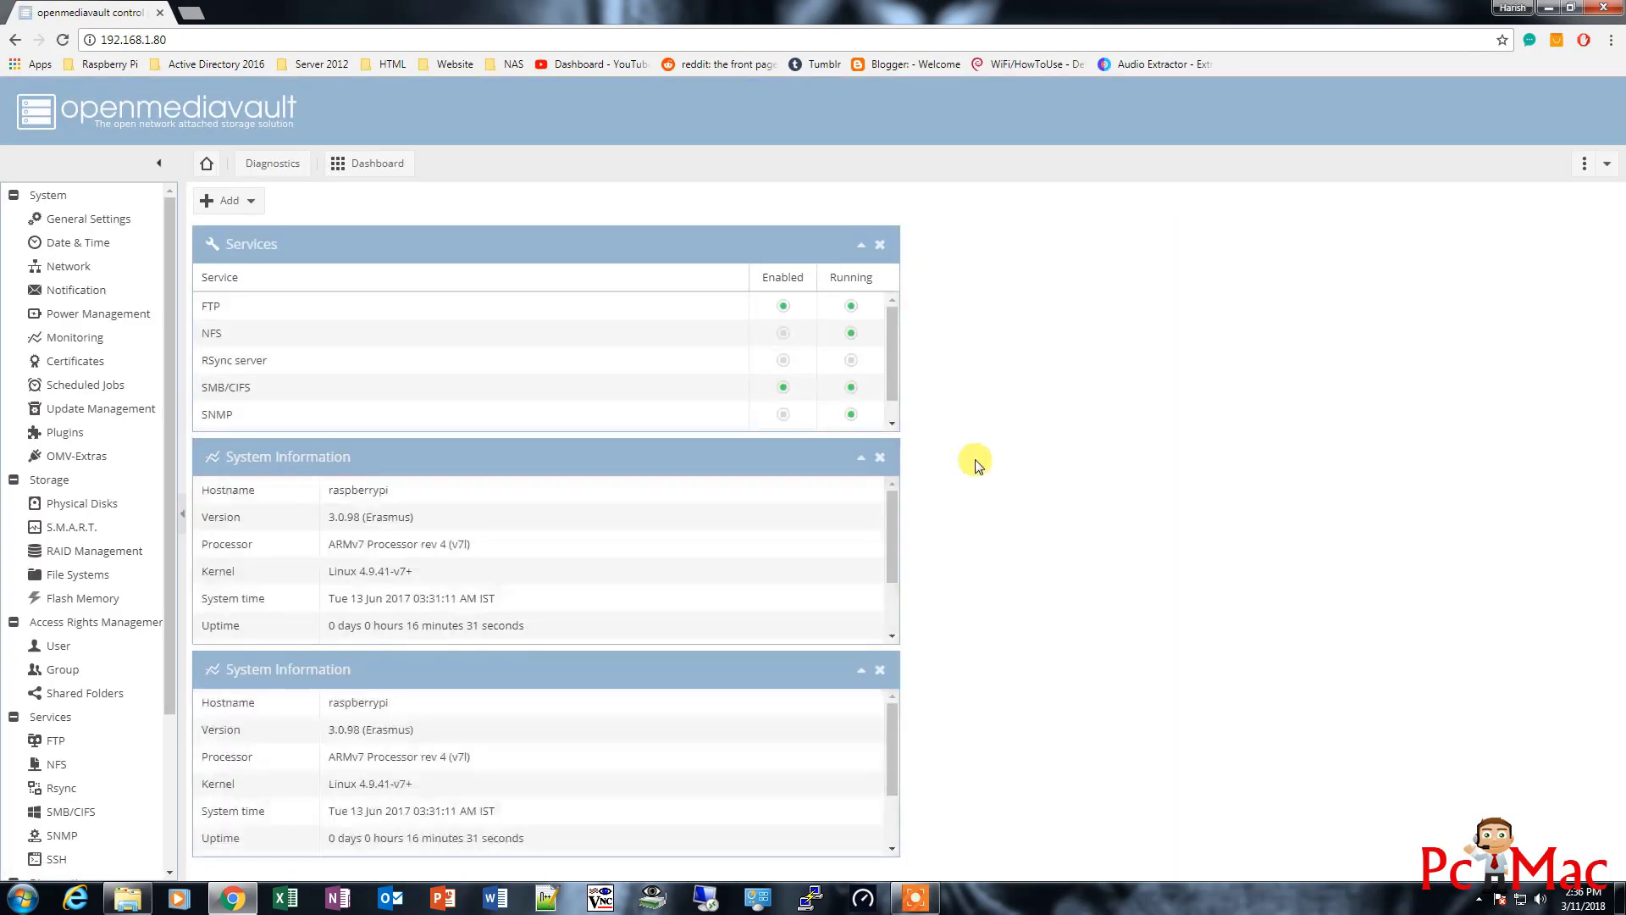
mouse_move(964, 455)
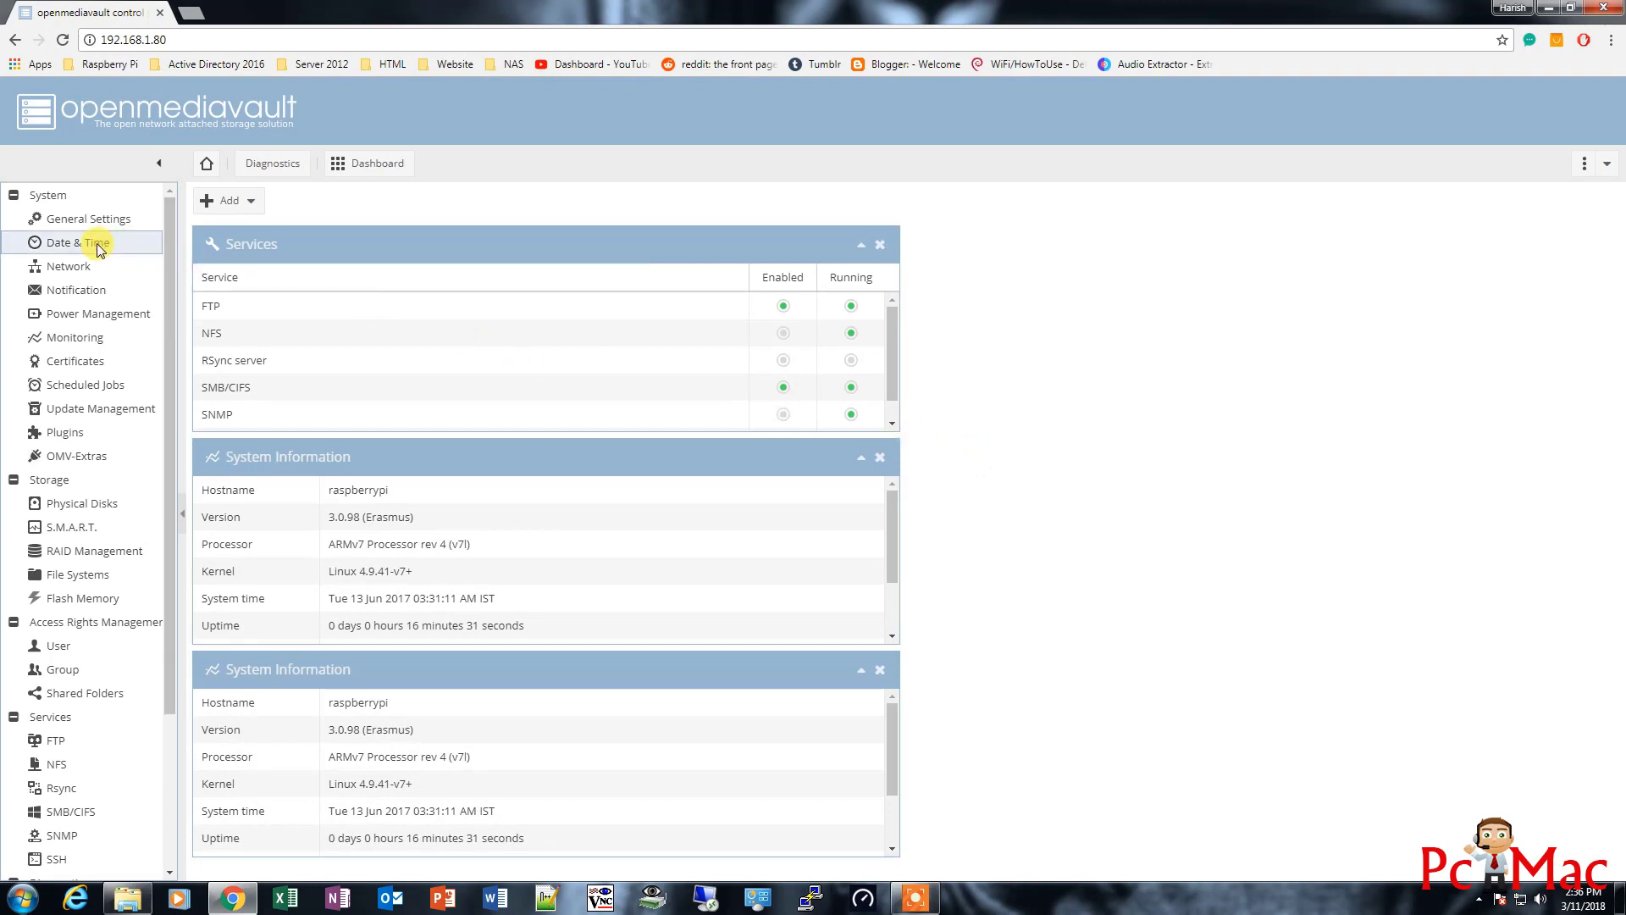
In Date & Time, turn off NTP syncing and pick the manual date March 11 2018
click(78, 243)
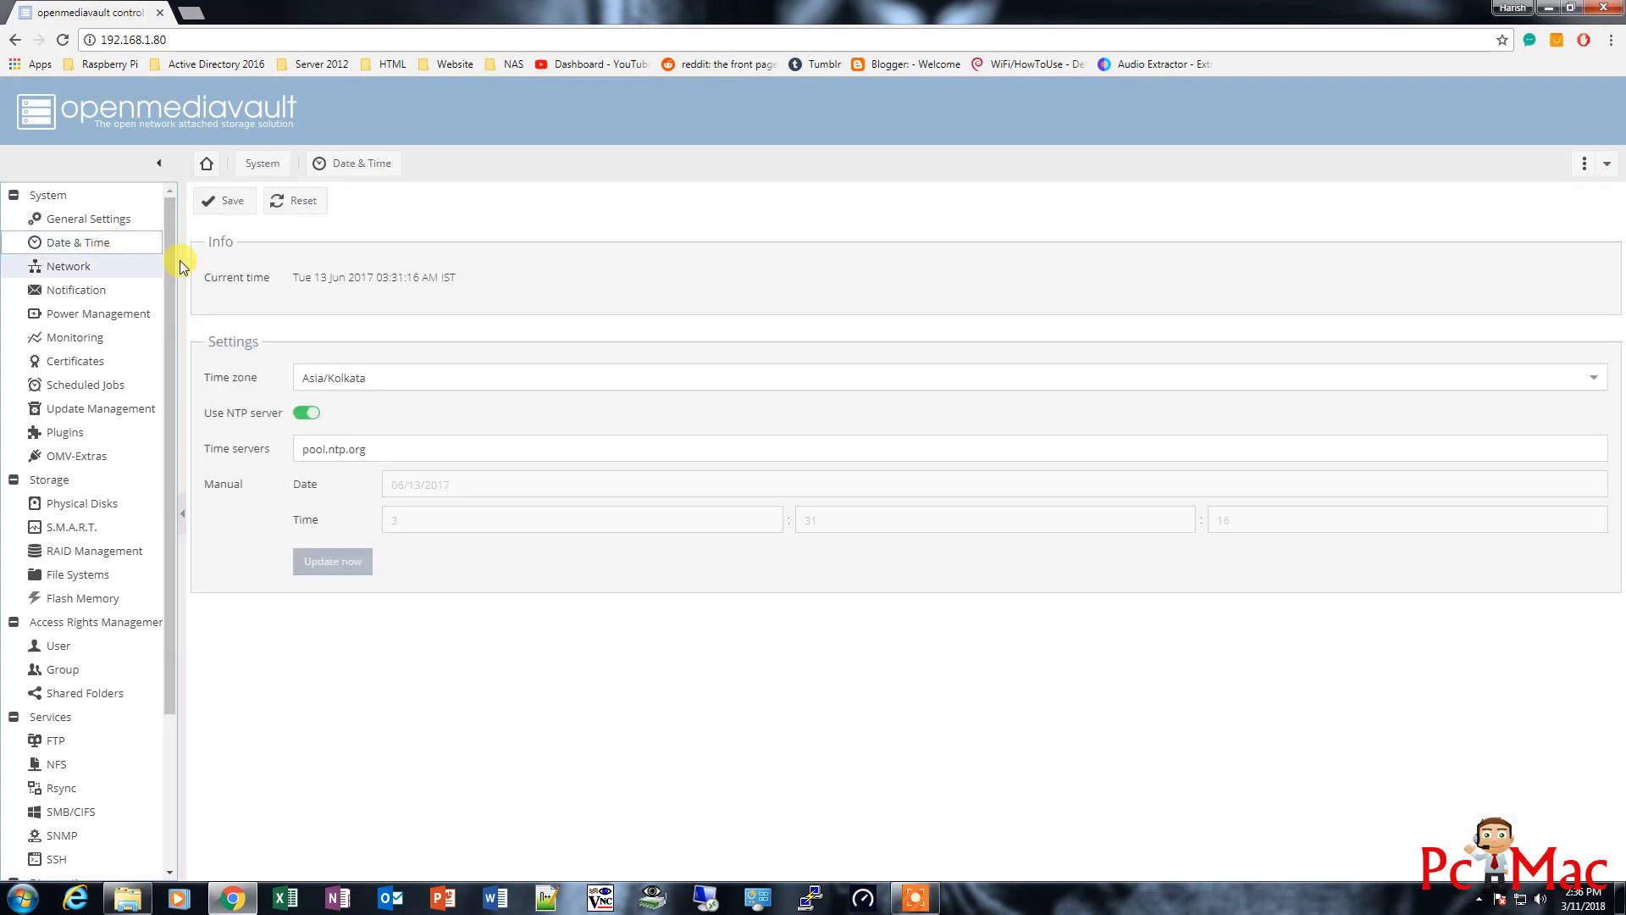
mouse_move(322, 304)
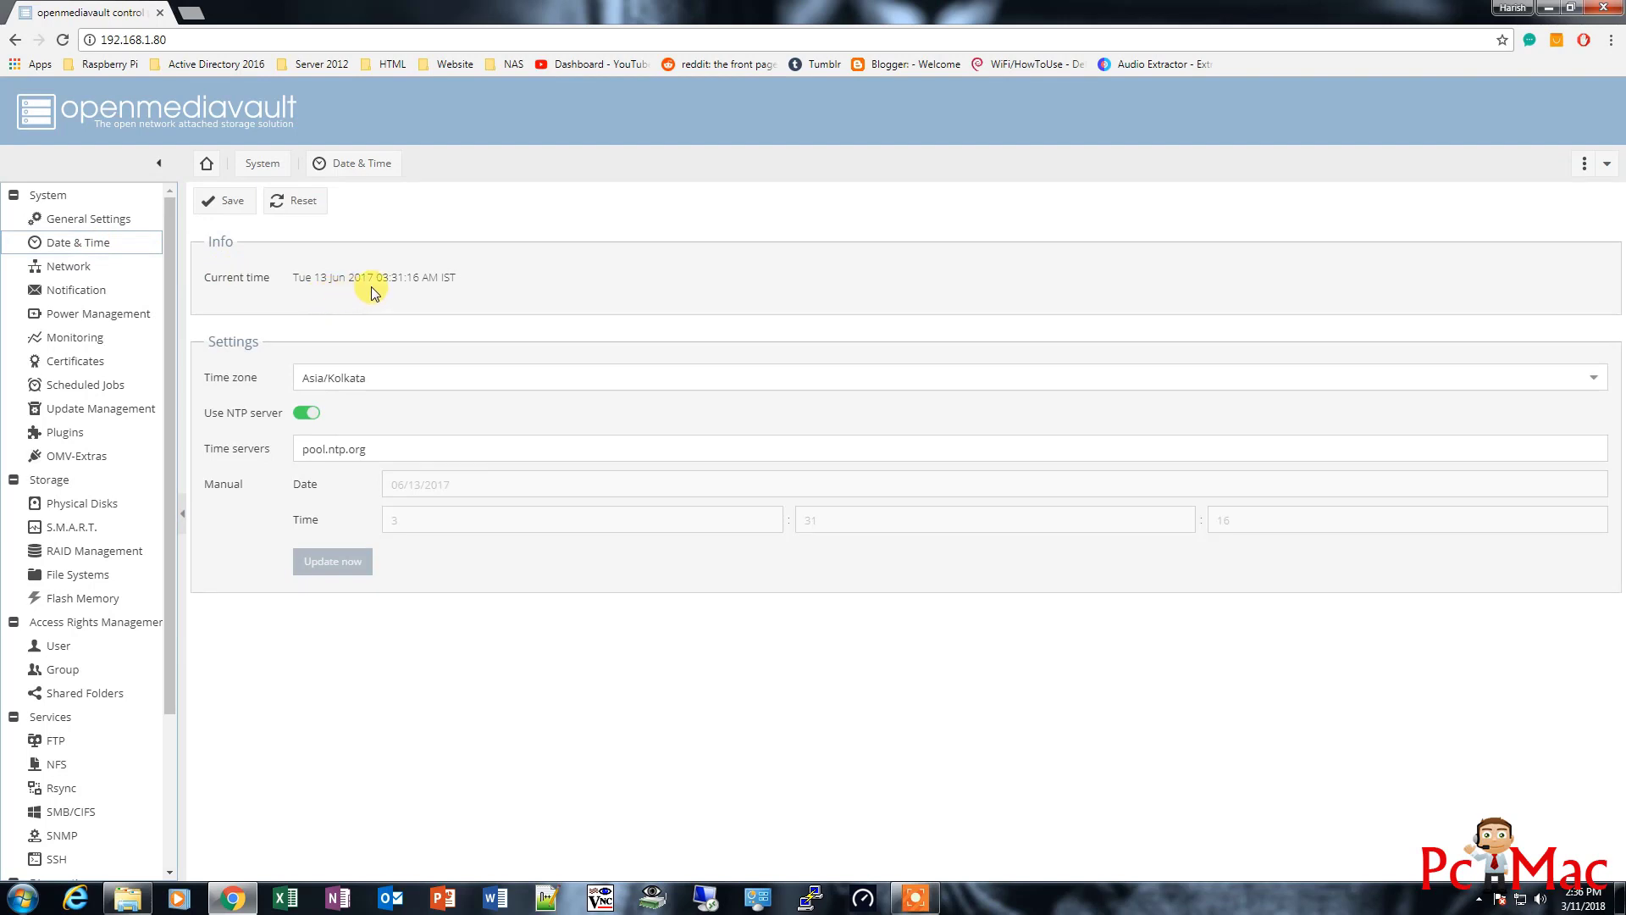
mouse_move(338, 376)
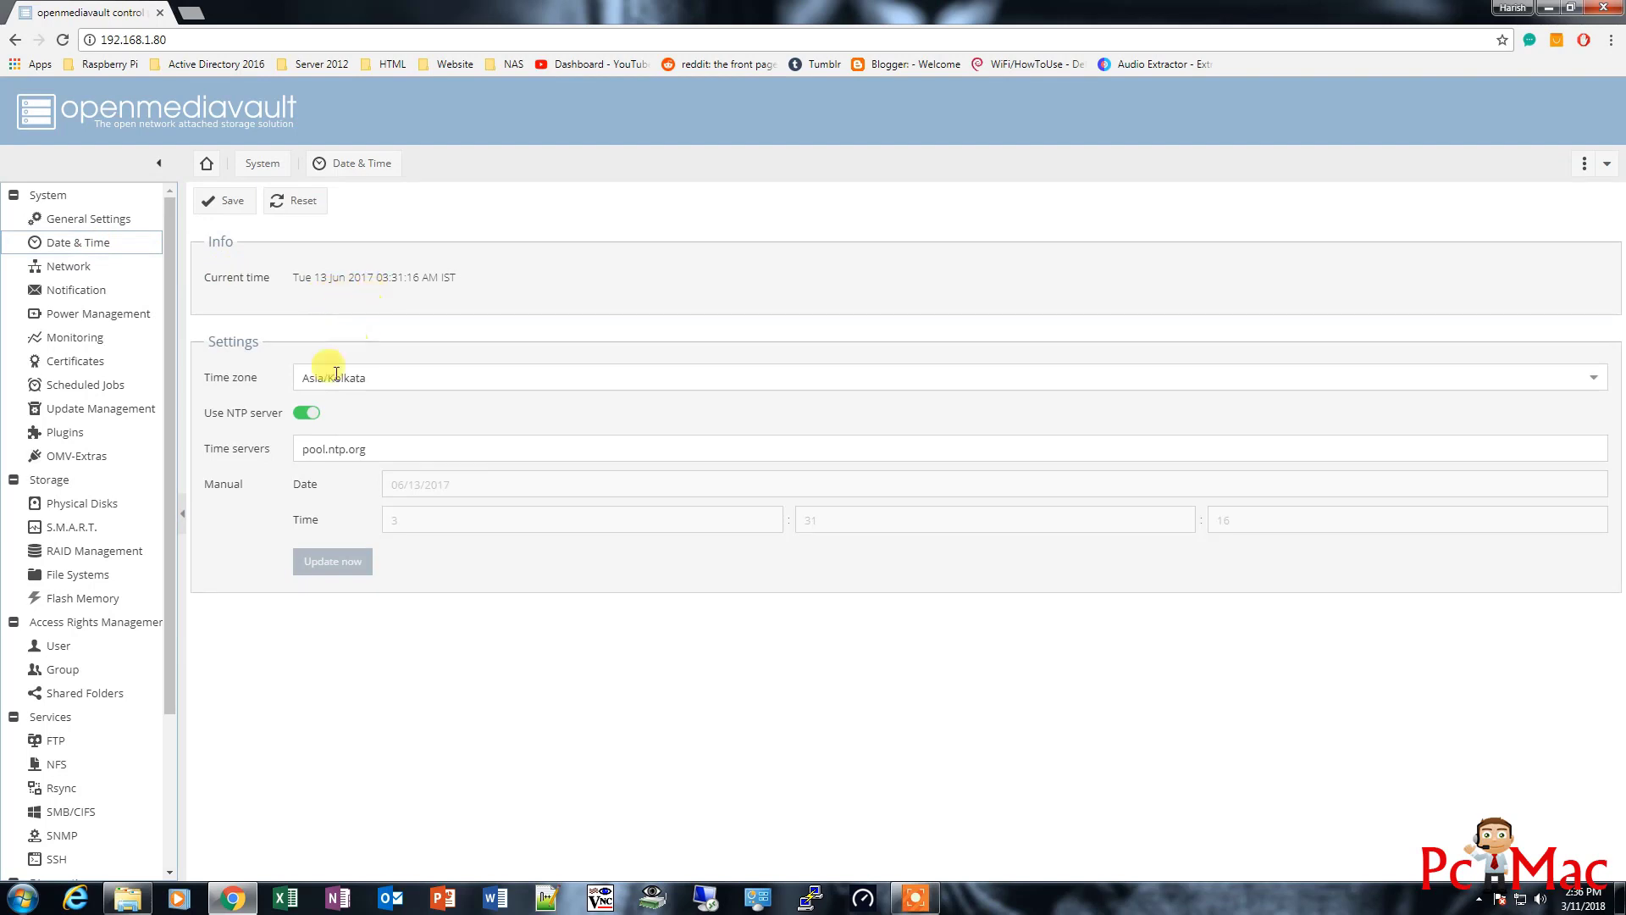
click(306, 412)
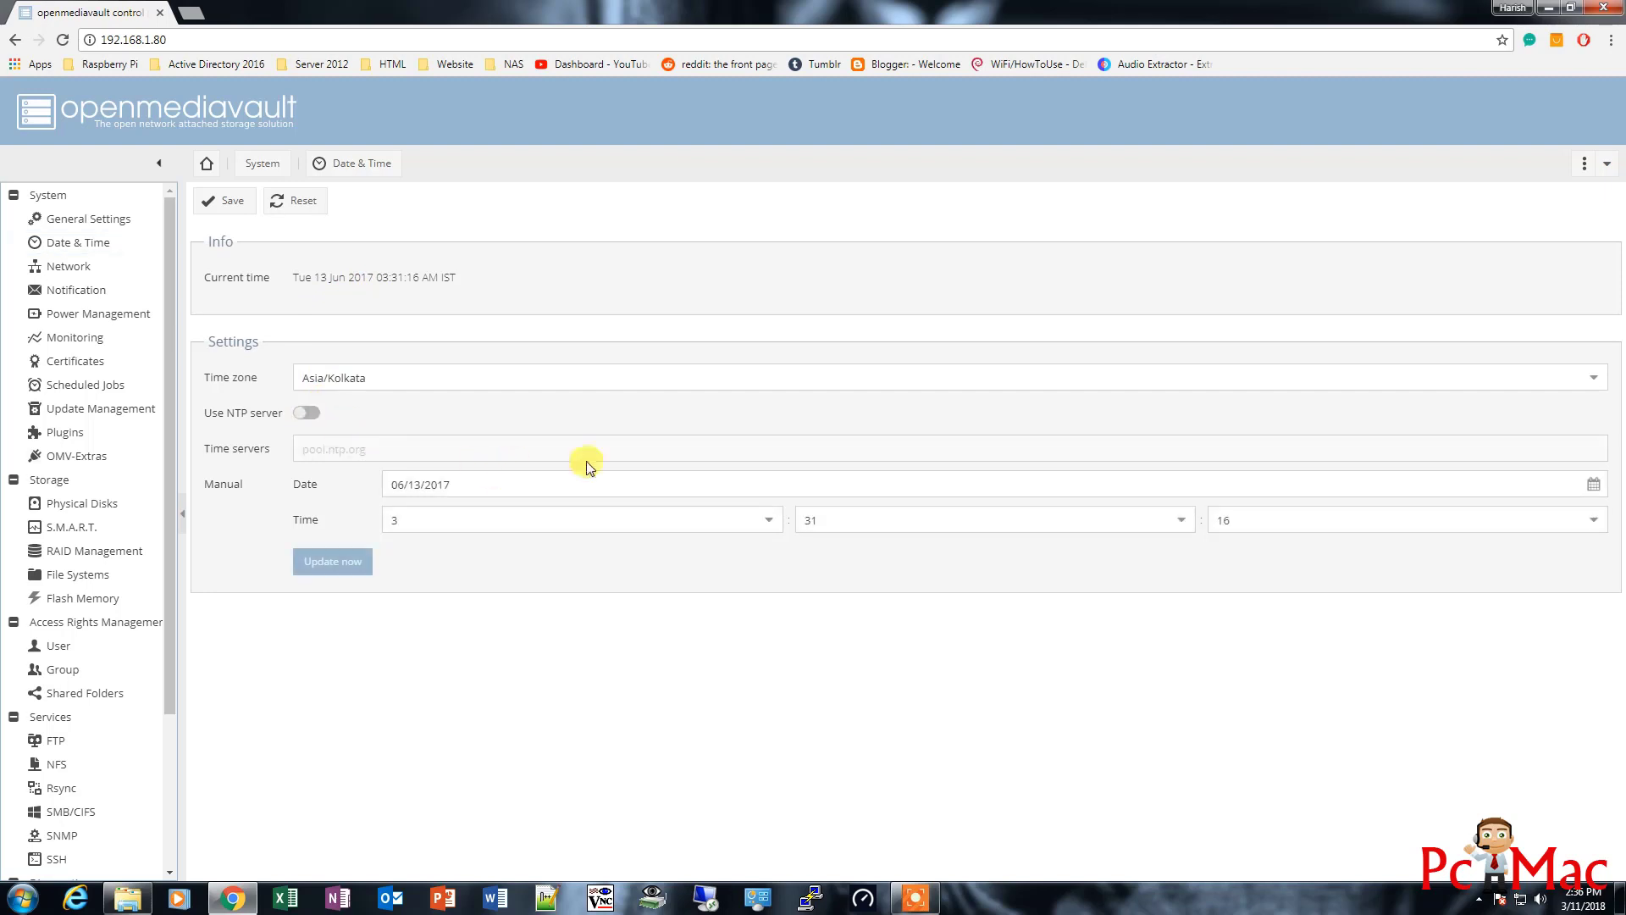
click(1595, 483)
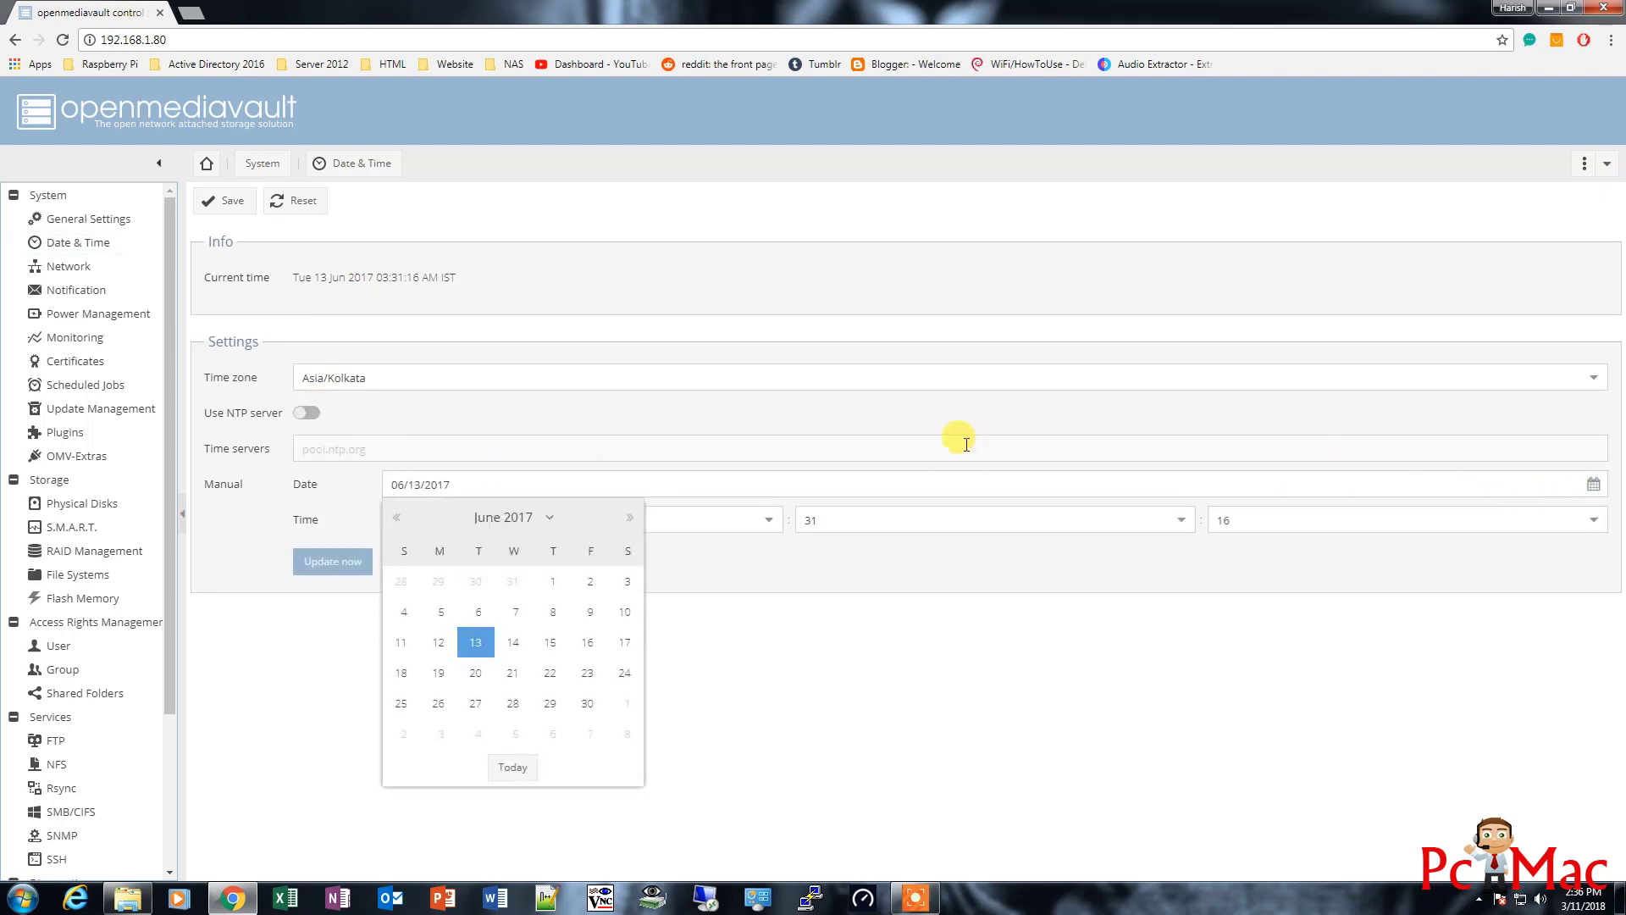
click(504, 516)
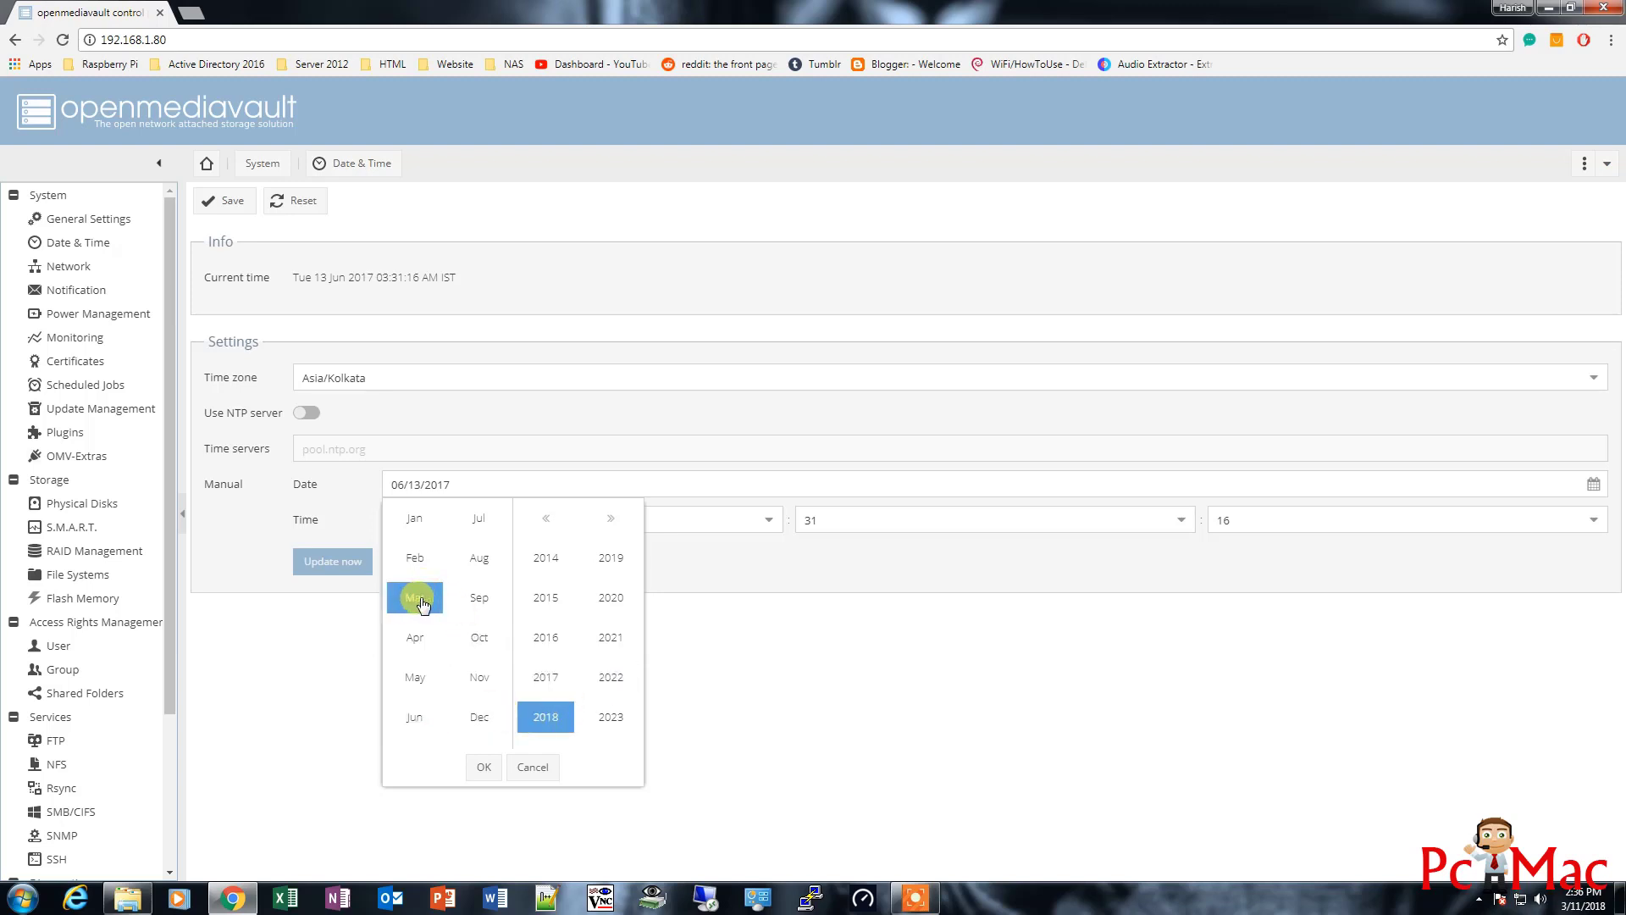
click(413, 598)
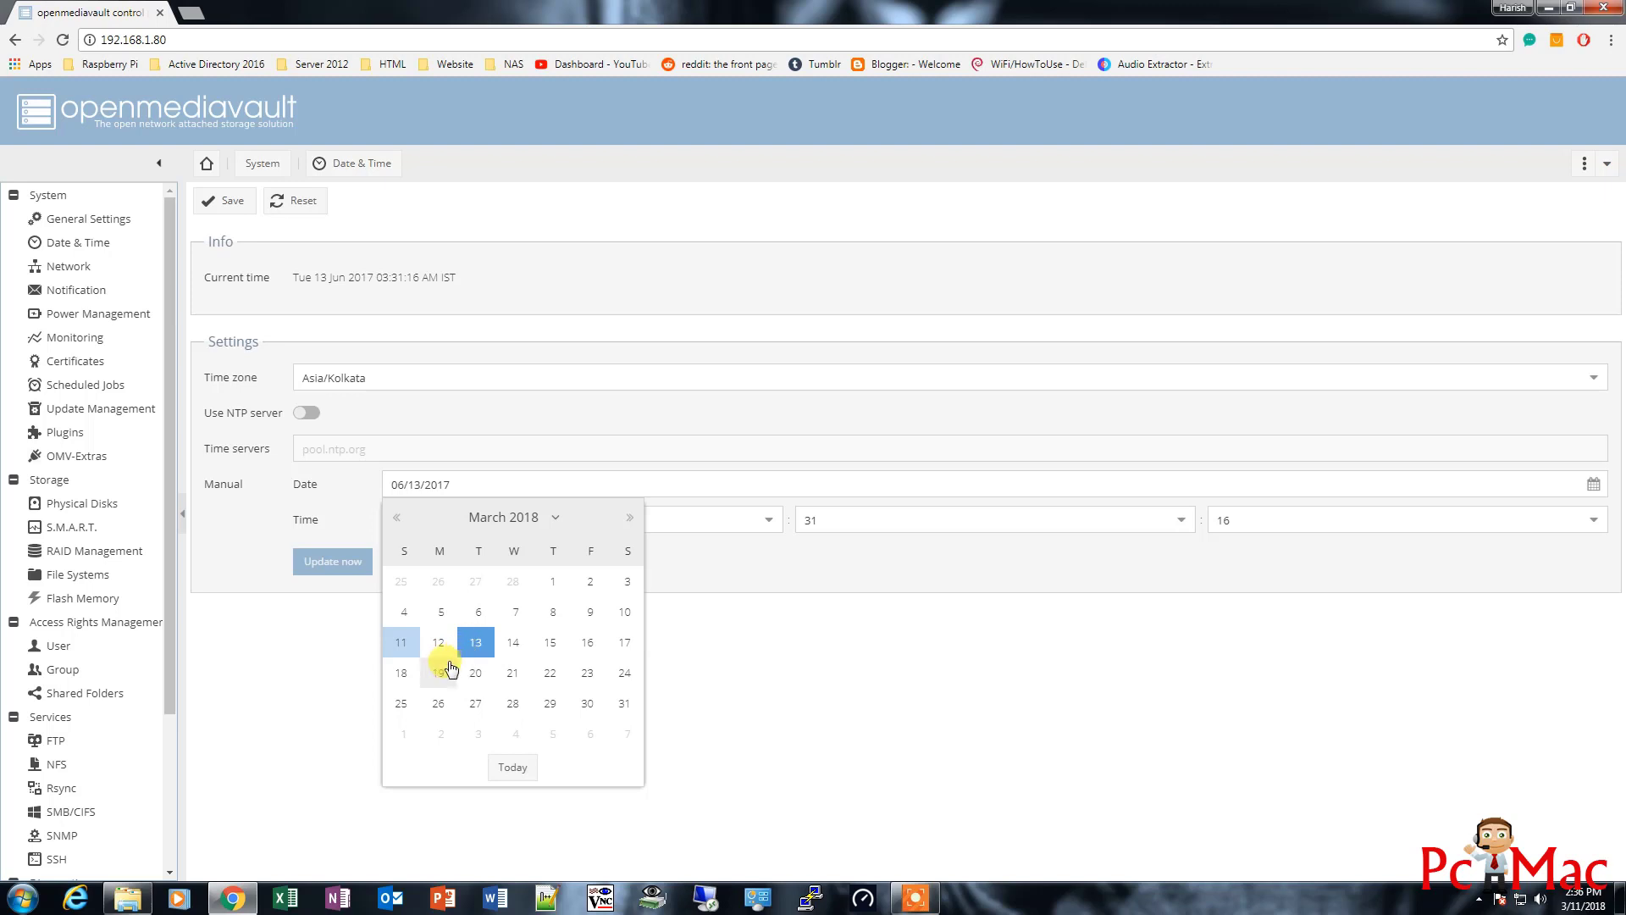
click(400, 642)
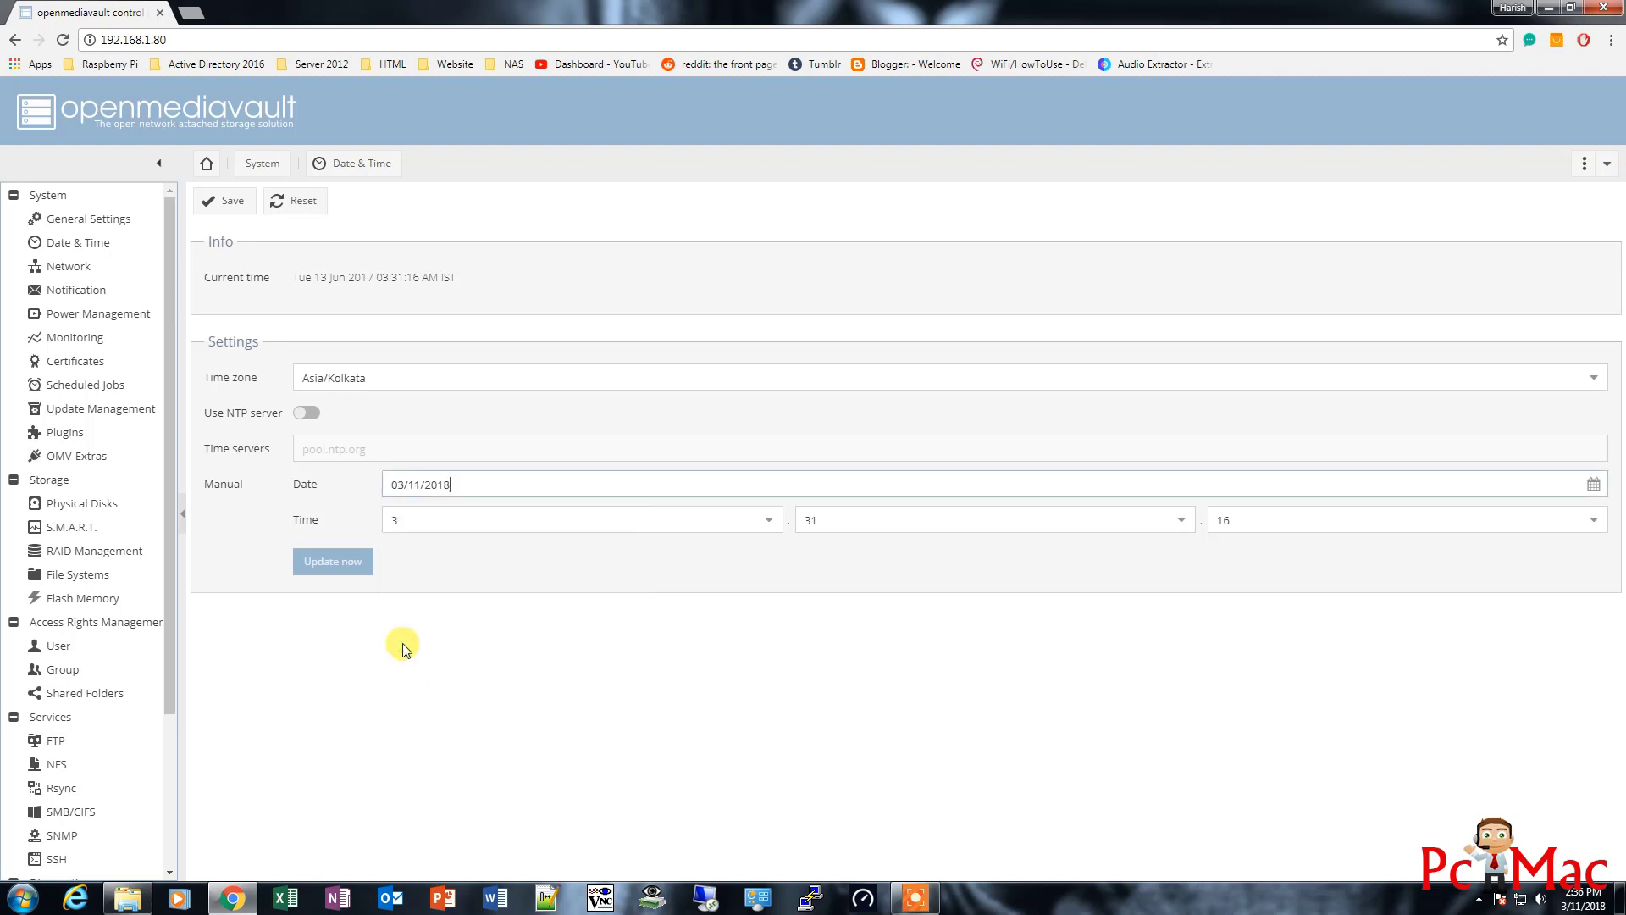
mouse_move(456, 594)
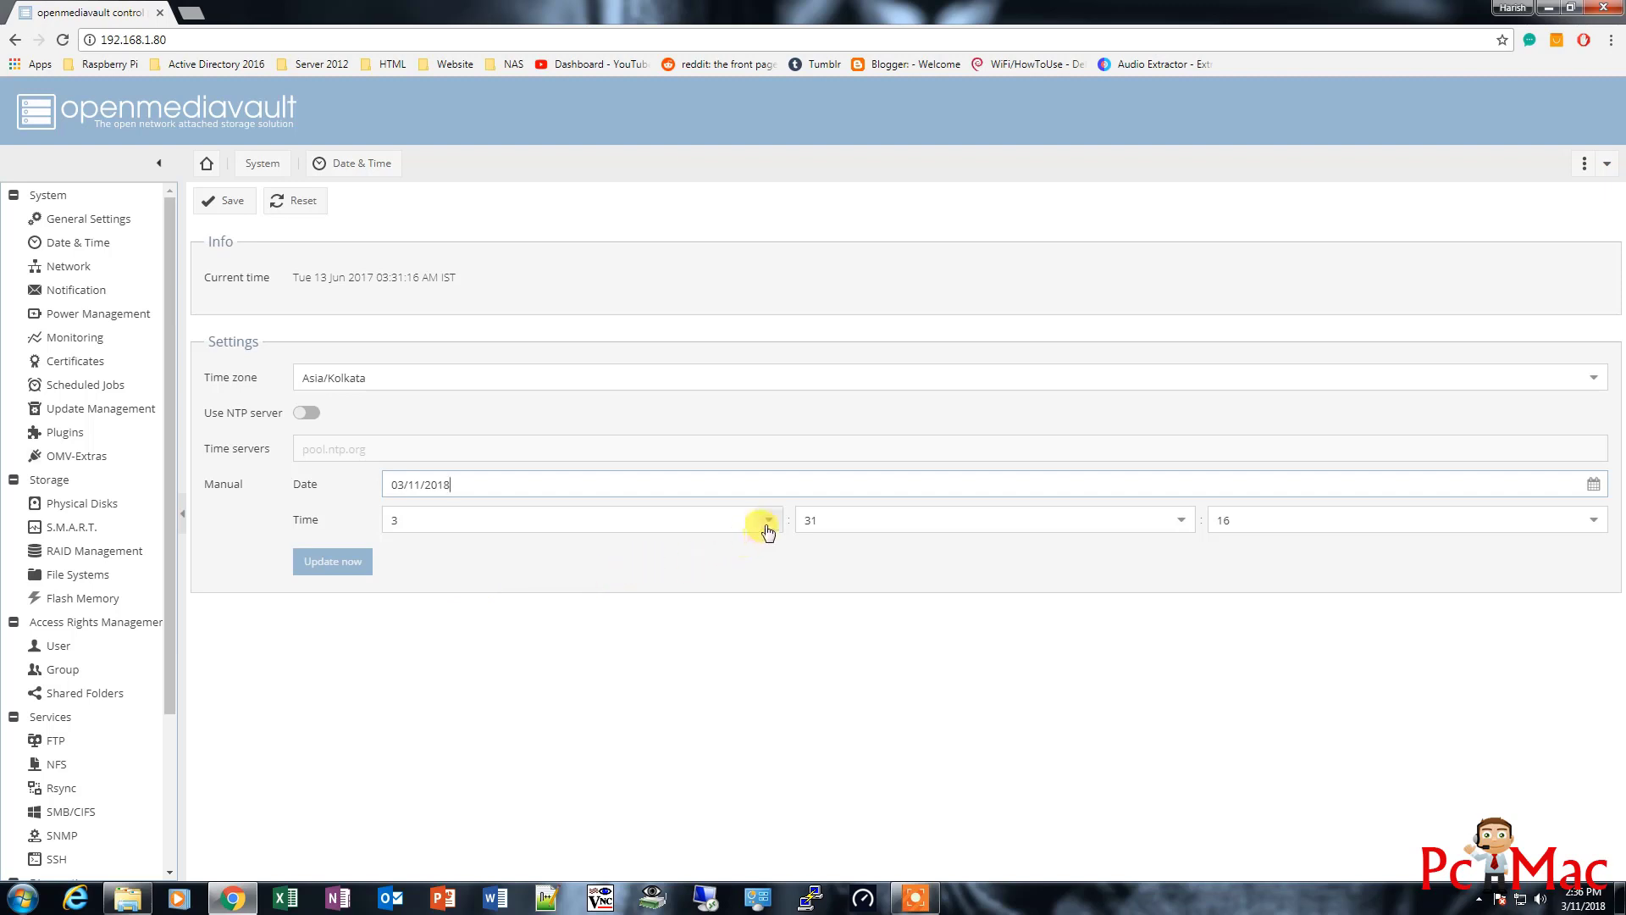
Set the manual time to hour 14 and minute 36
click(766, 520)
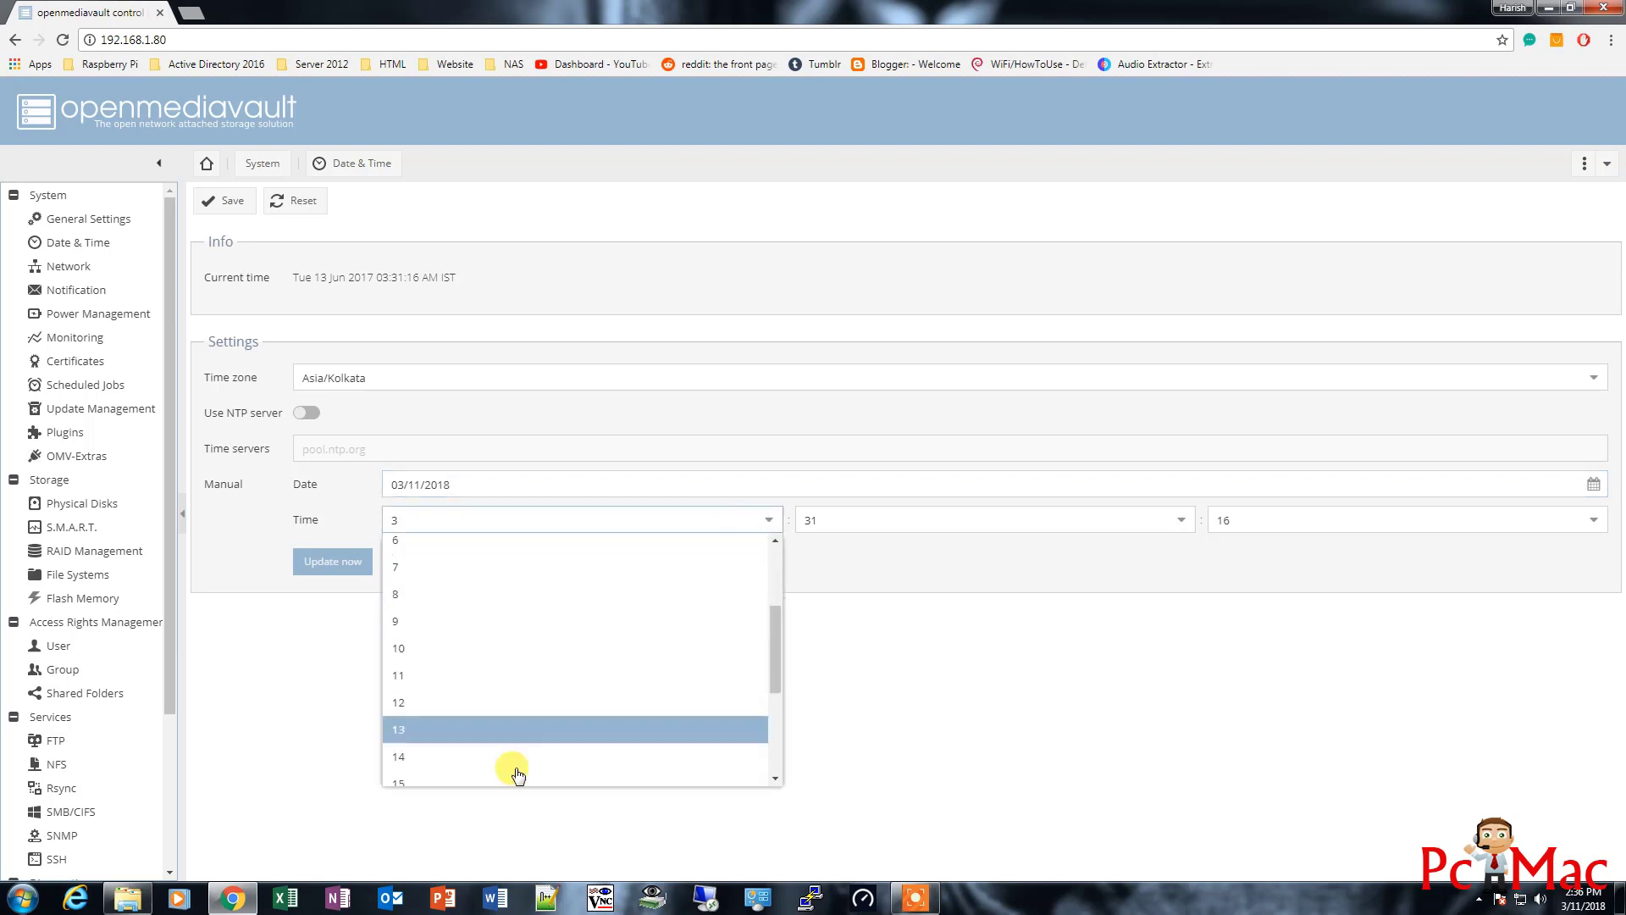
click(398, 756)
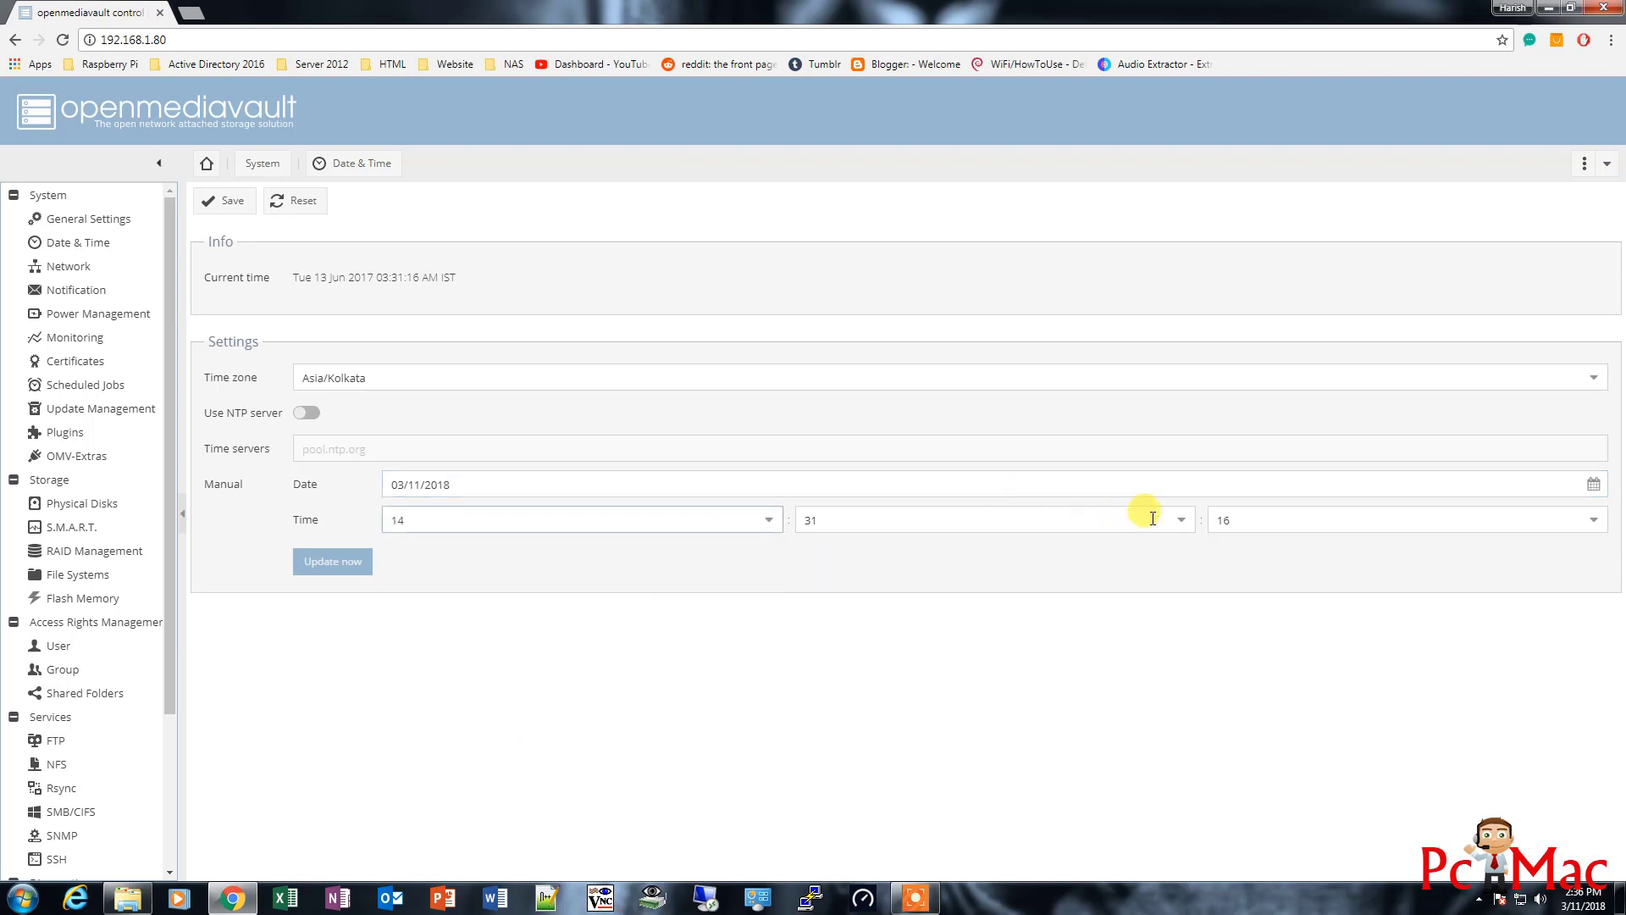
click(1179, 520)
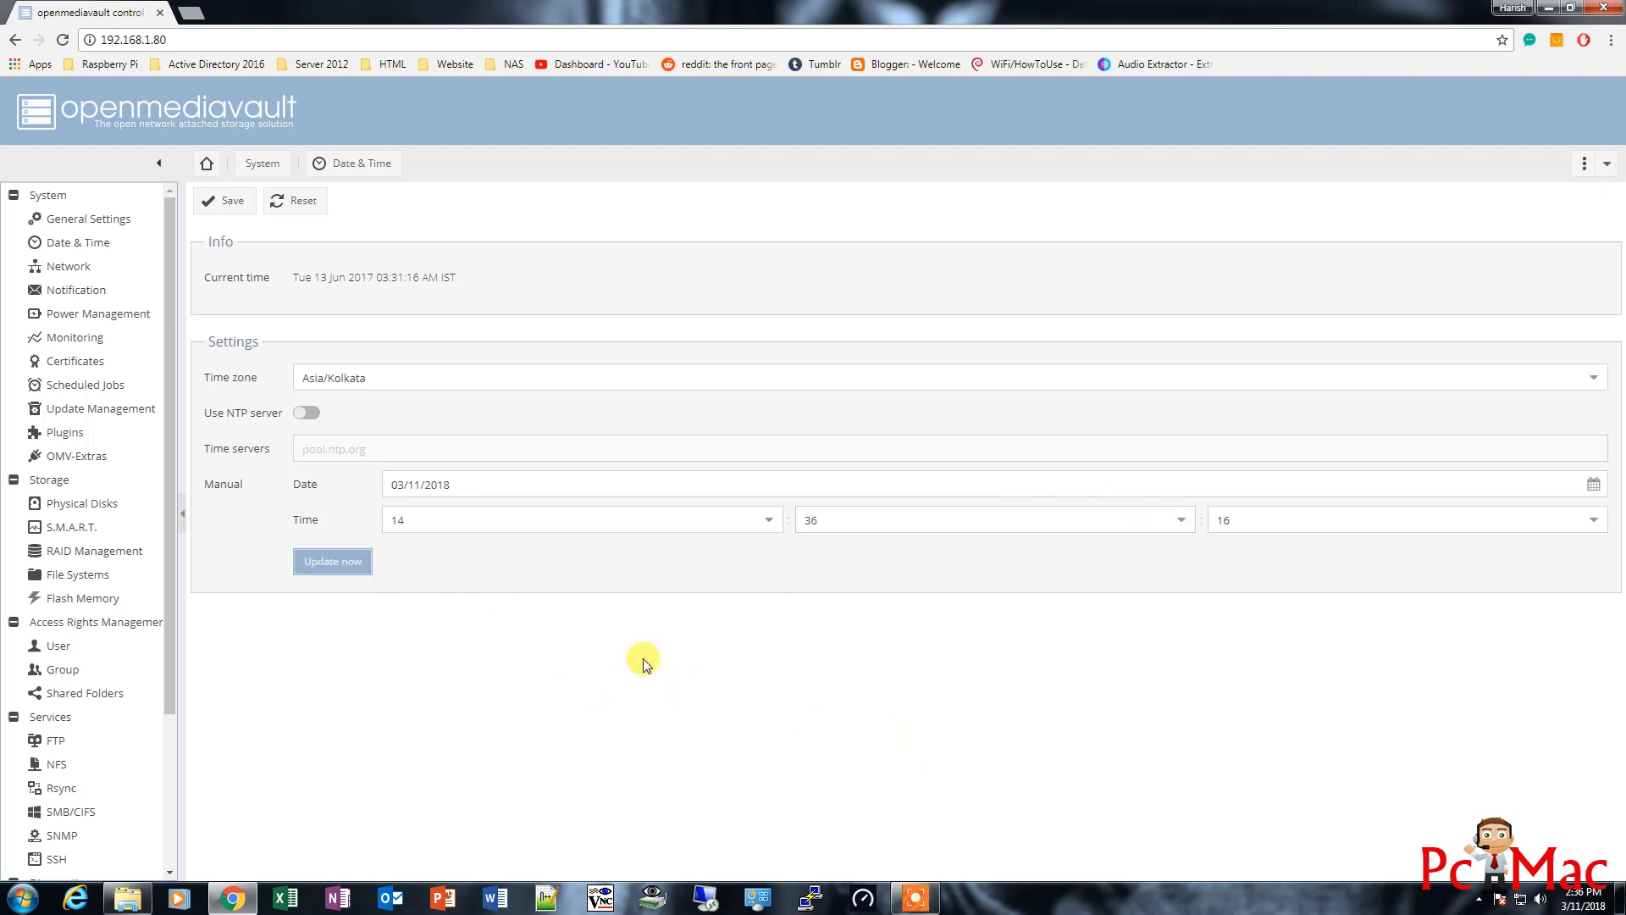
Apply the date and time, reload after the session error and sign back in as admin
click(332, 561)
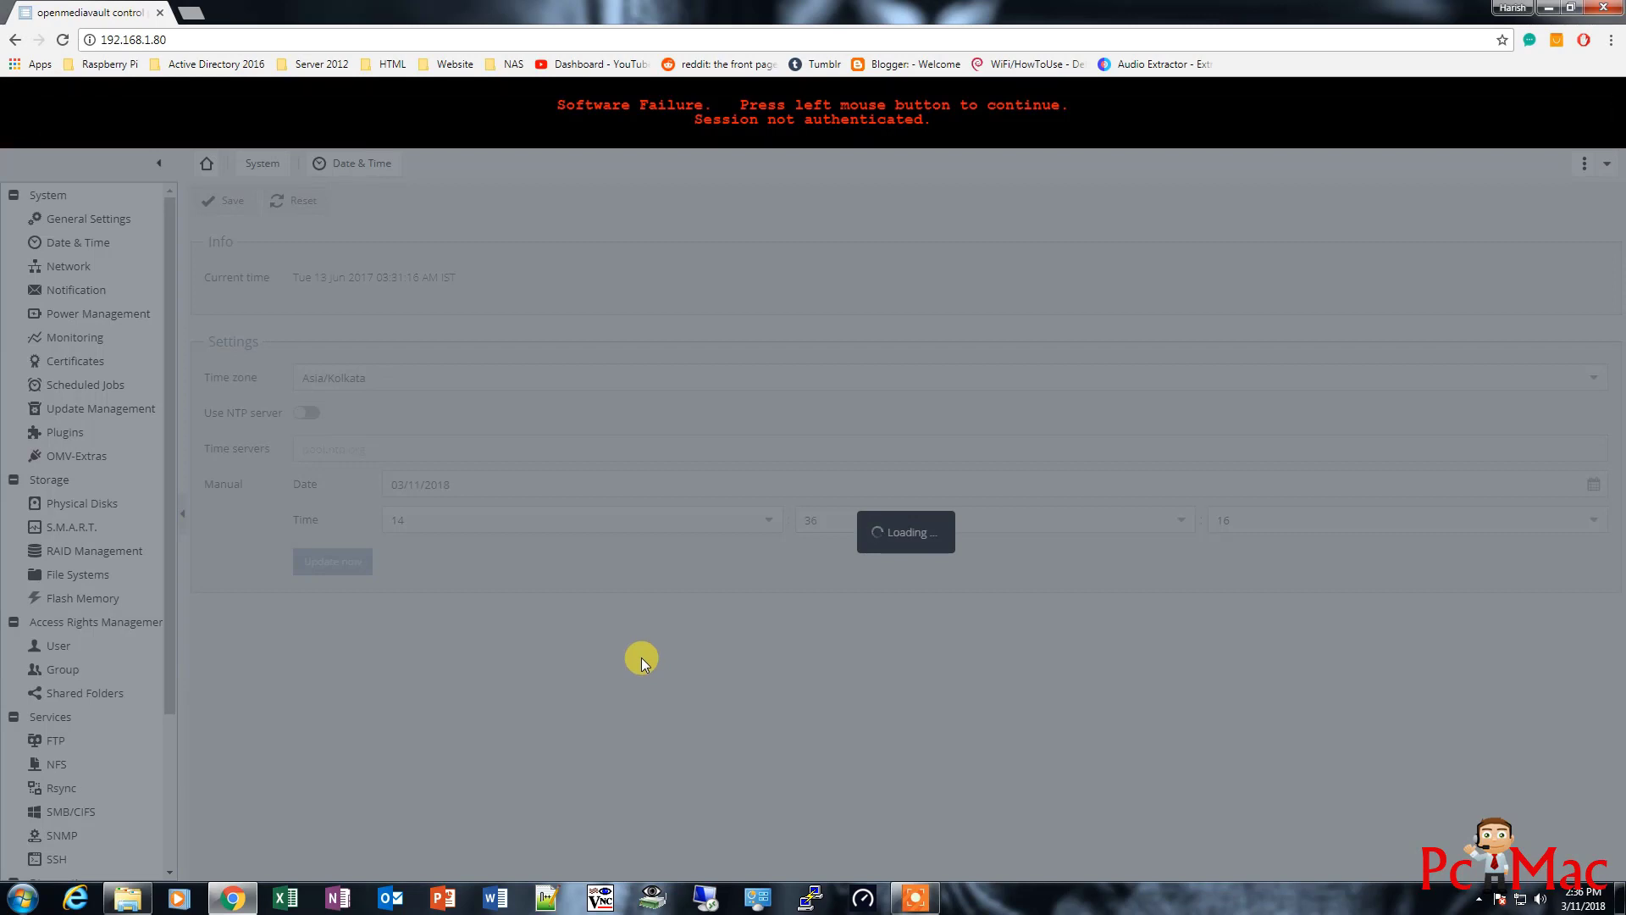
mouse_move(469, 58)
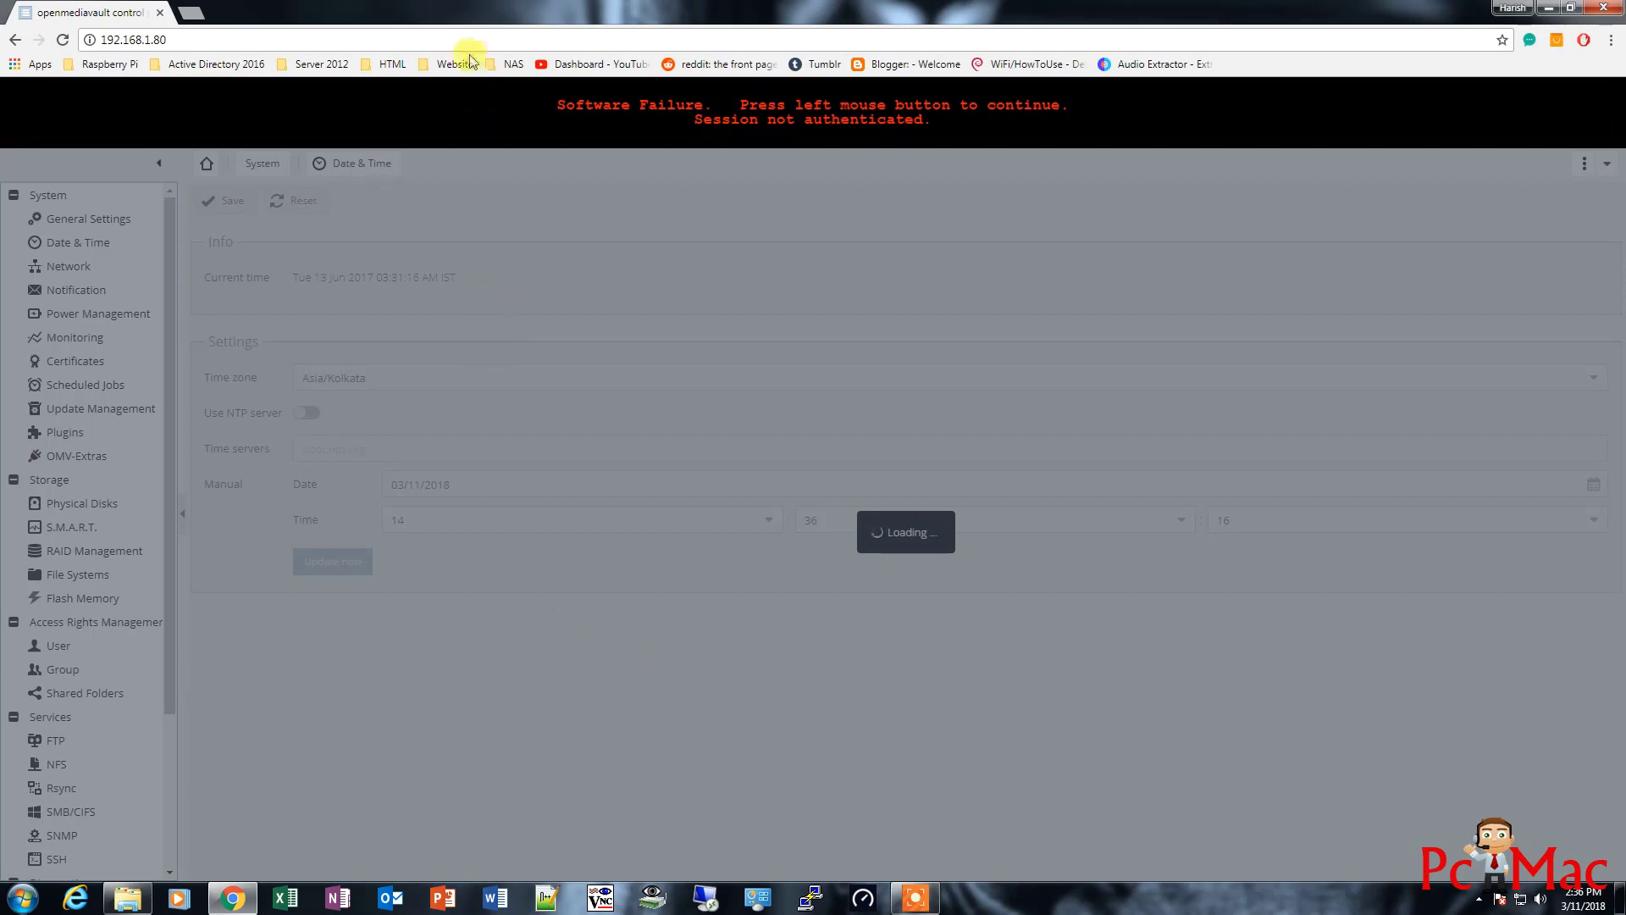
click(61, 39)
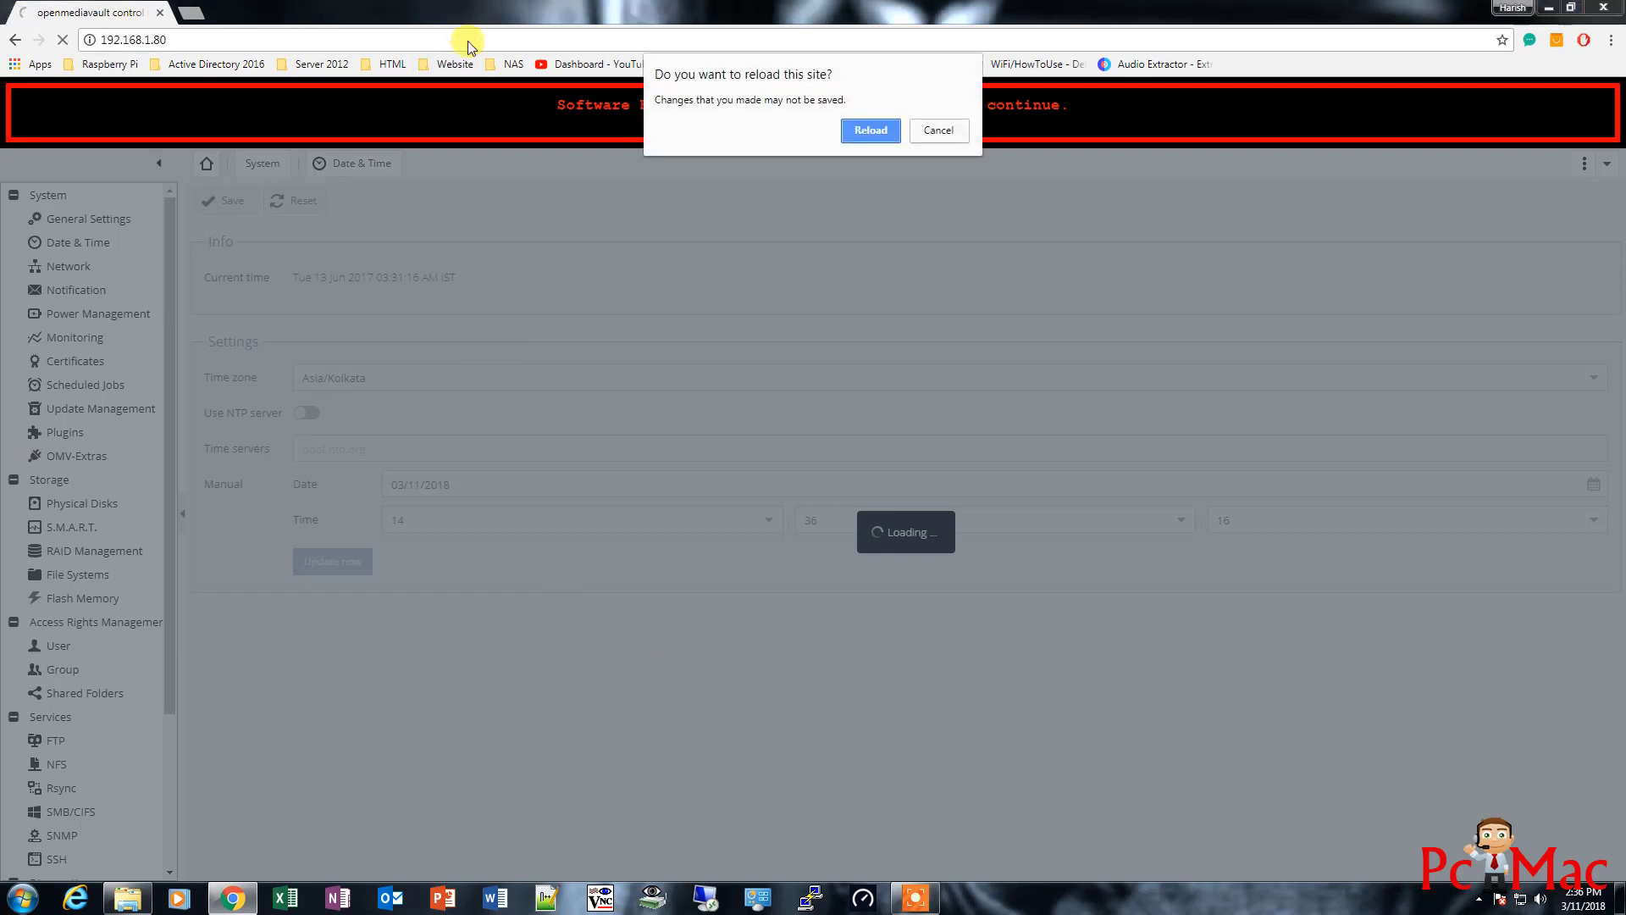
click(869, 130)
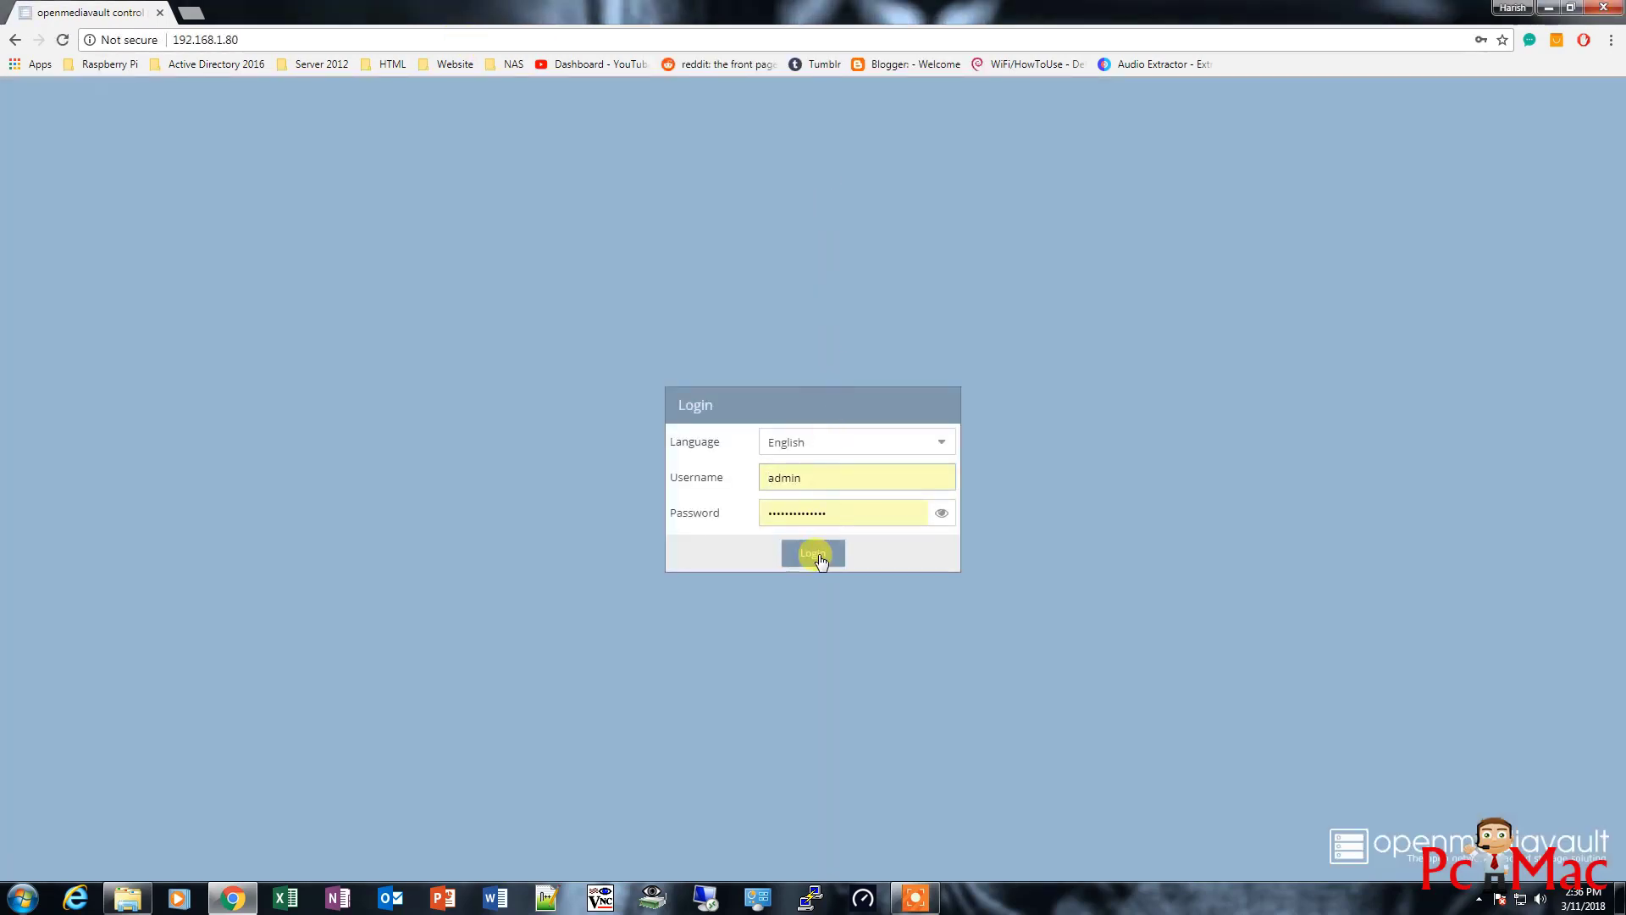
click(813, 552)
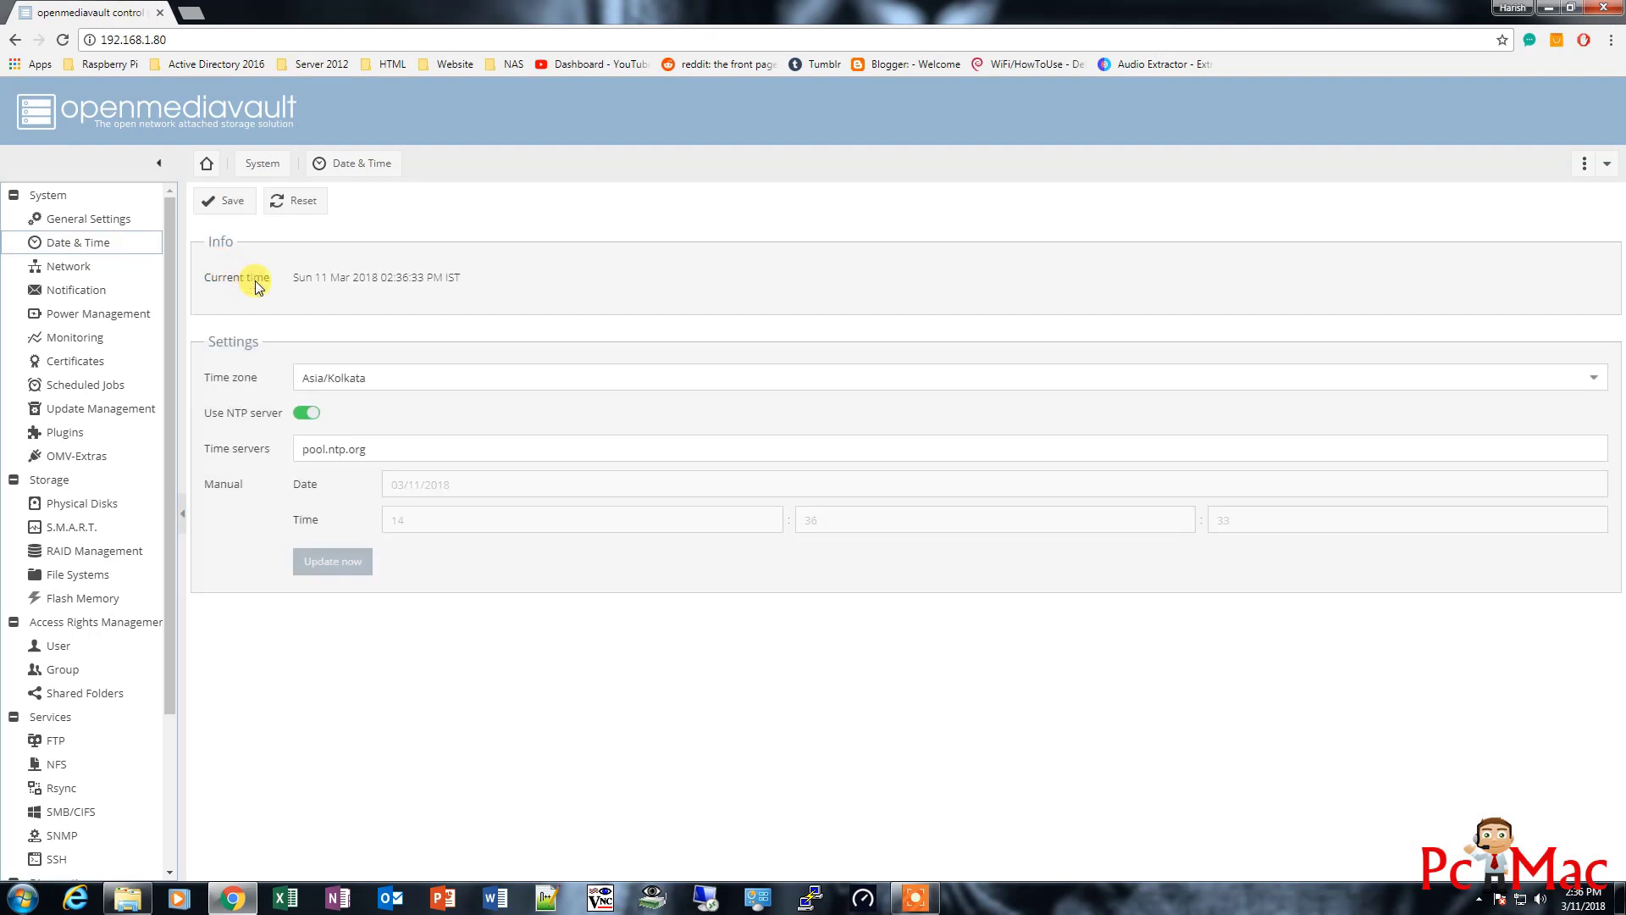
mouse_move(437, 302)
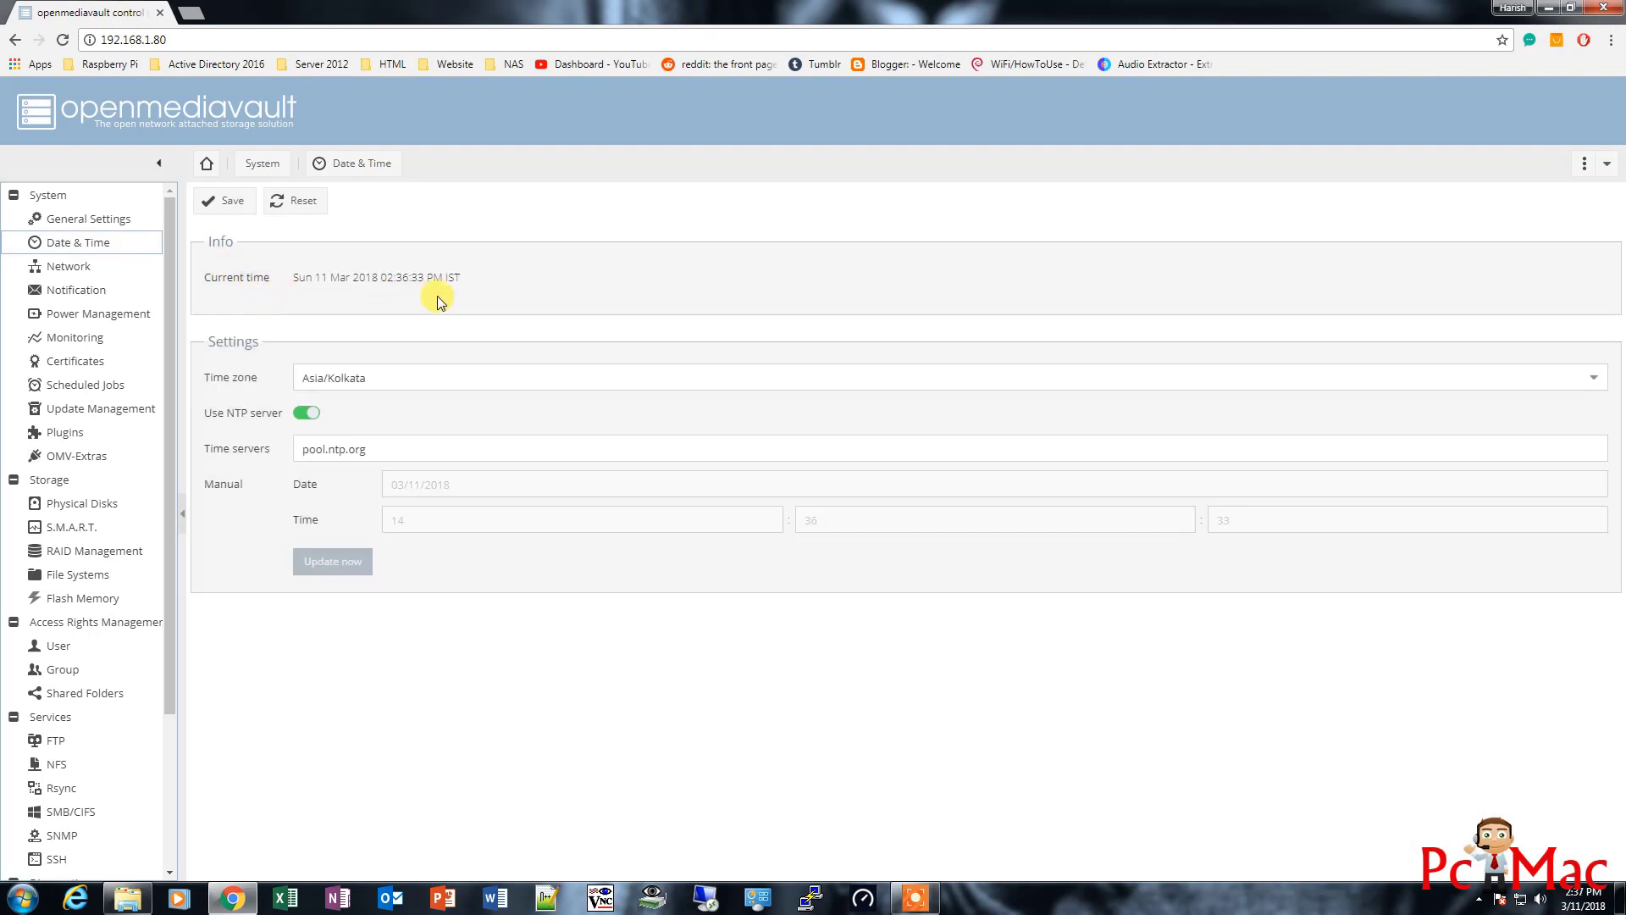
mouse_move(376, 399)
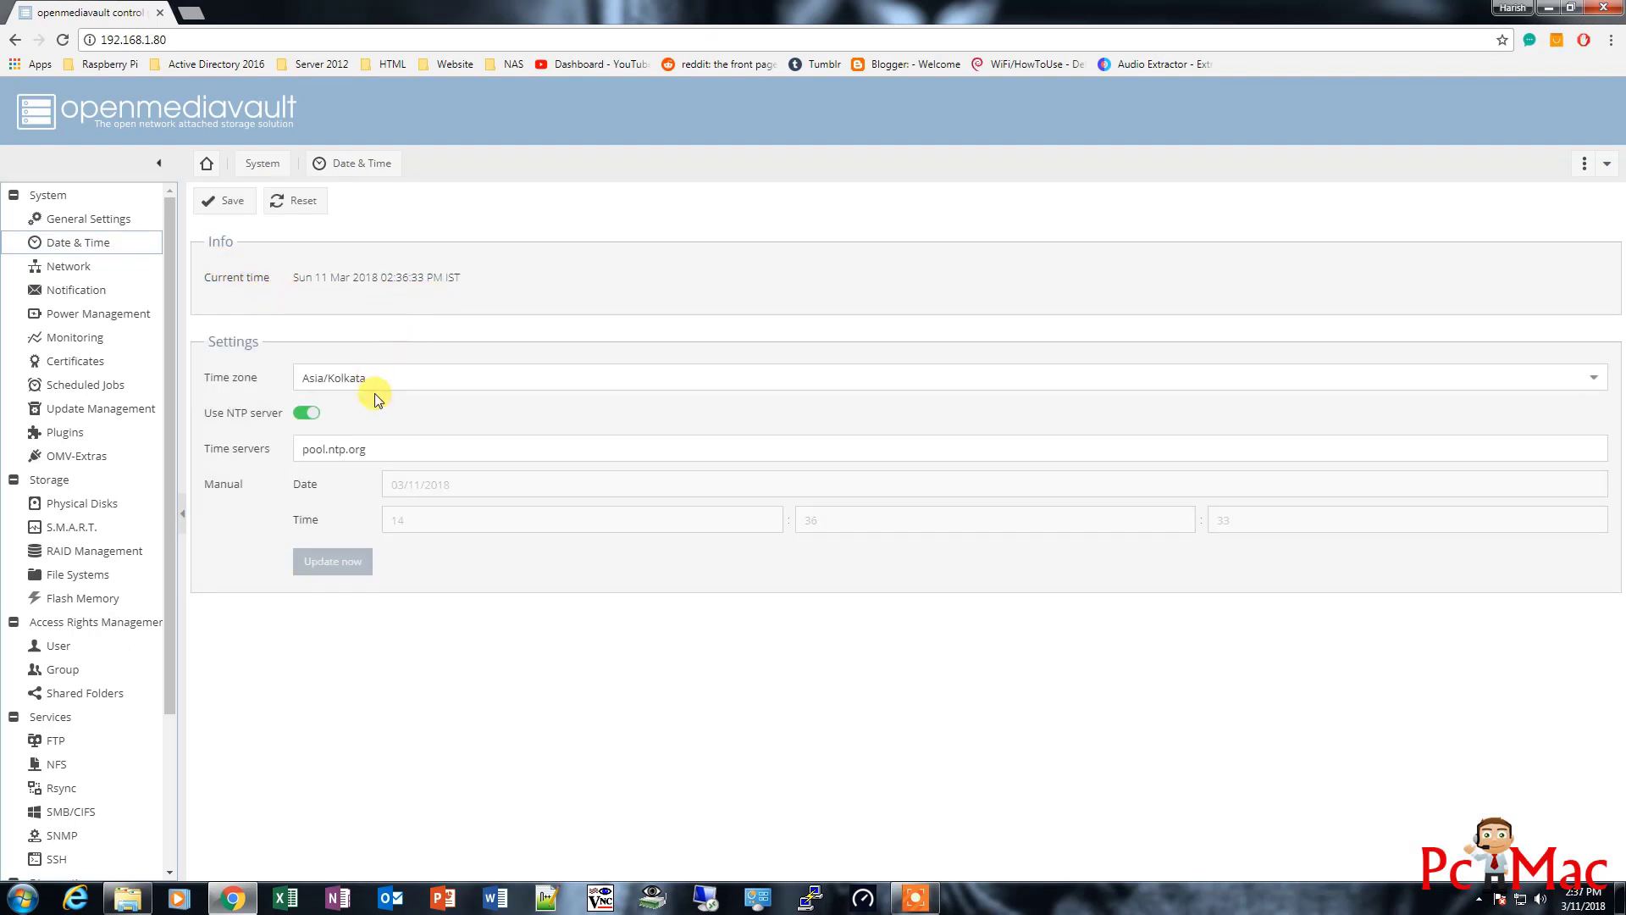
mouse_move(249, 364)
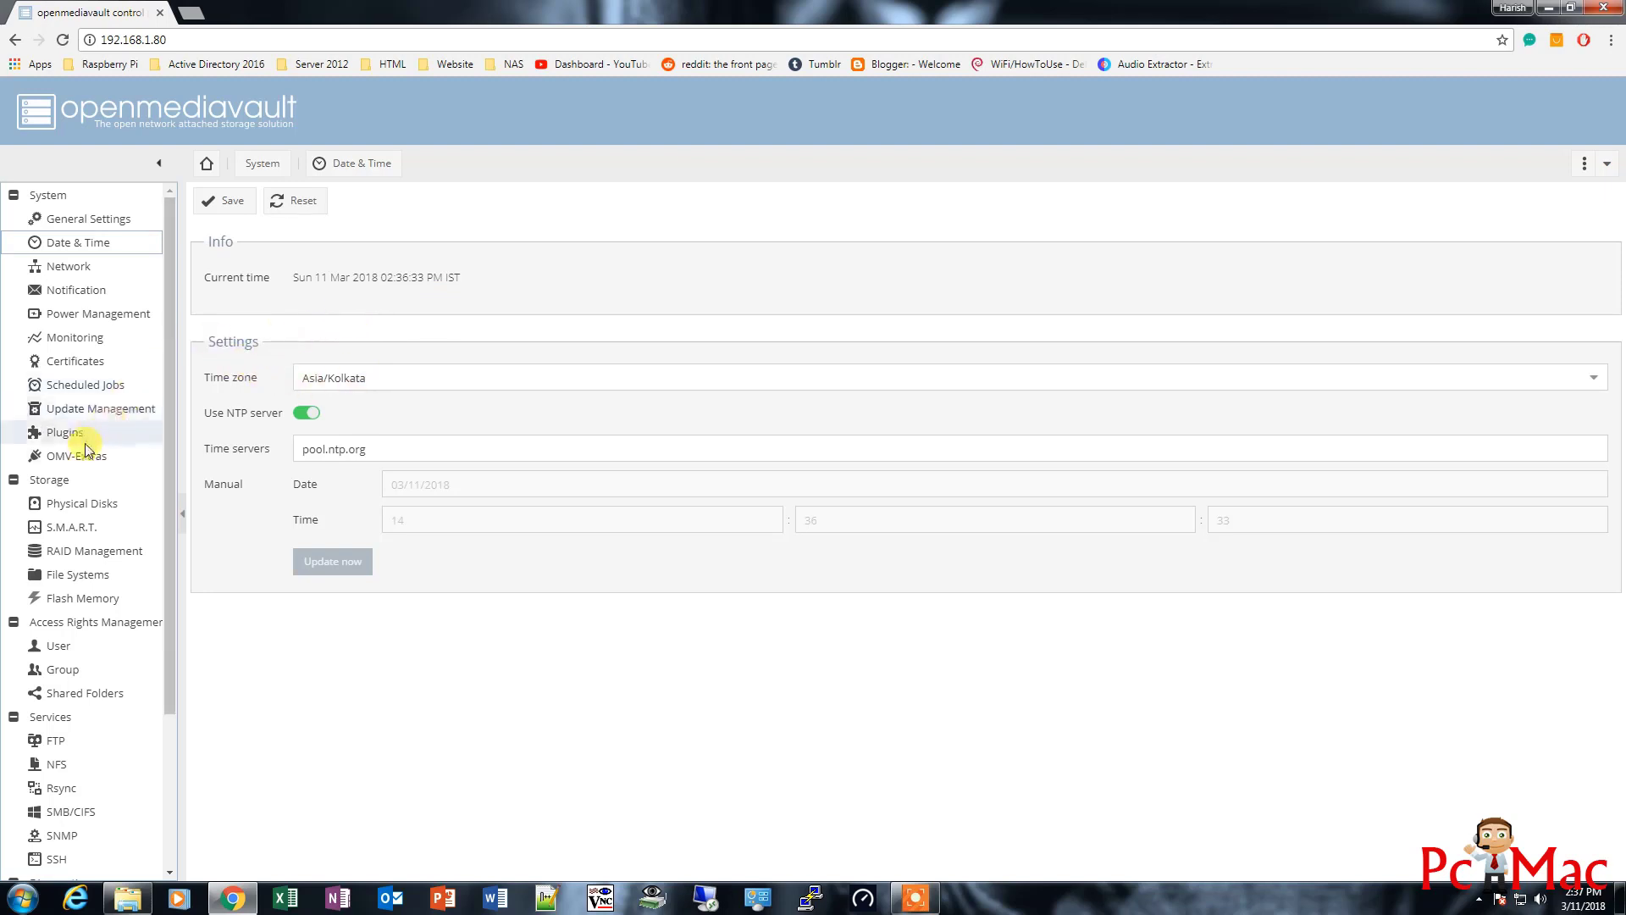
Filter the plugin list to 'wol' and tick openmediavault-wol 3.2 for installation
click(65, 432)
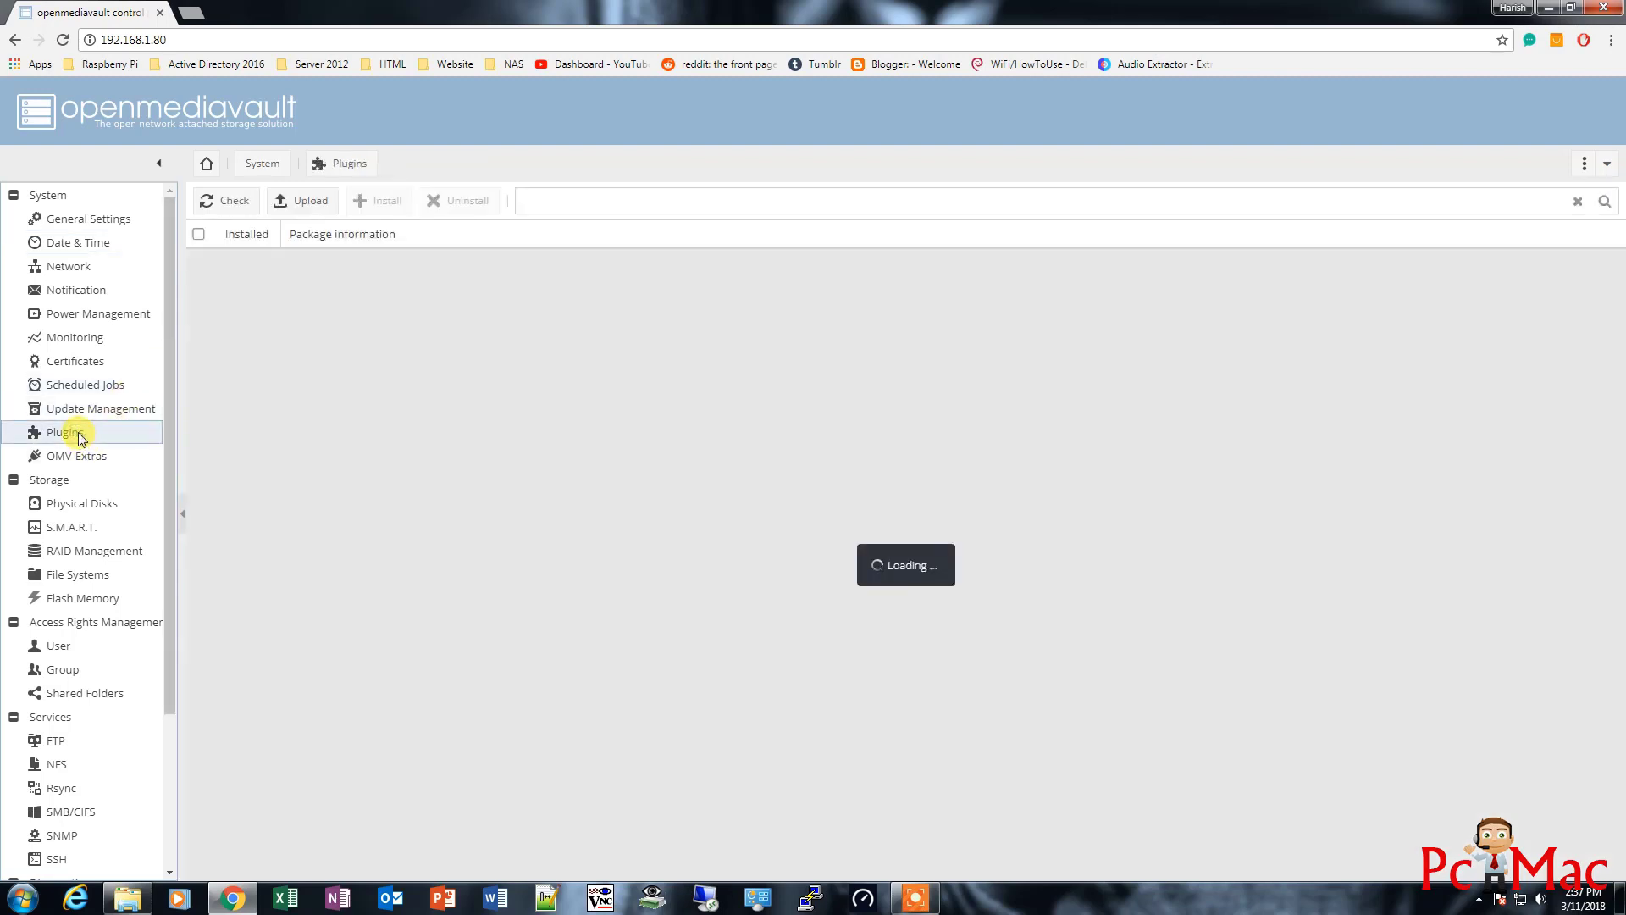
click(63, 432)
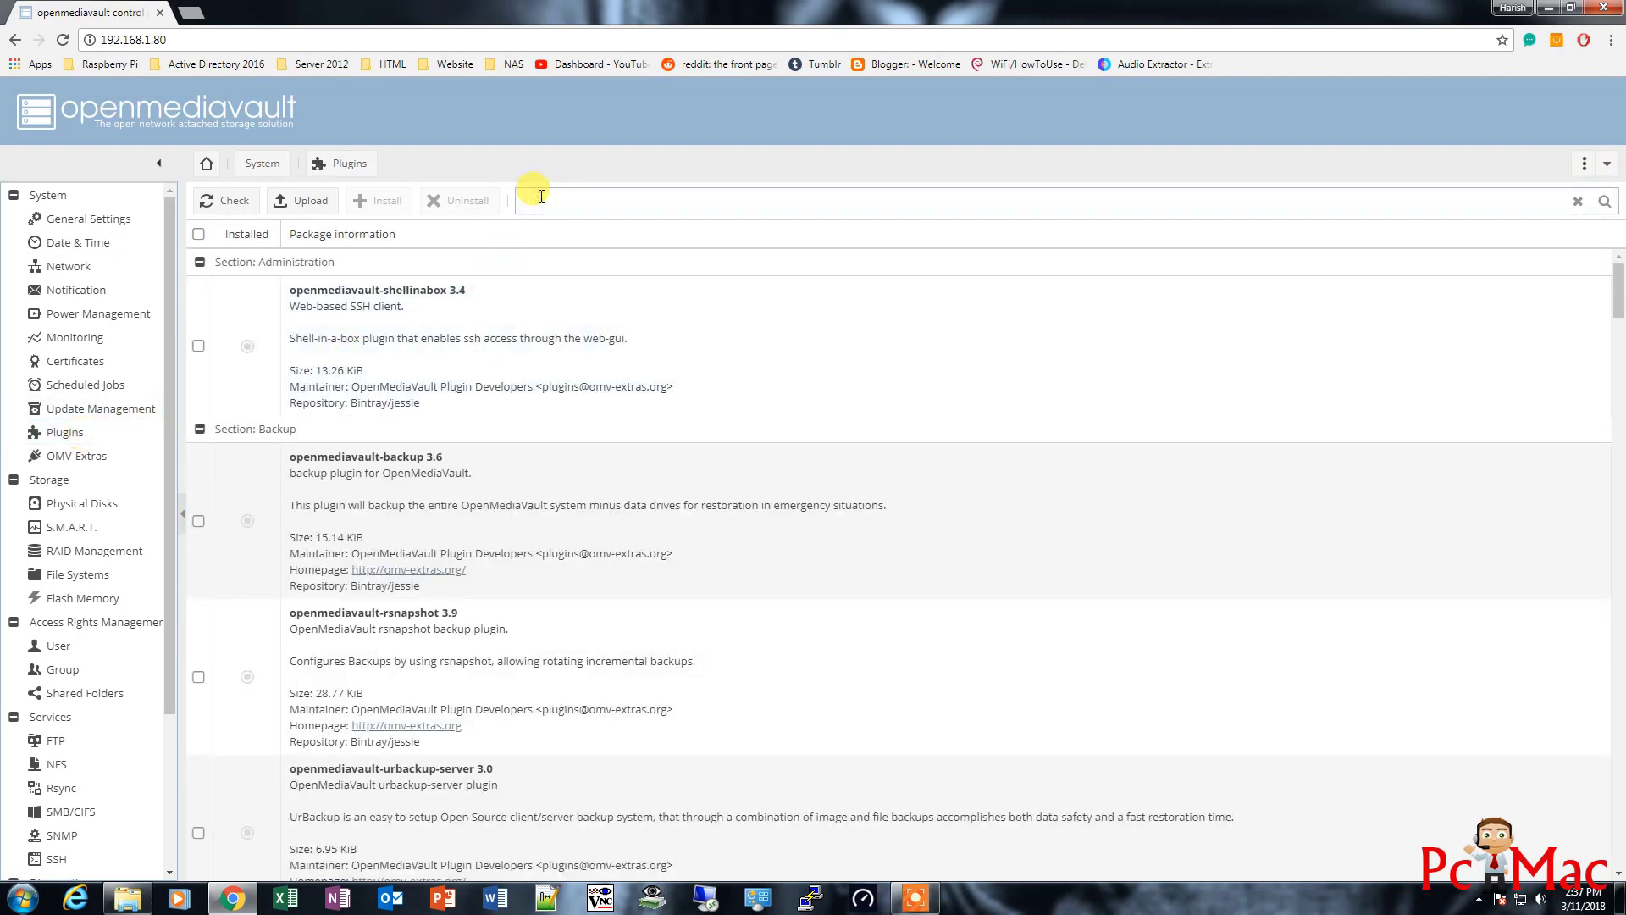
text(p)
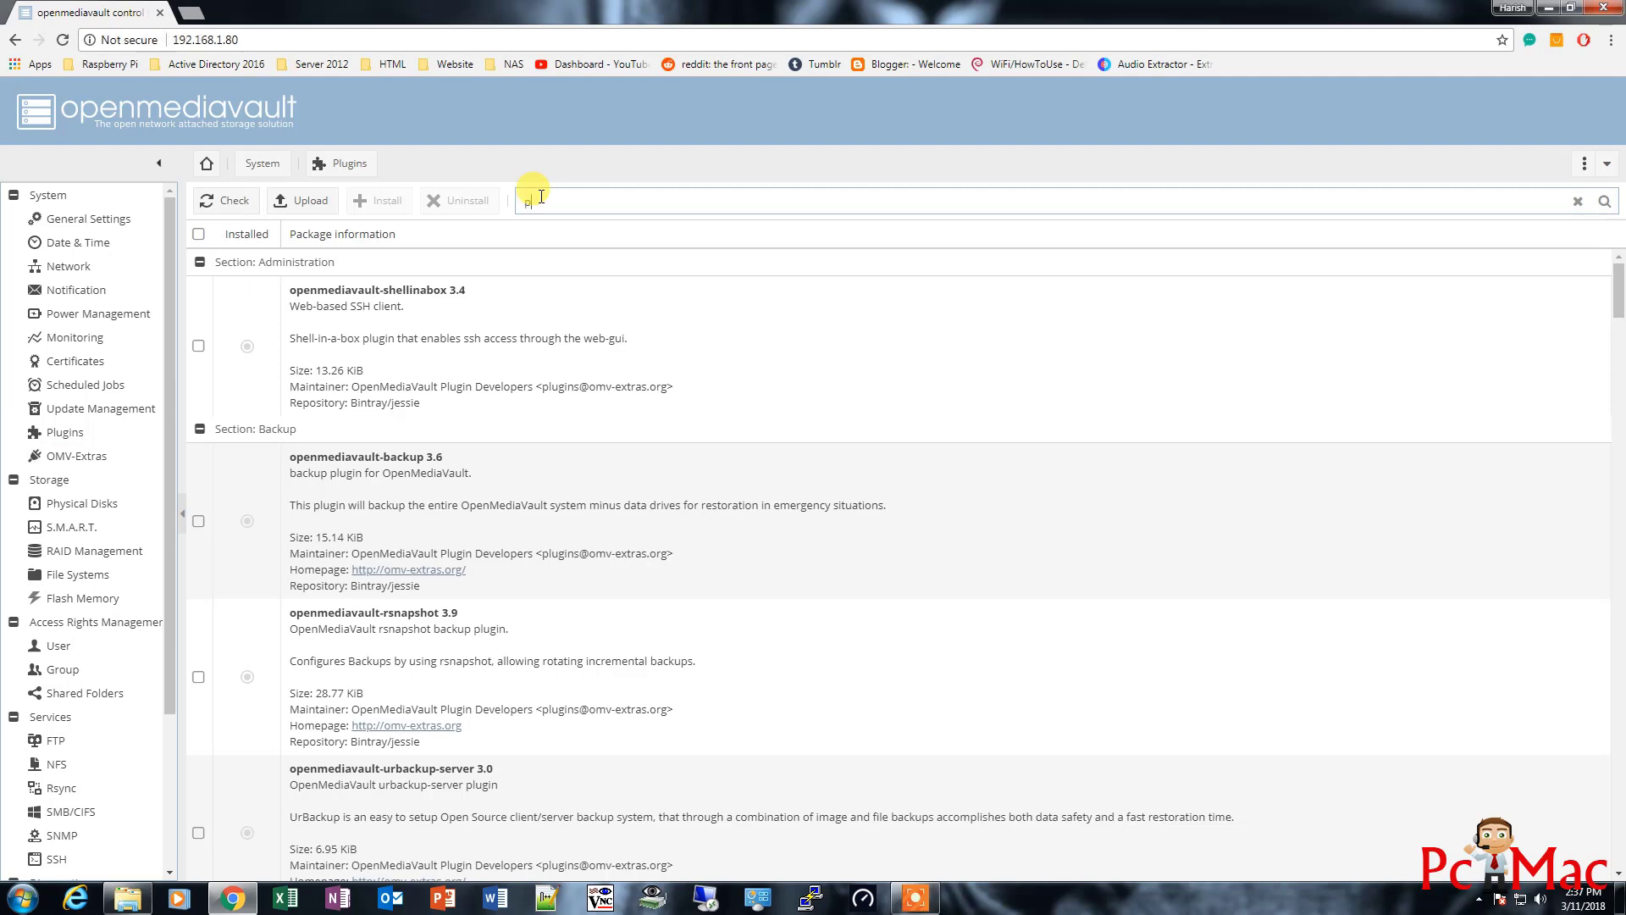
text(plex)
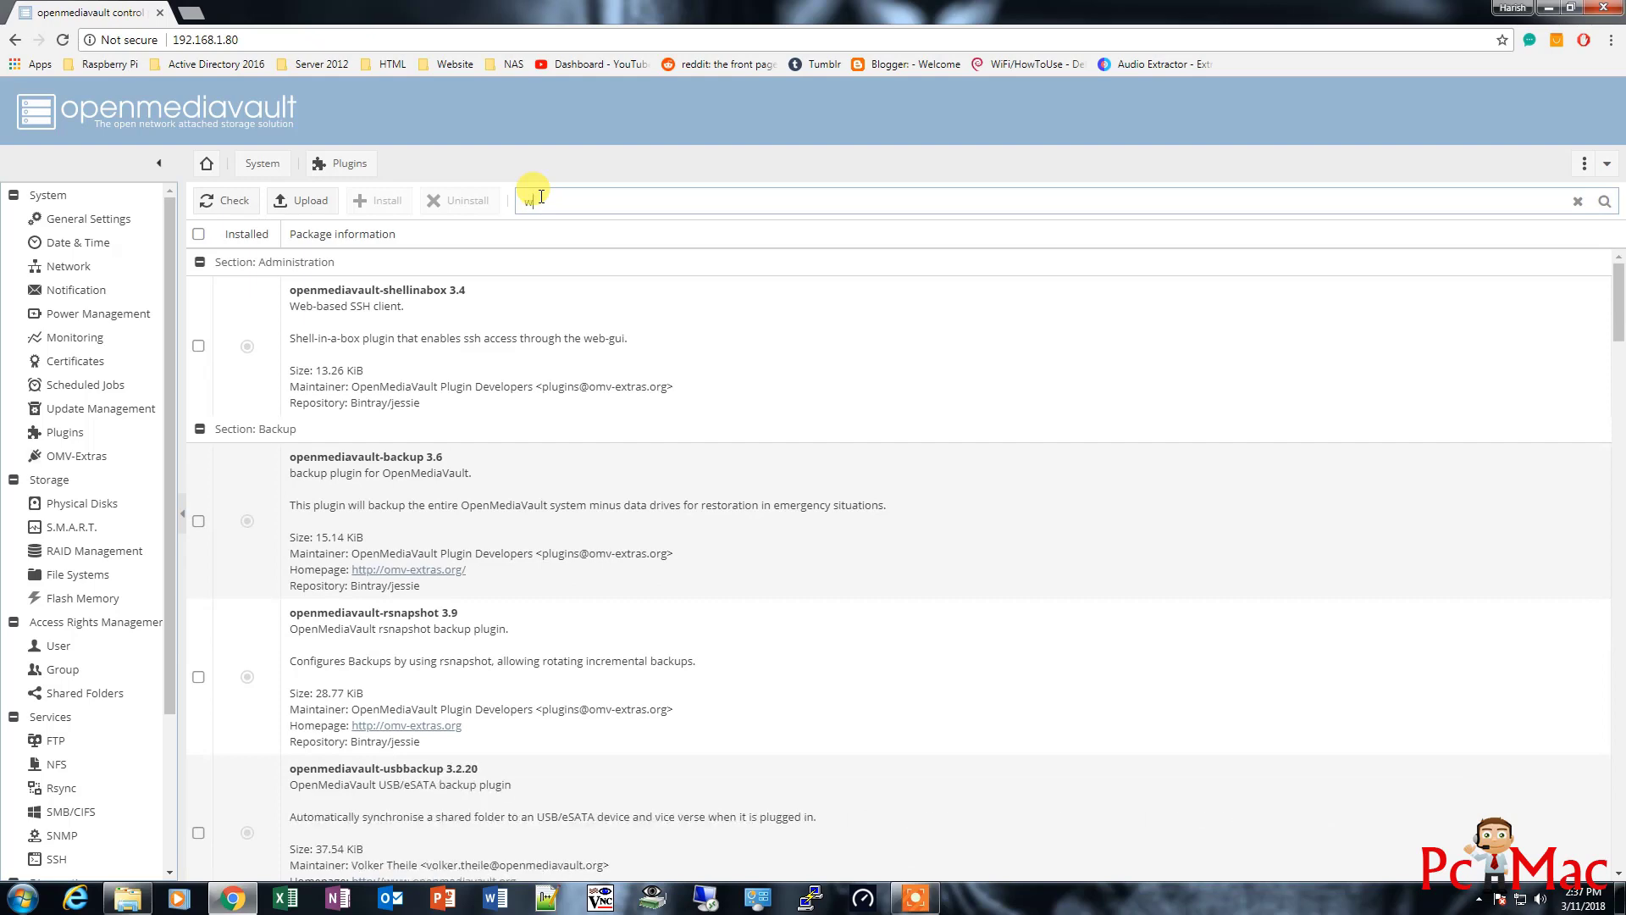
text(ol)
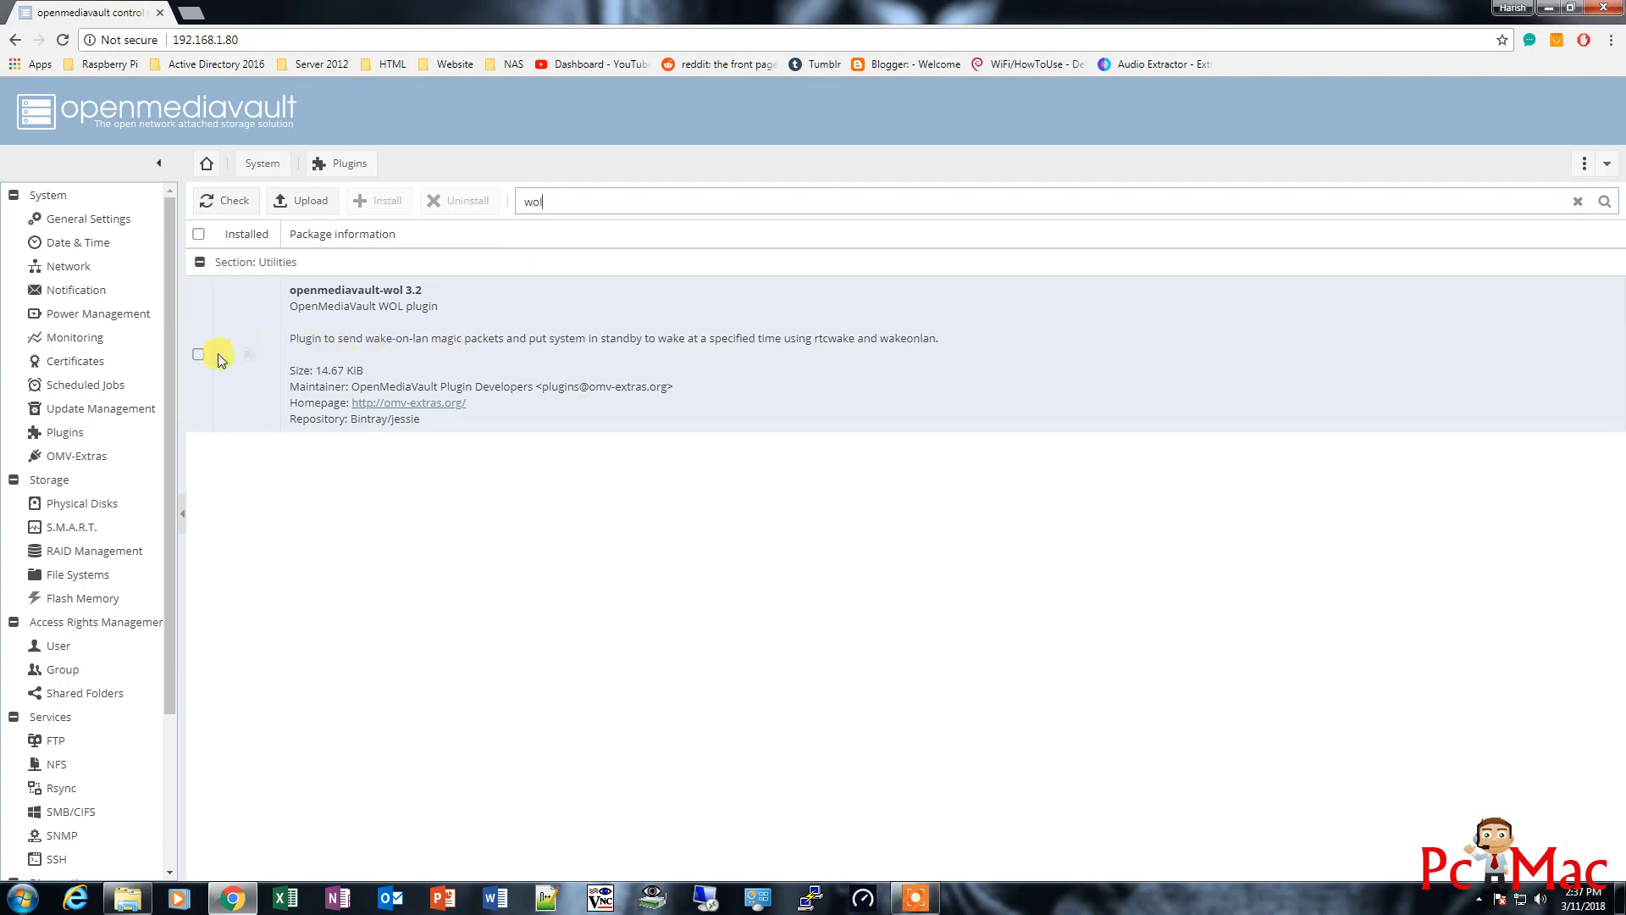
click(198, 354)
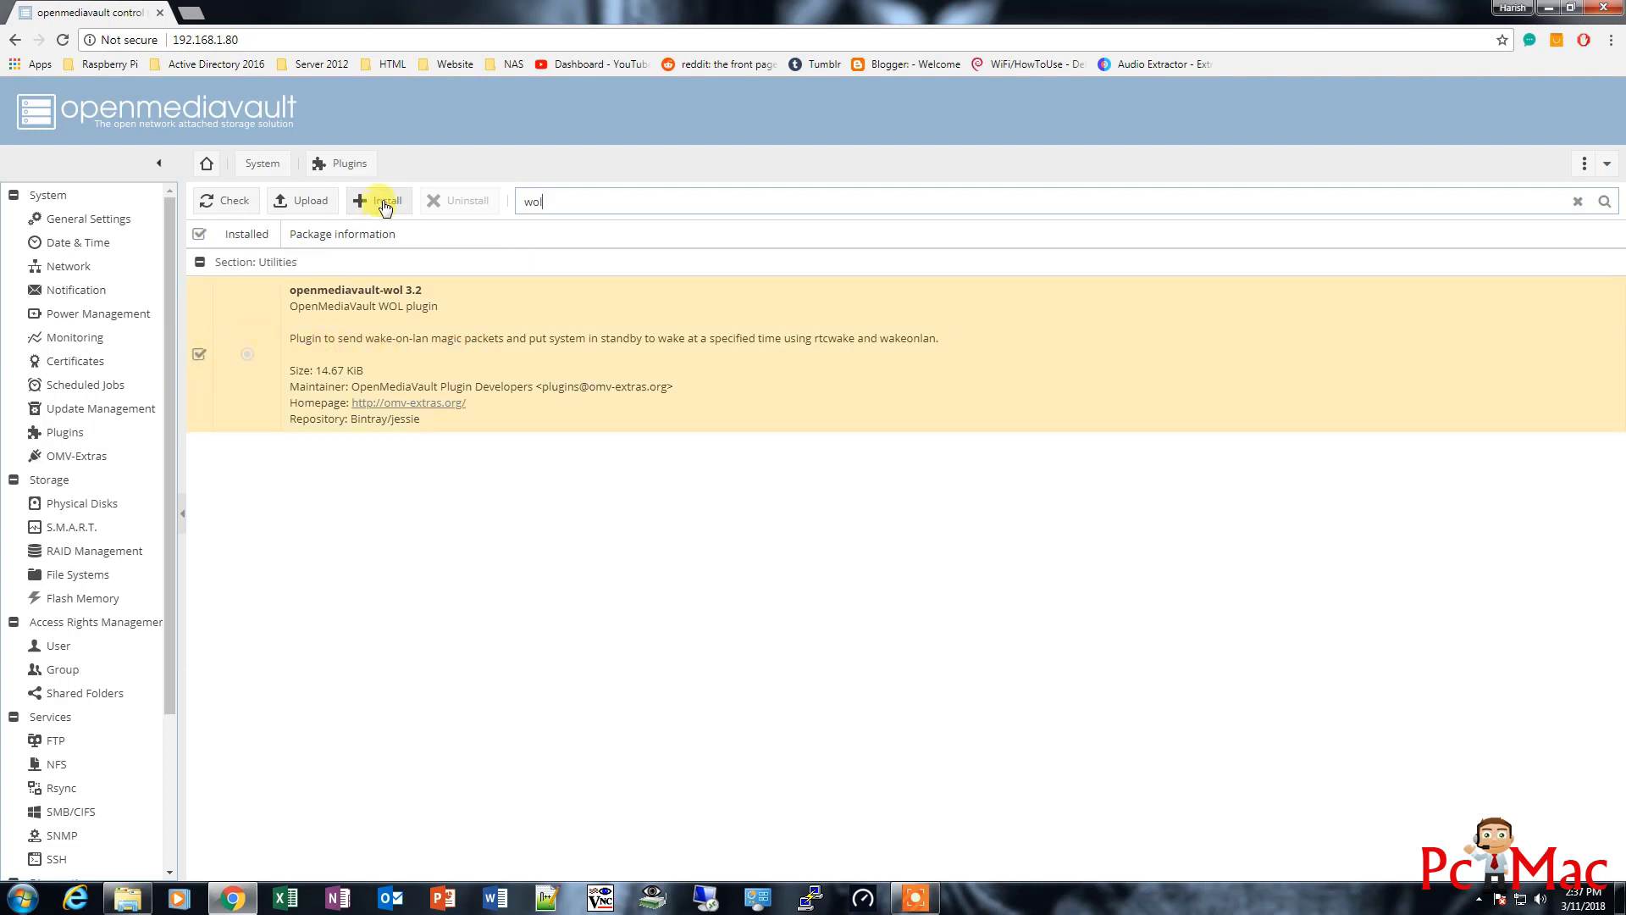
Install the openmediavault-wol plugin and close the finished installation log
click(381, 200)
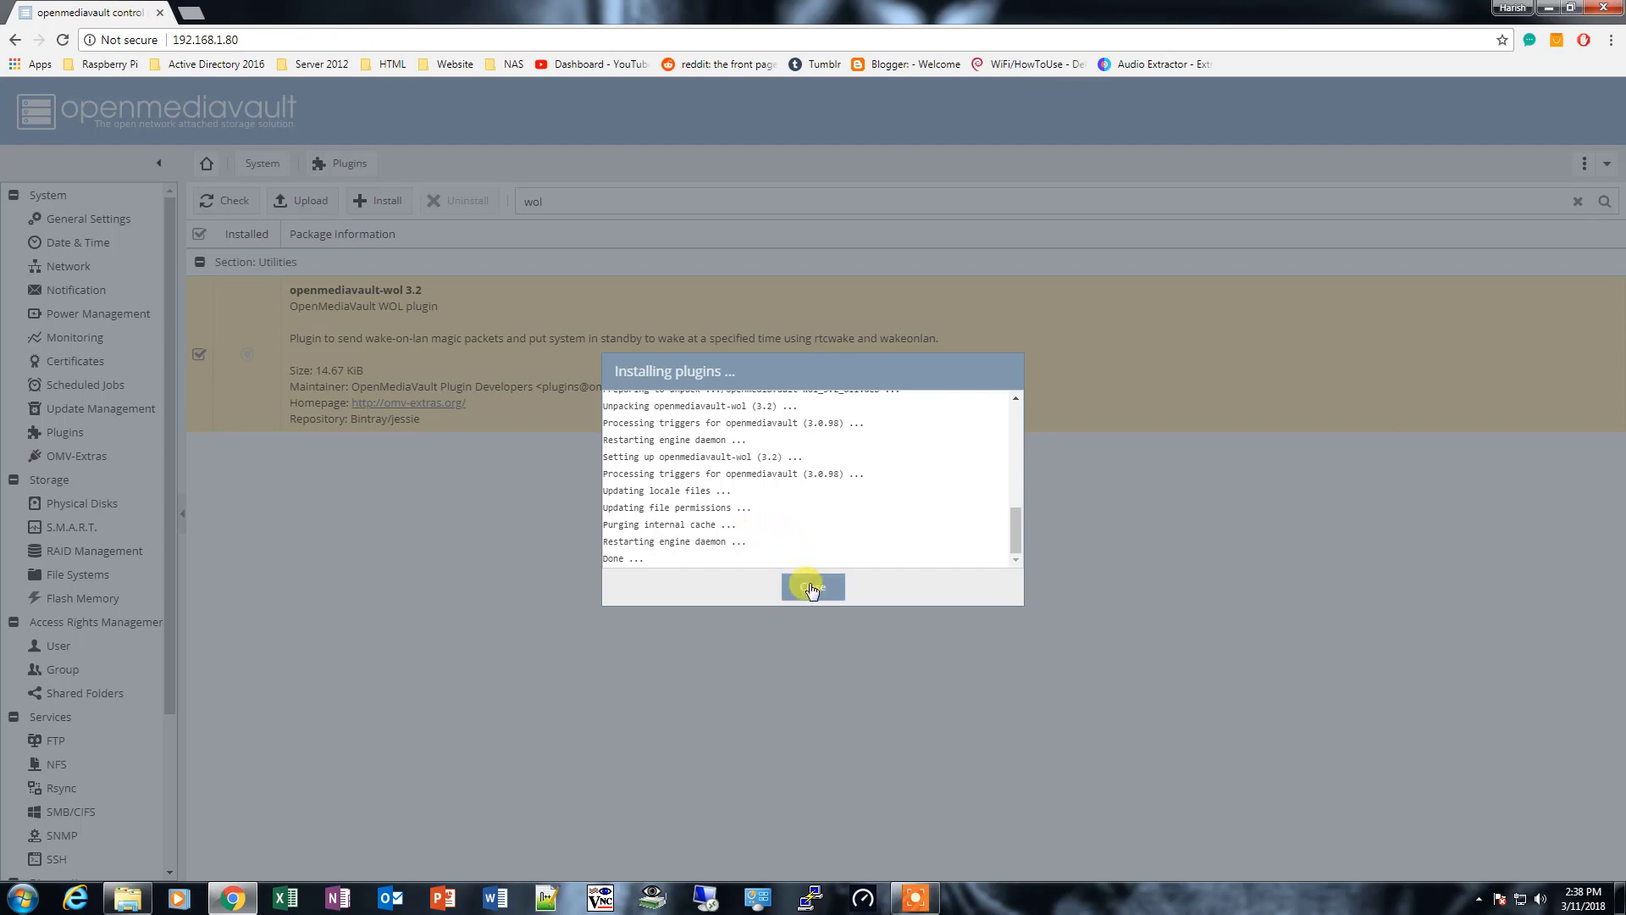
click(813, 587)
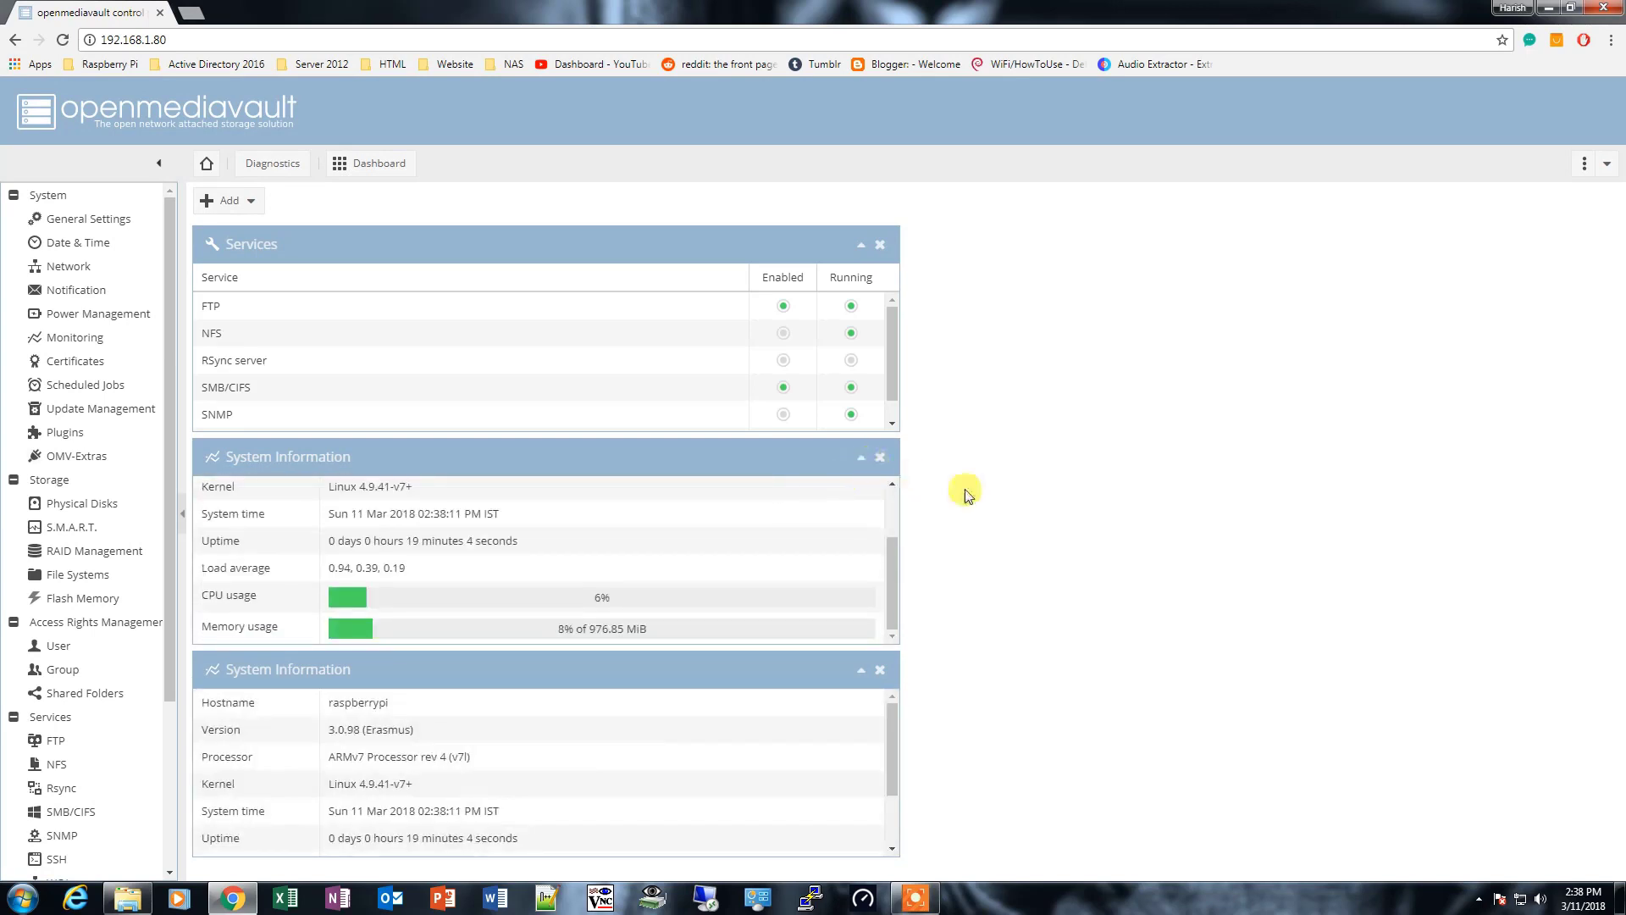
click(880, 455)
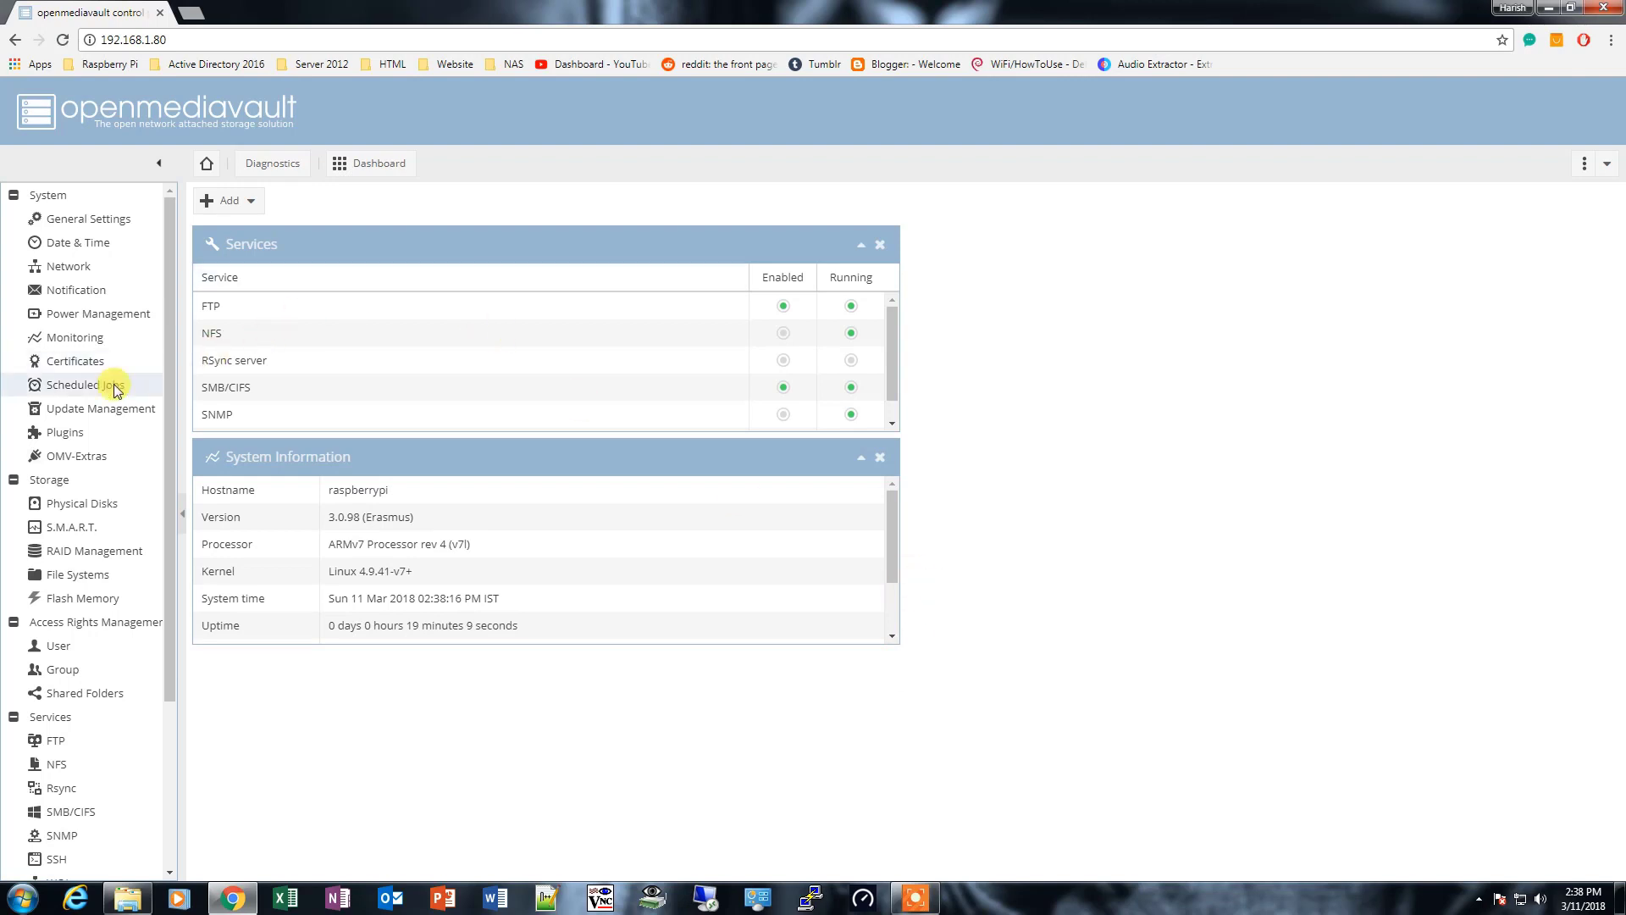
mouse_move(67, 432)
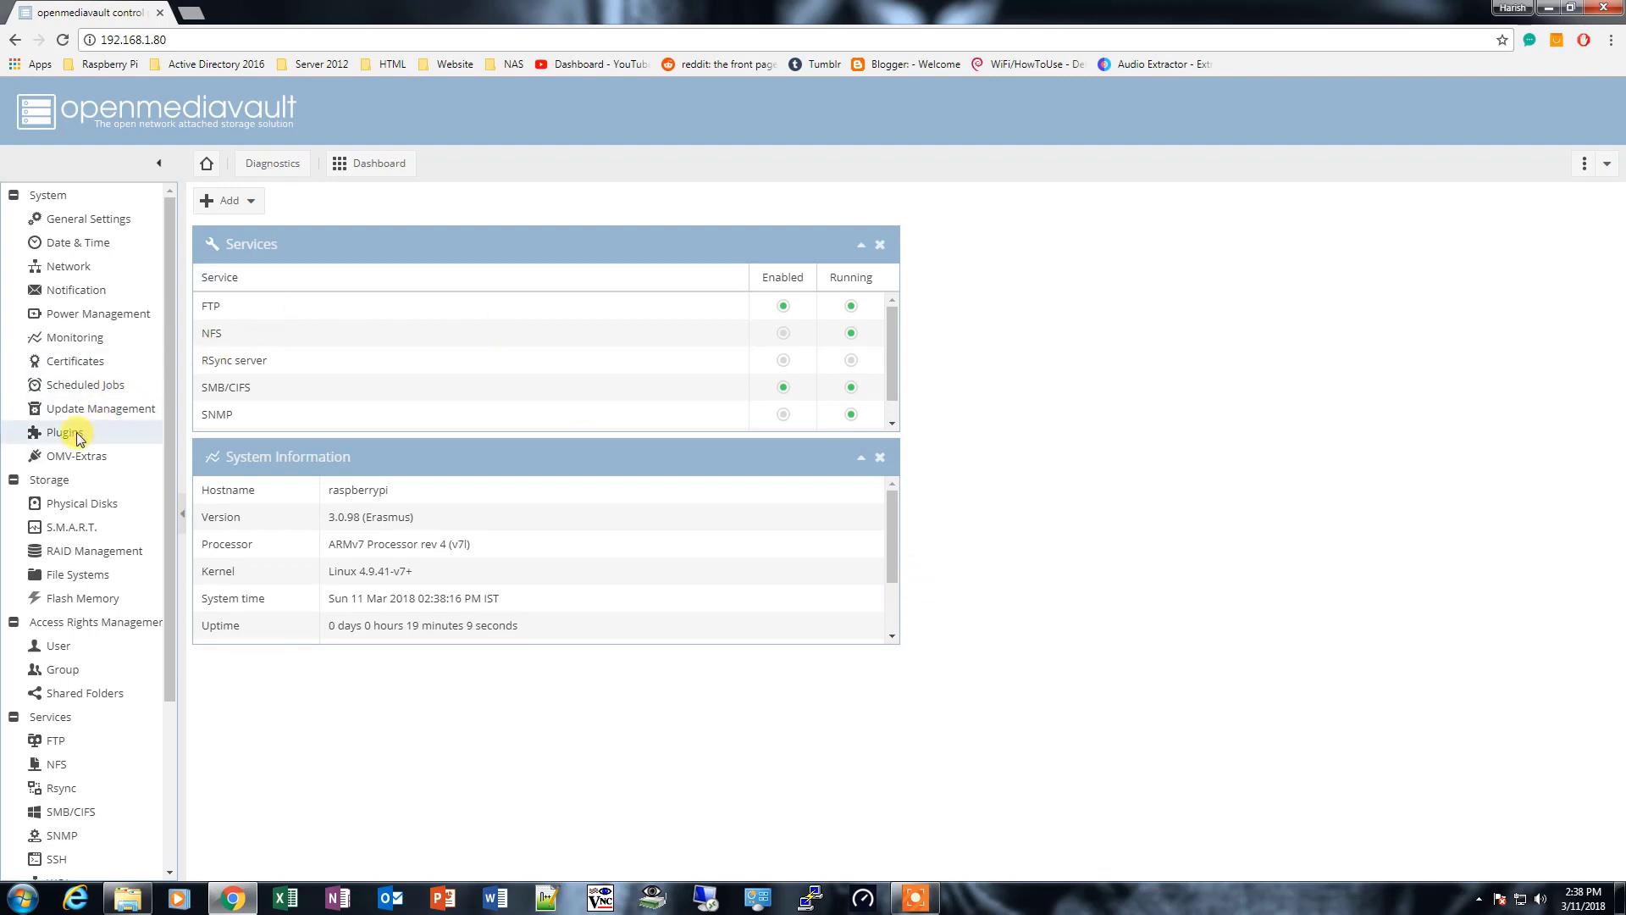
Search the plugin catalogue for 'plex', which lists no matching plugin yet
click(65, 432)
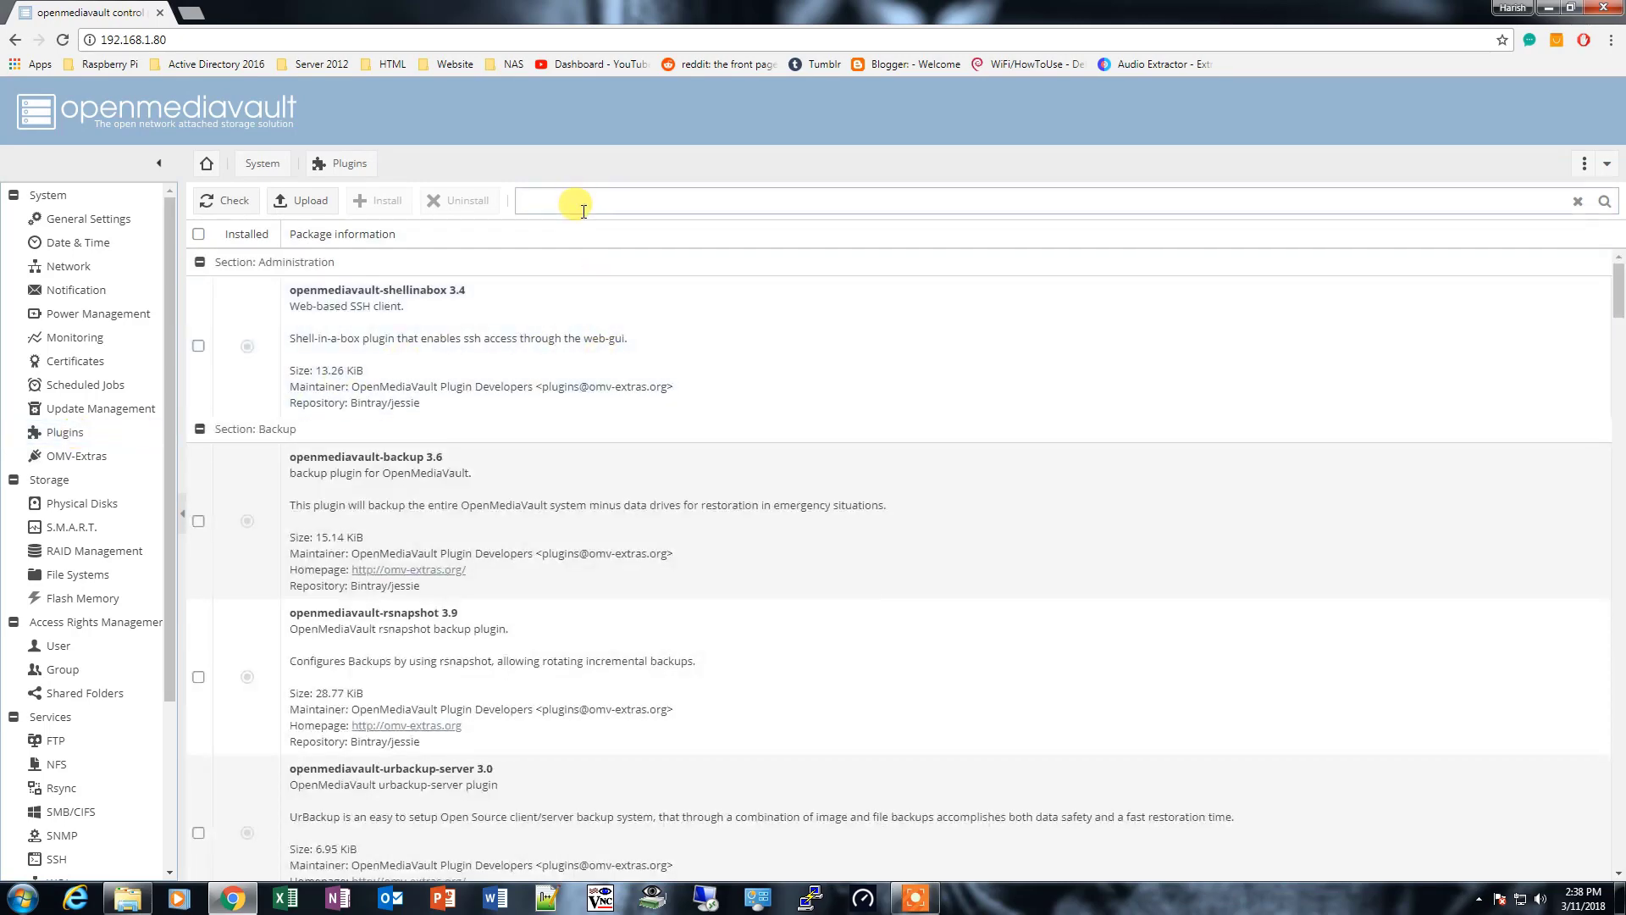
text(plex)
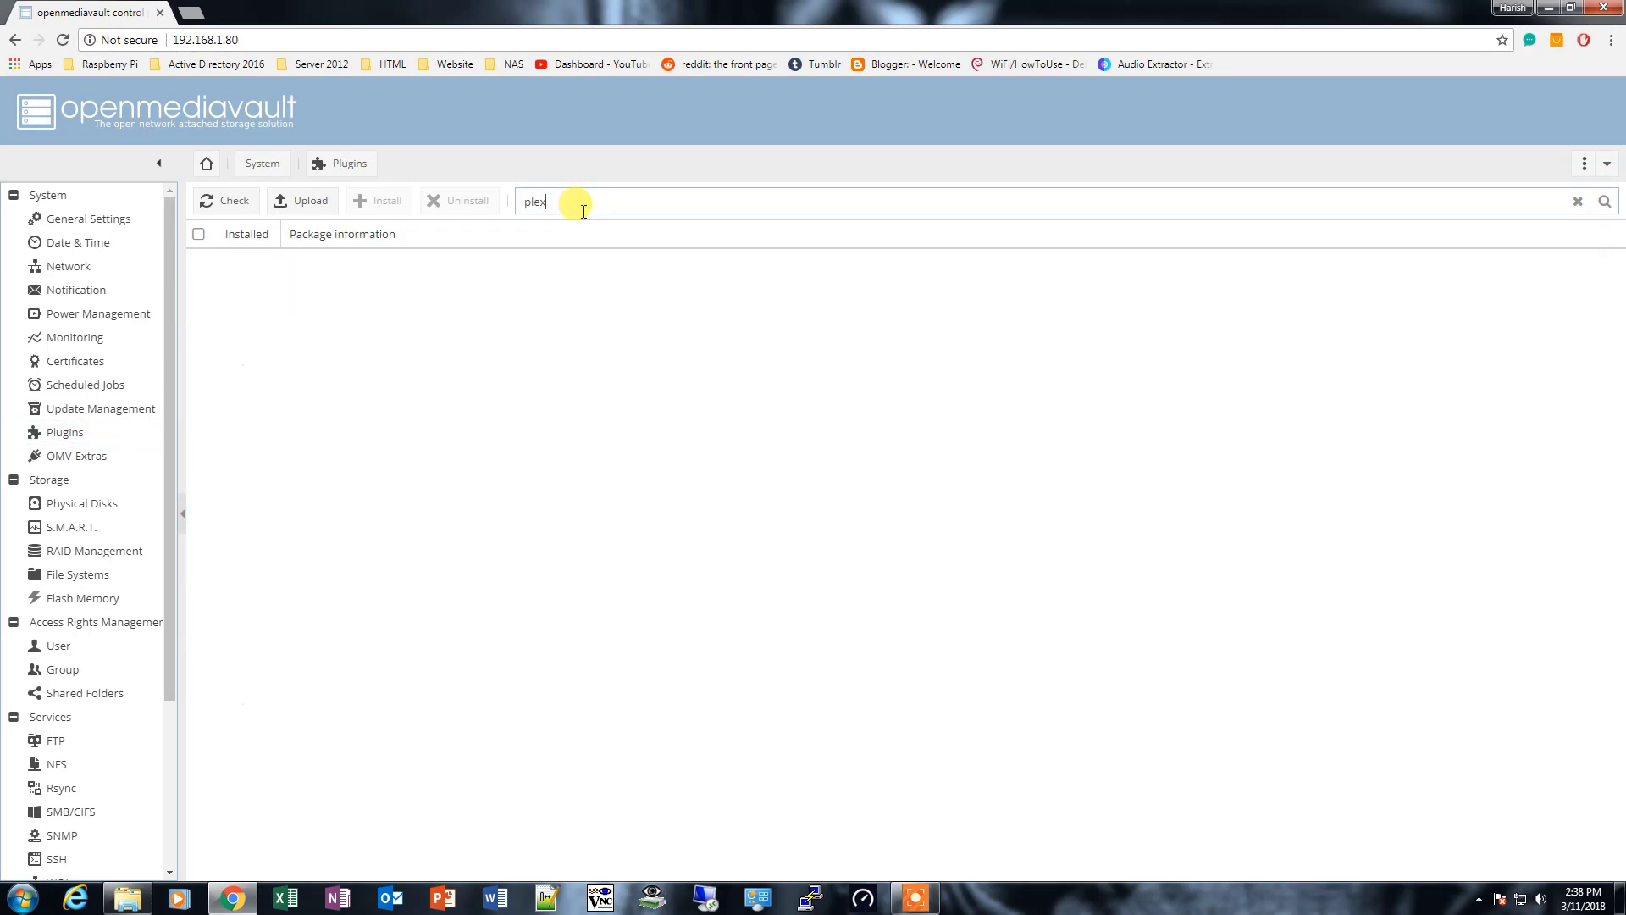
mouse_move(395, 284)
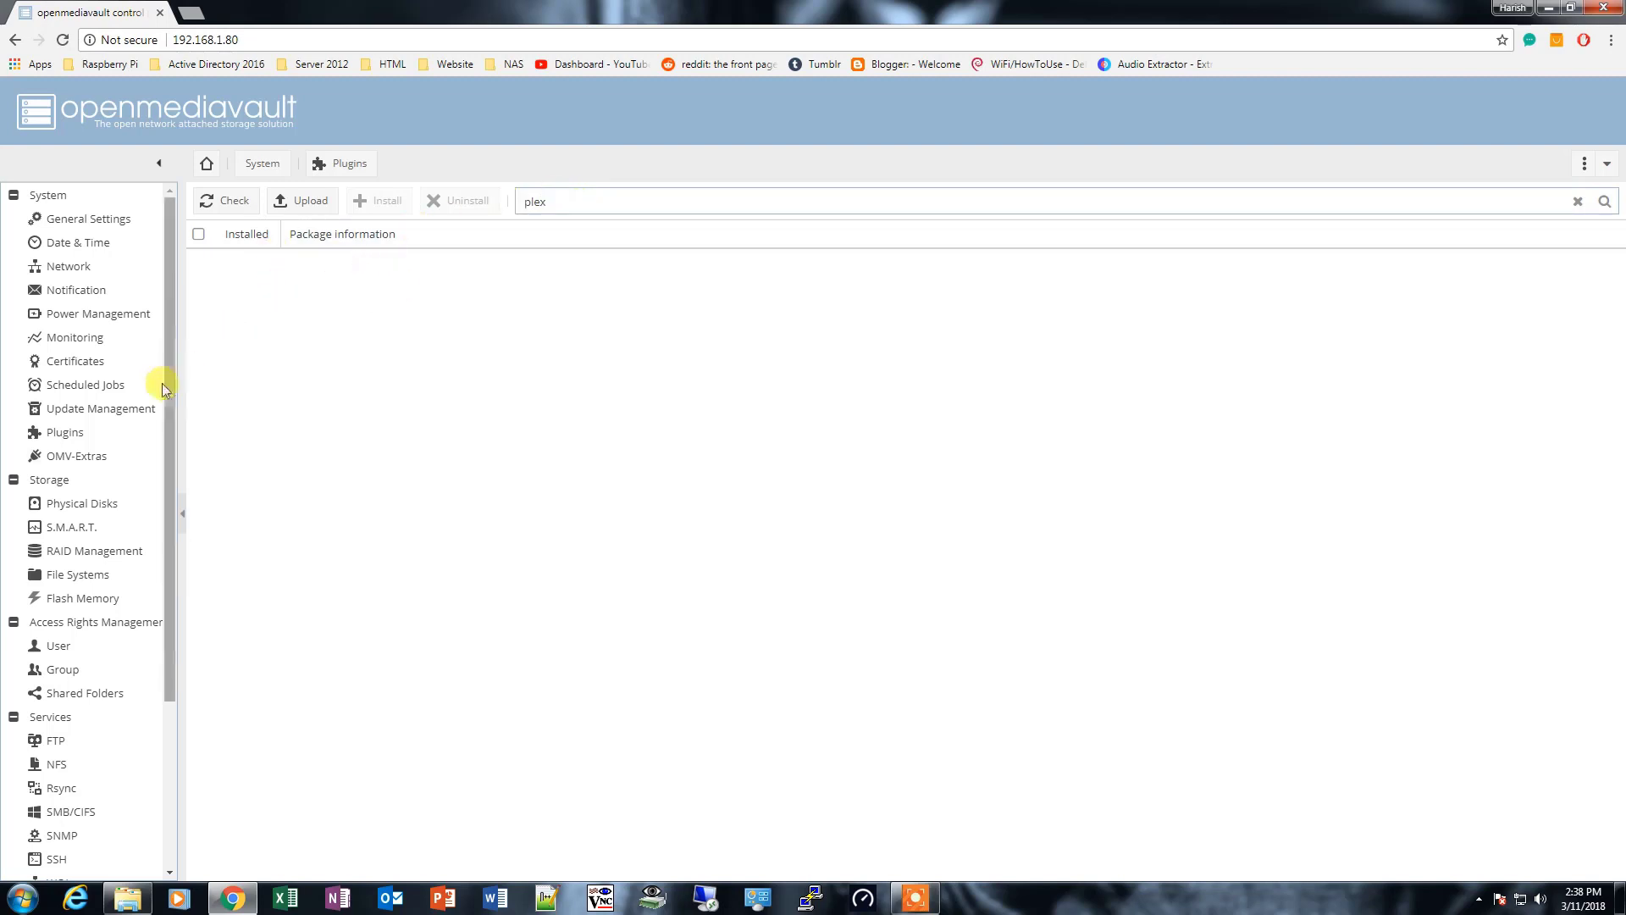
In Update Management, check for updates and upgrade flashmemory, omvextrasorg and wol
click(99, 408)
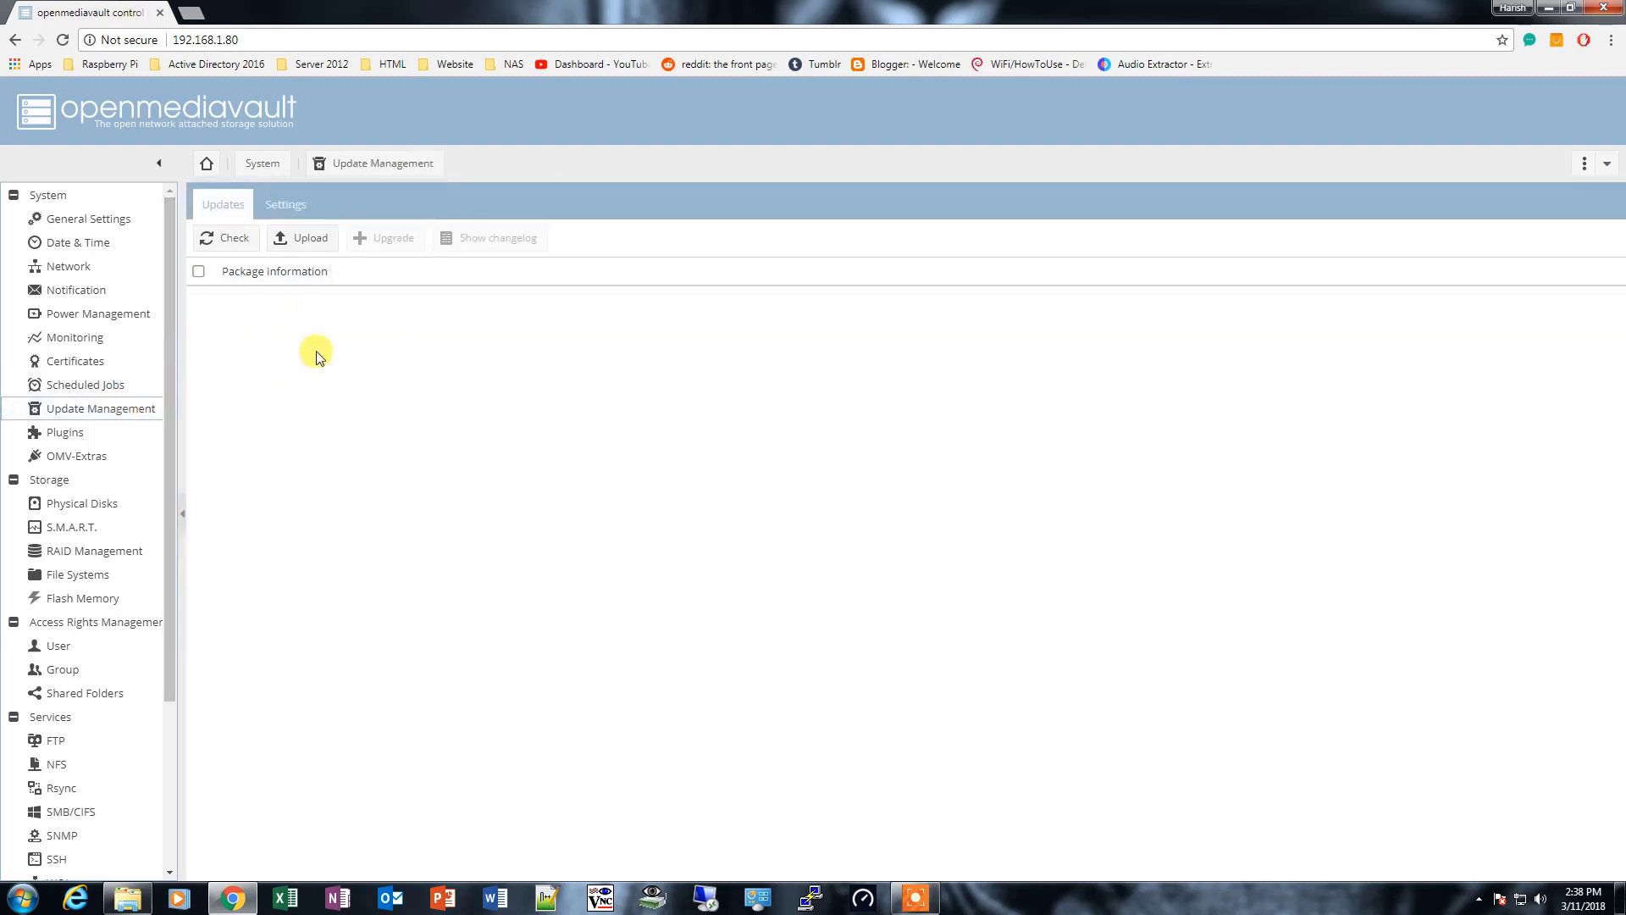
click(225, 238)
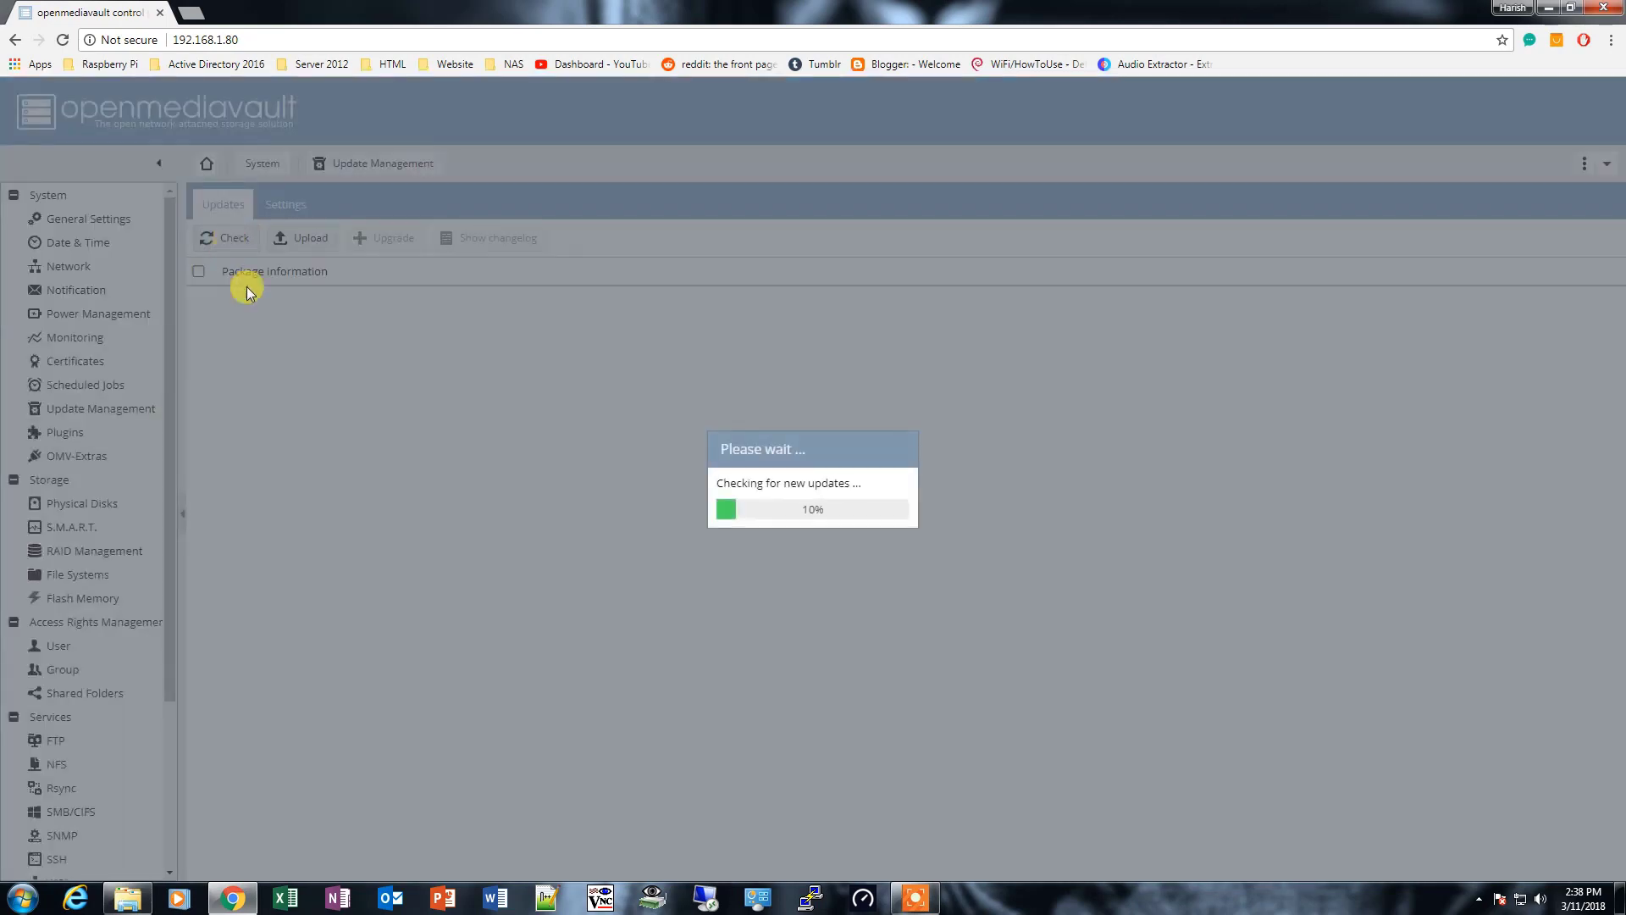
mouse_move(387, 461)
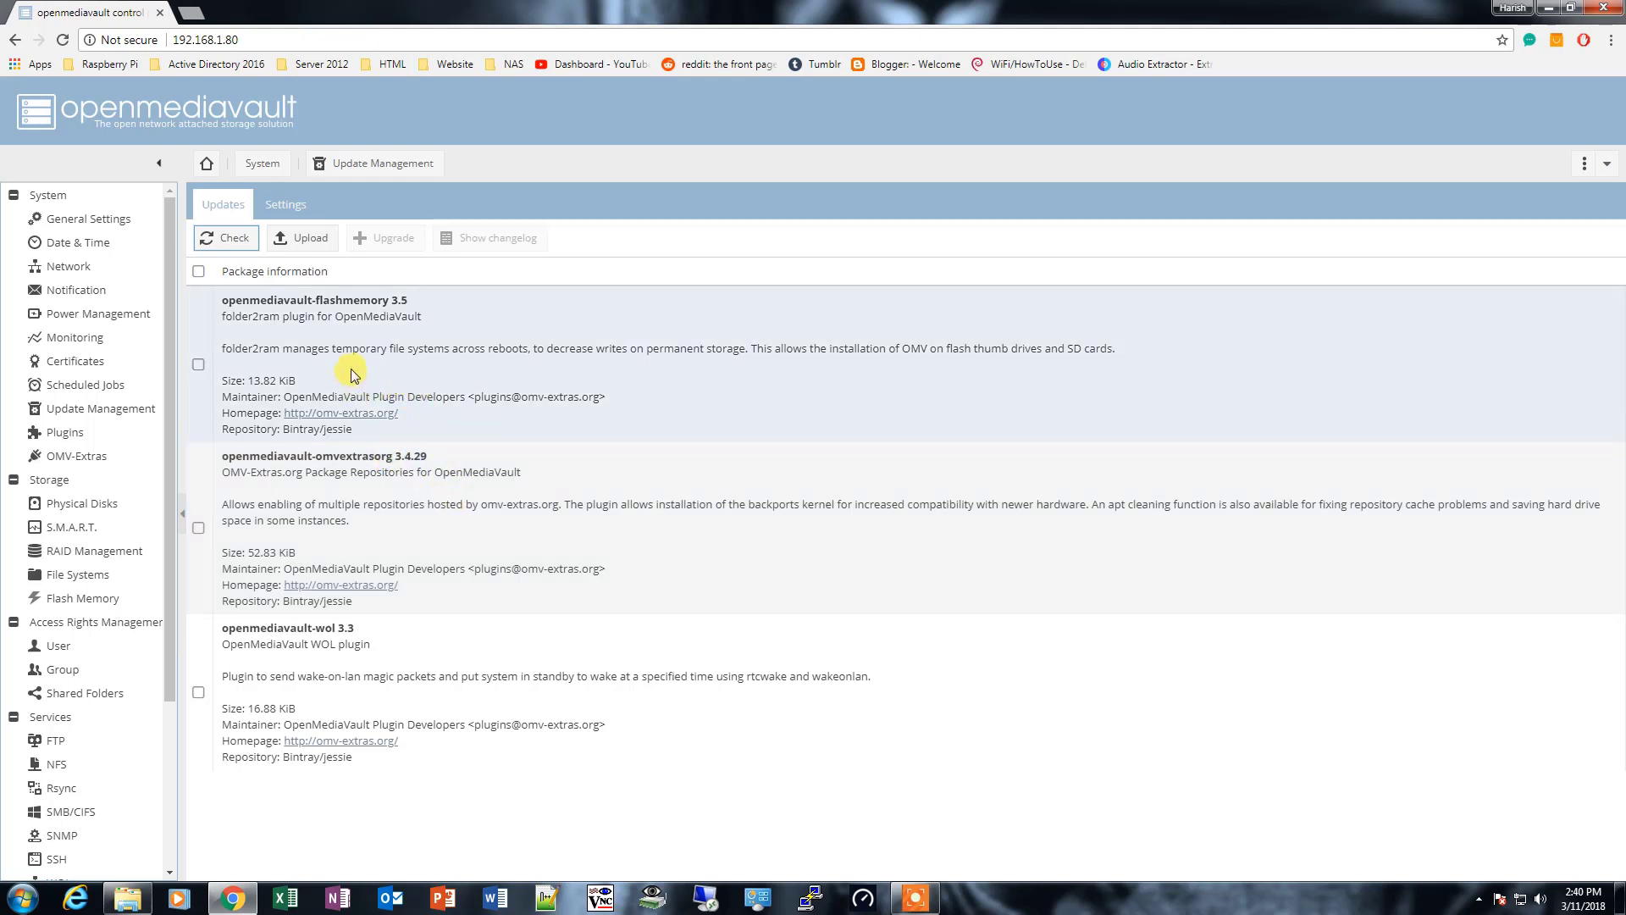
mouse_move(223, 390)
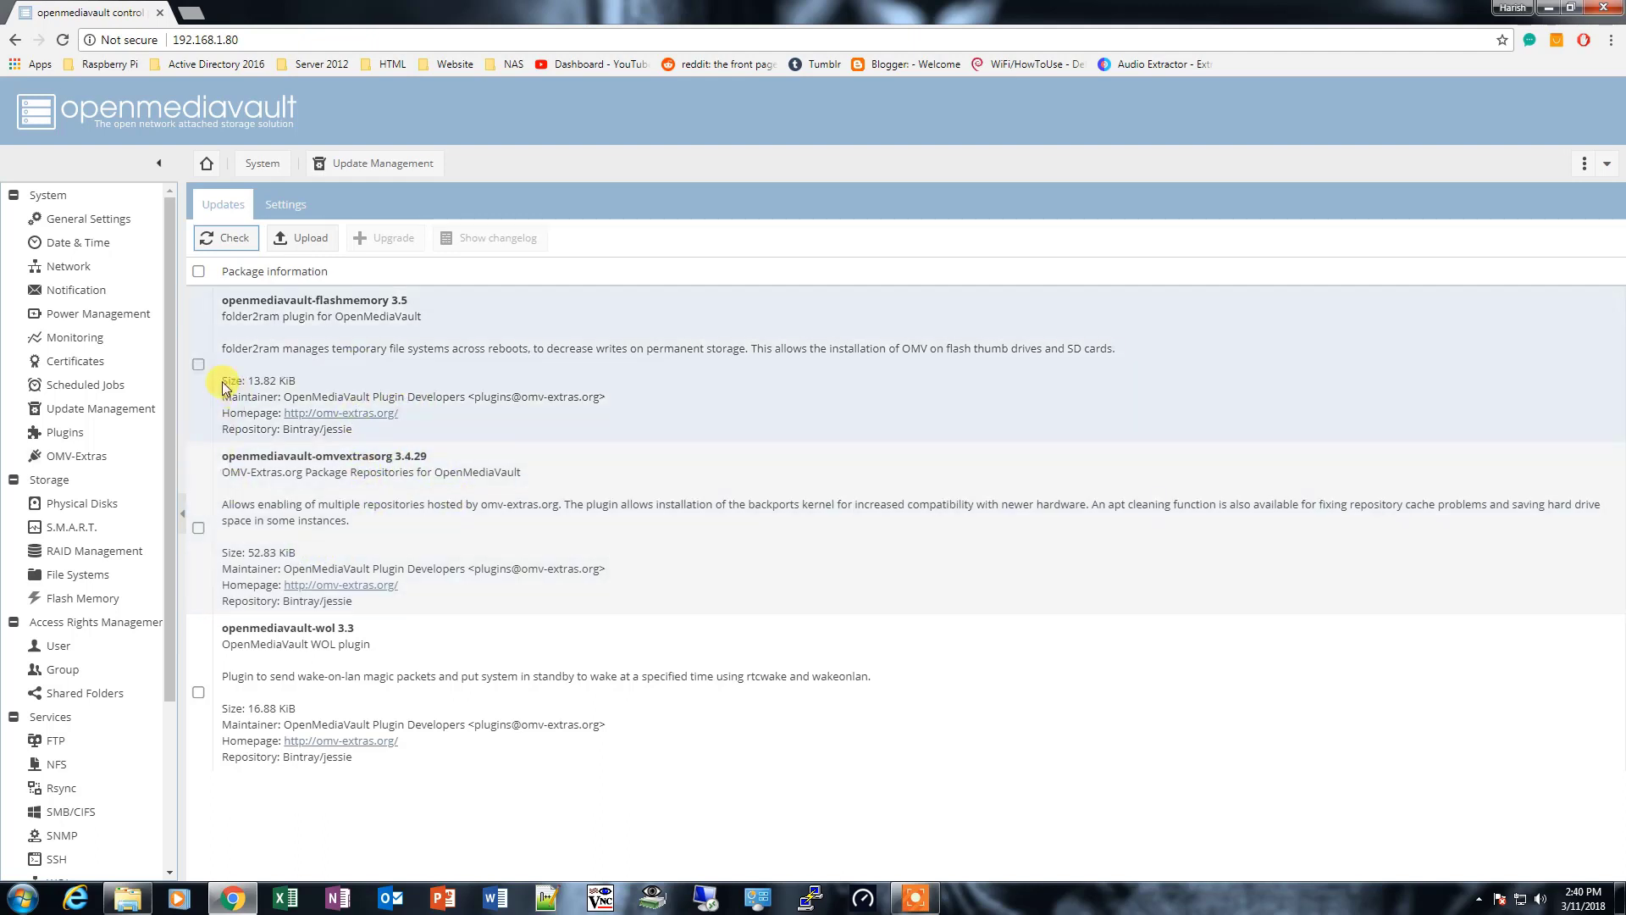
click(198, 271)
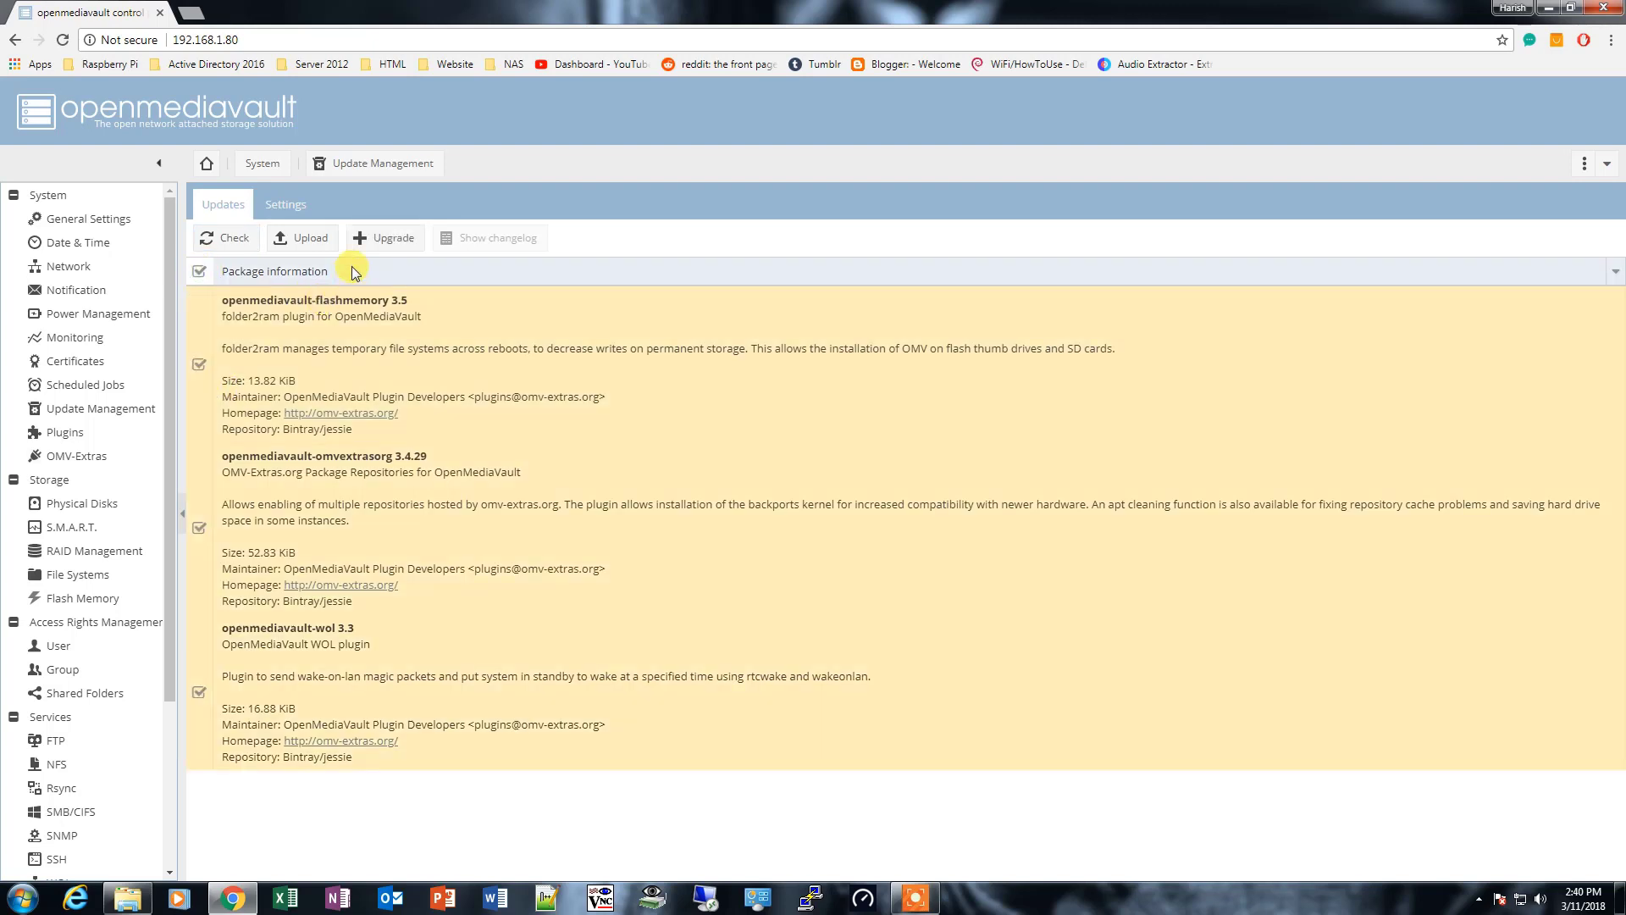
click(384, 237)
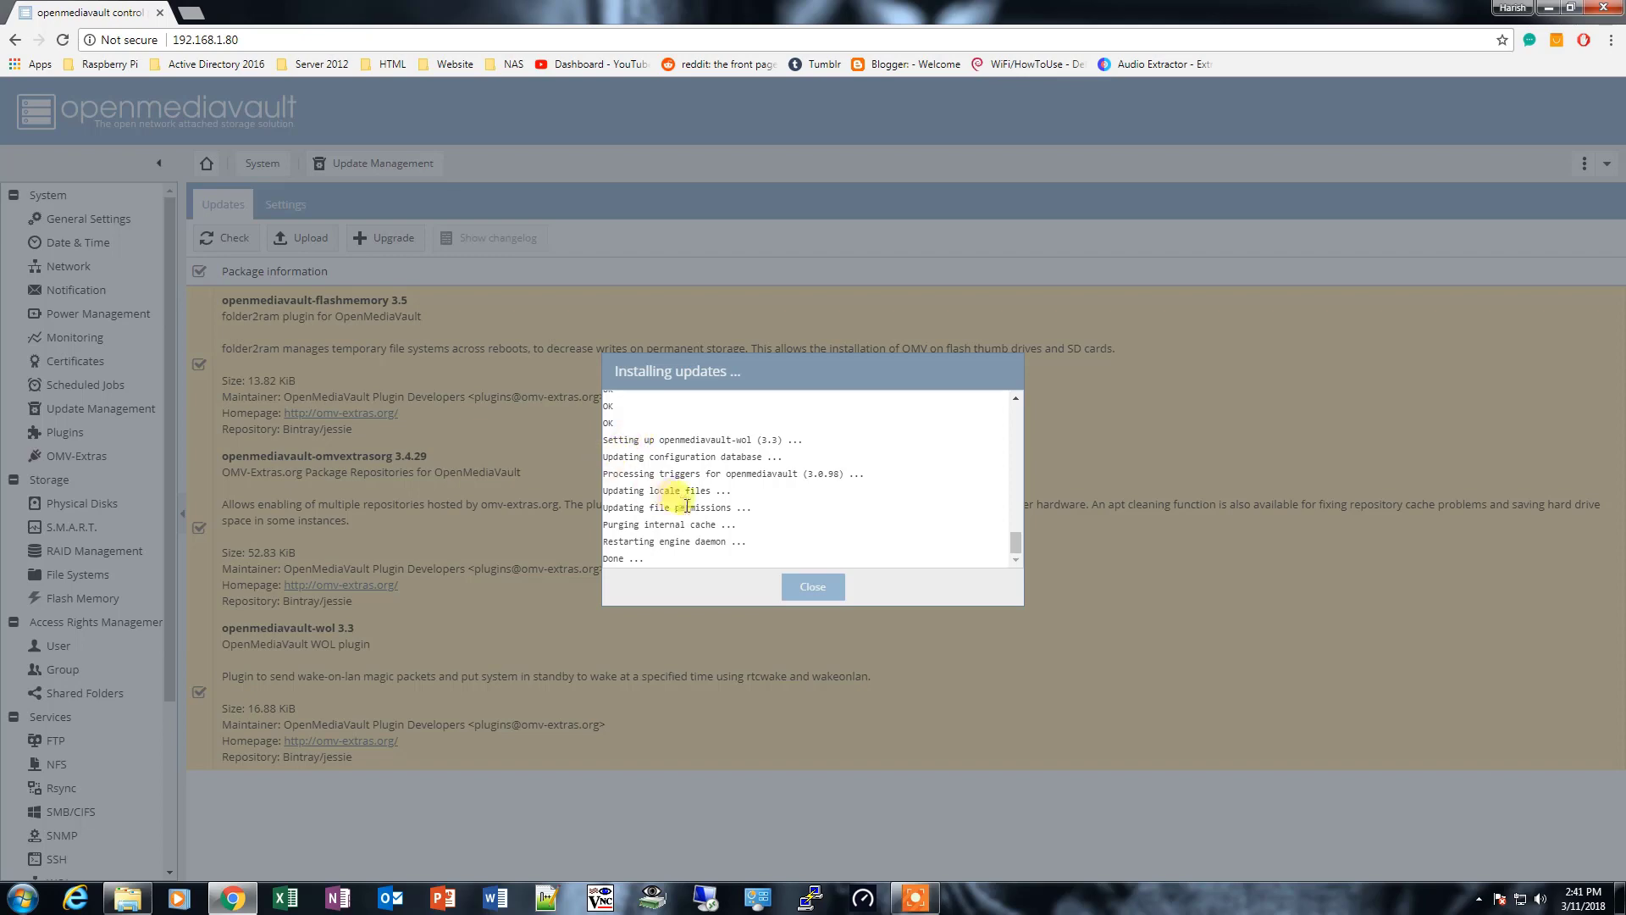
click(812, 586)
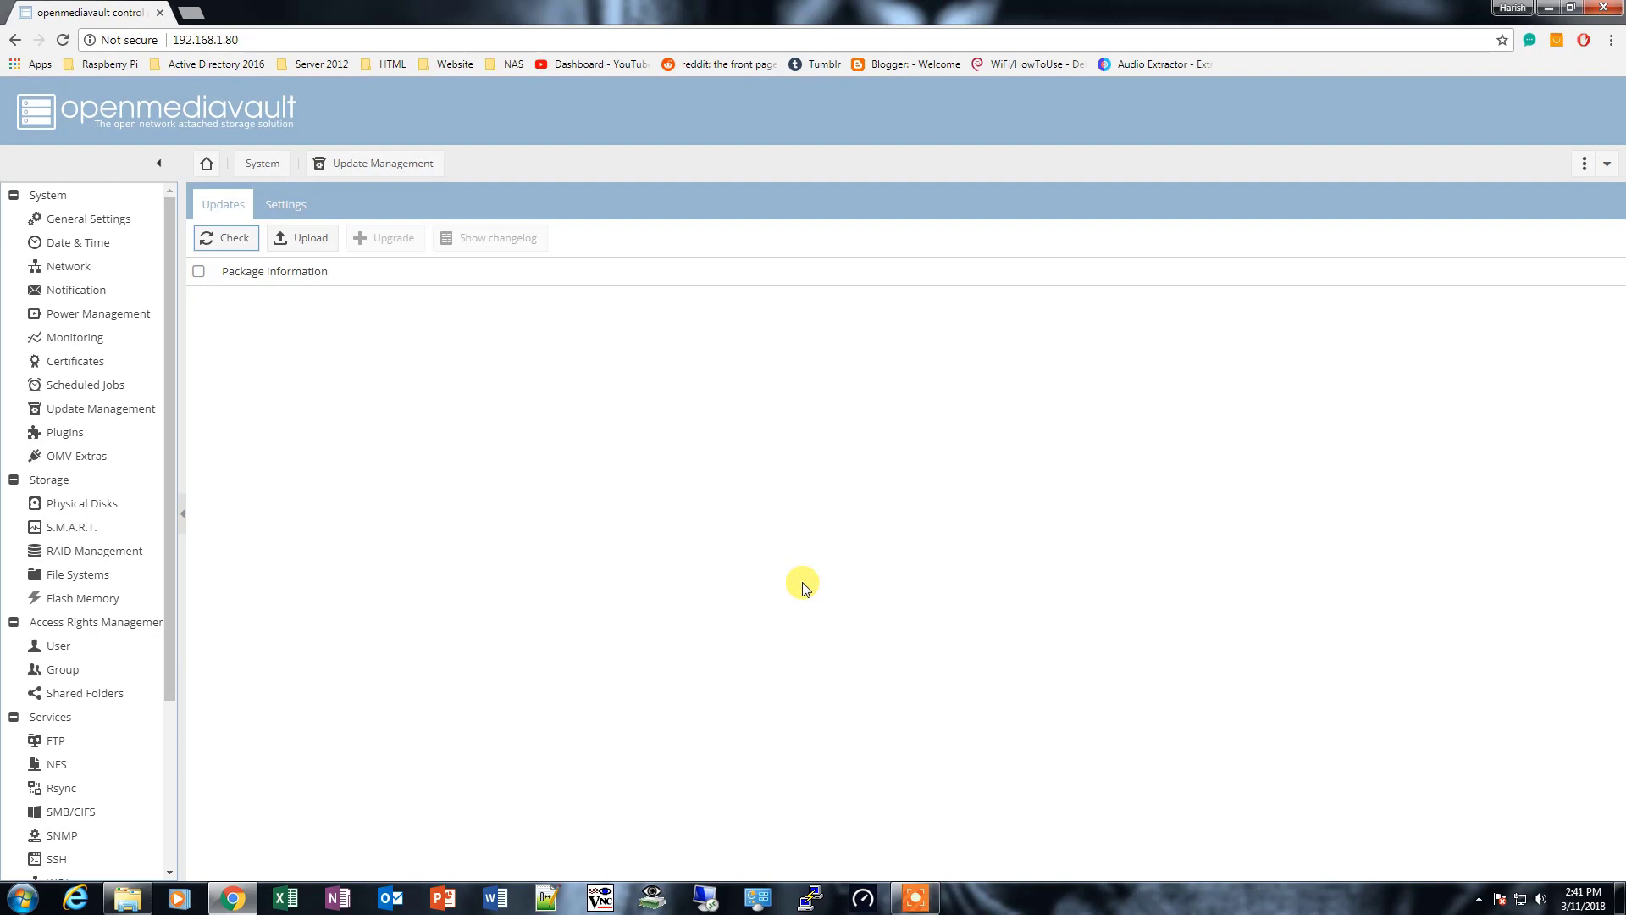
mouse_move(192, 403)
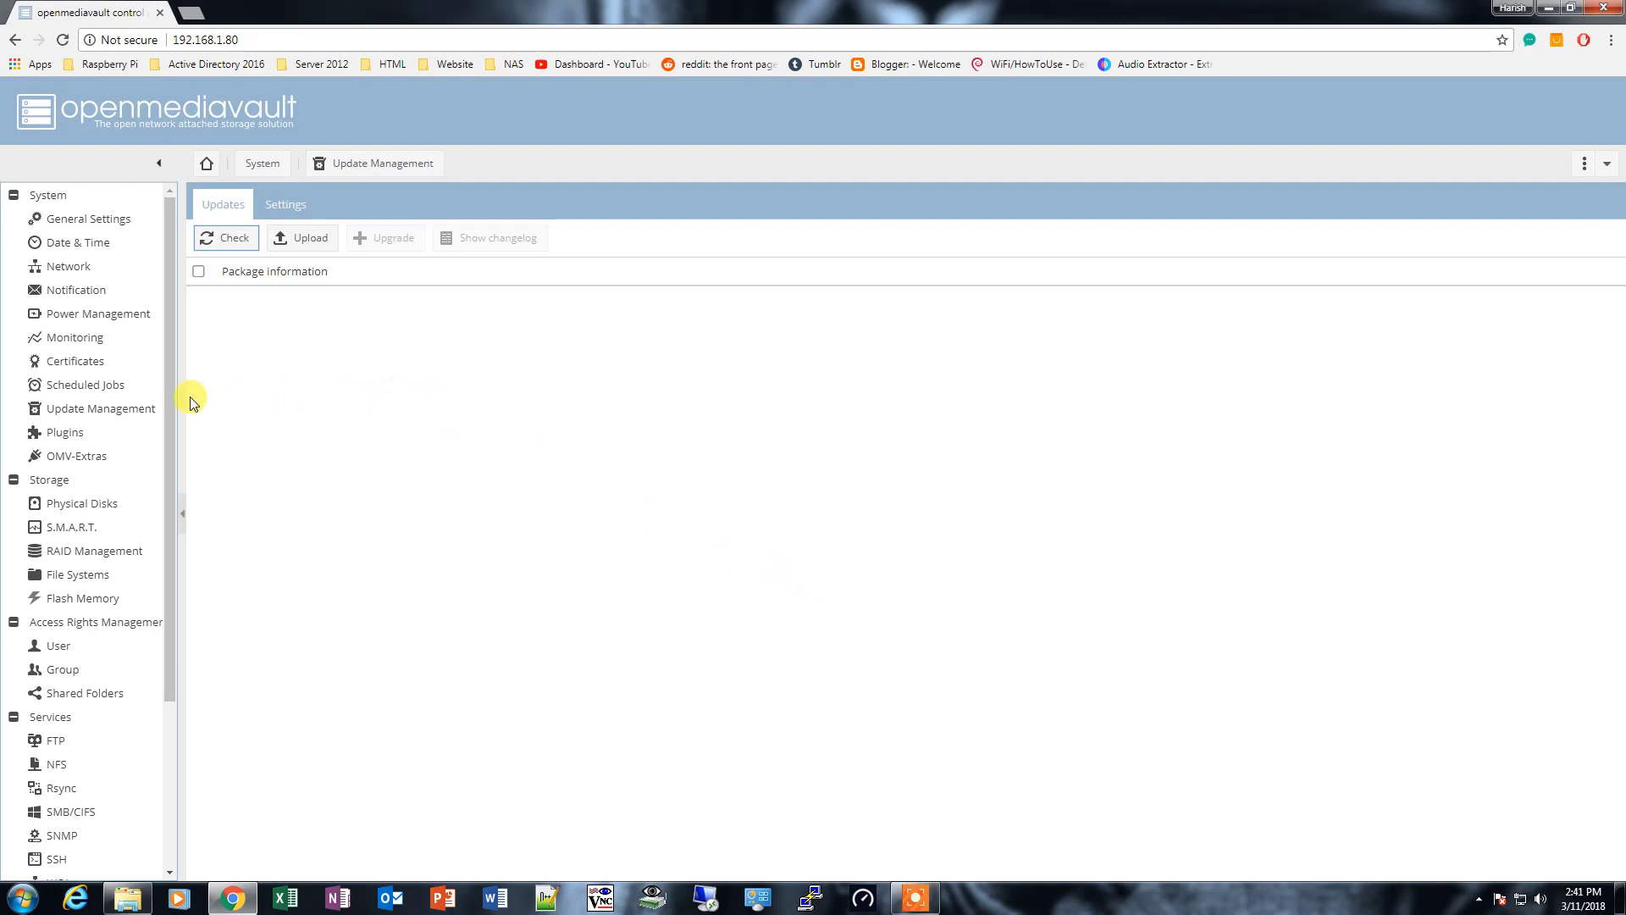
Search plugins for 'plex', tick openmediavault-plexmediaserver and confirm its installation
click(65, 432)
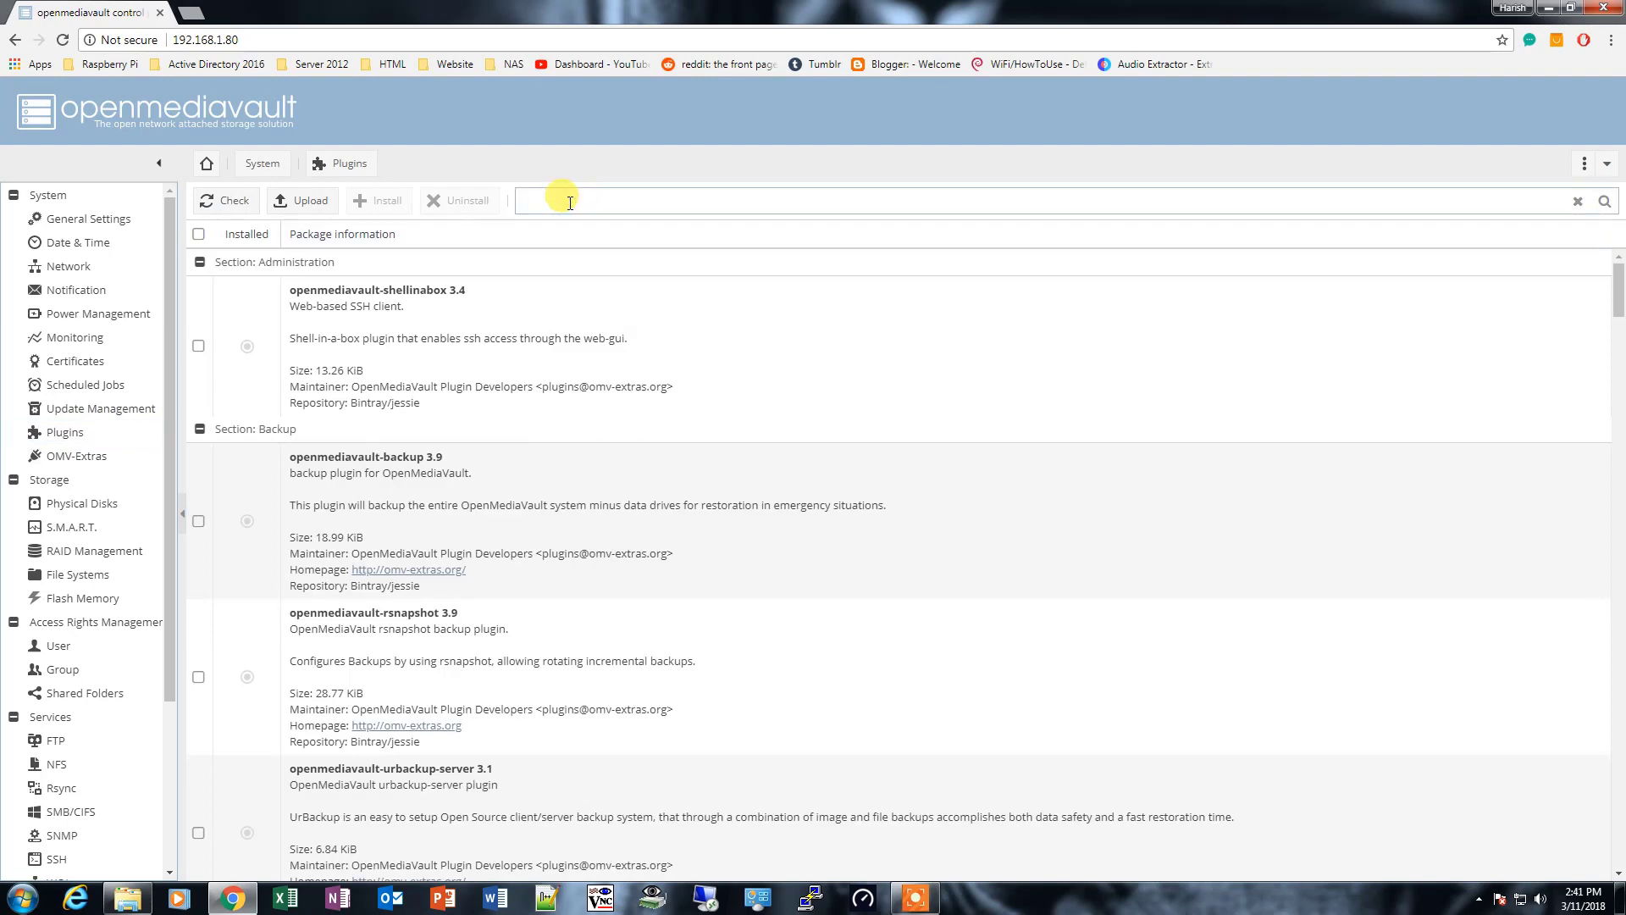
text(plex)
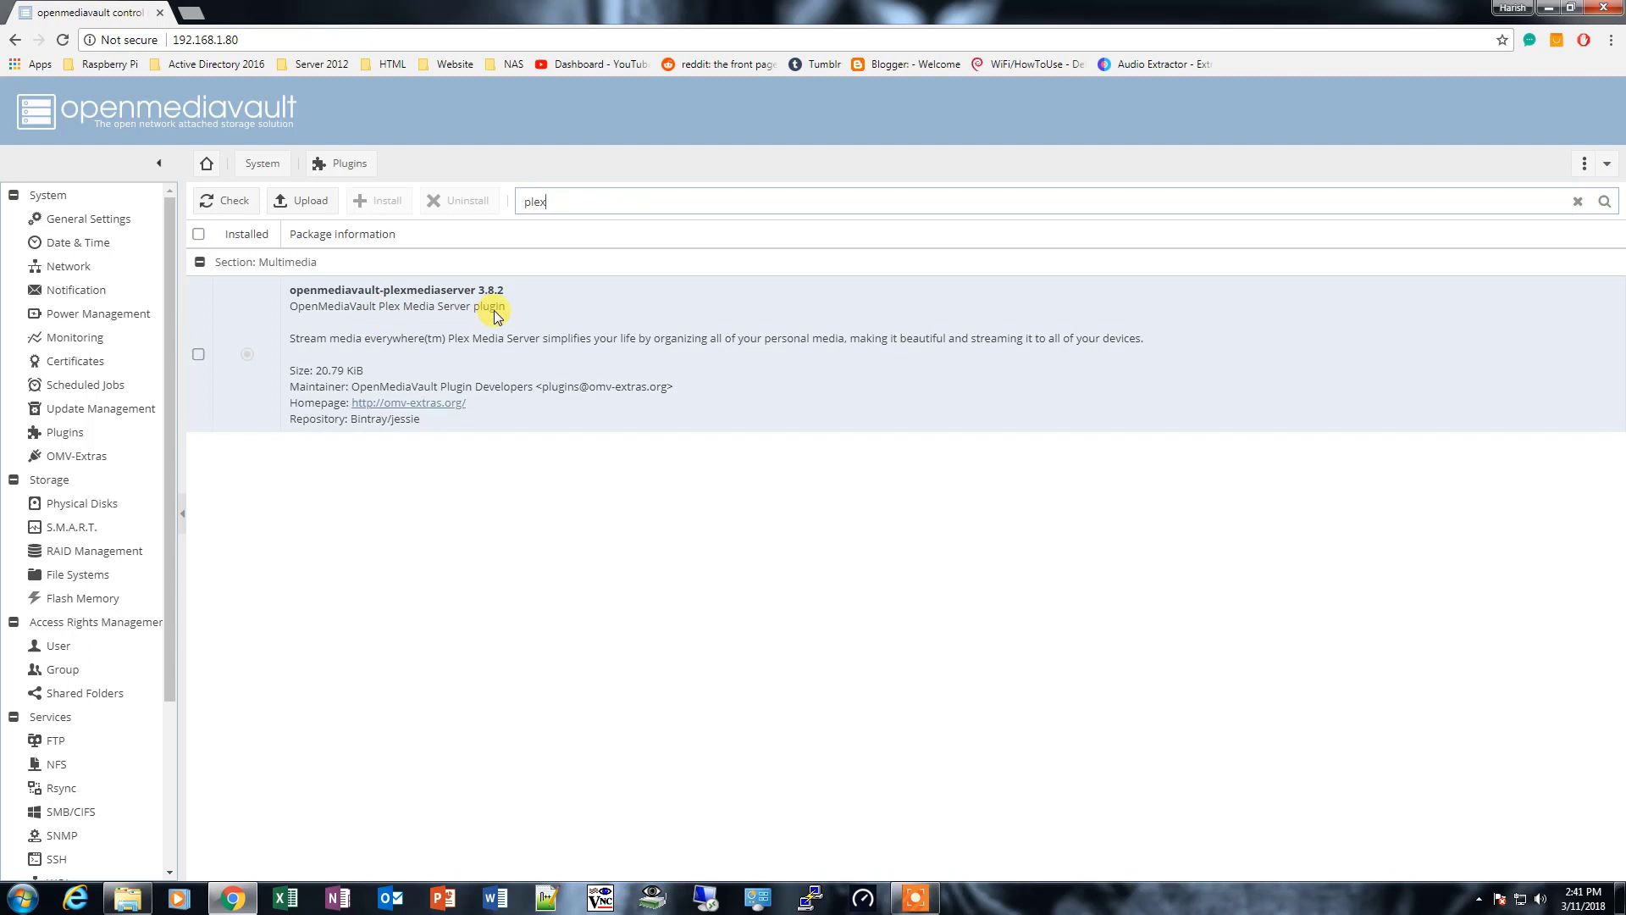
click(198, 354)
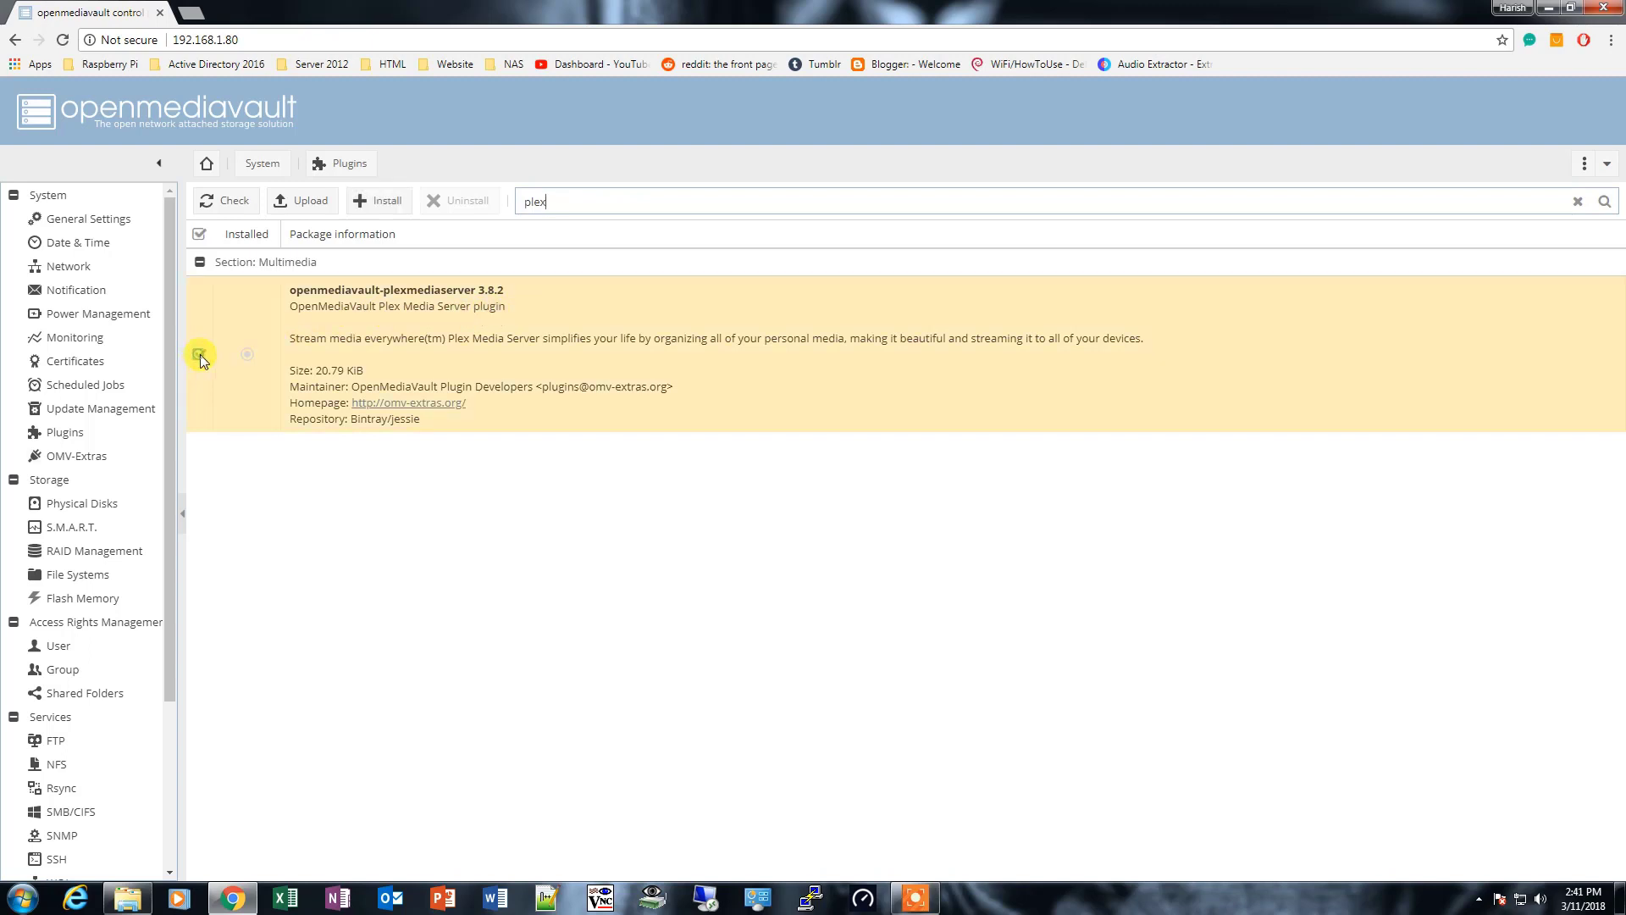
click(200, 354)
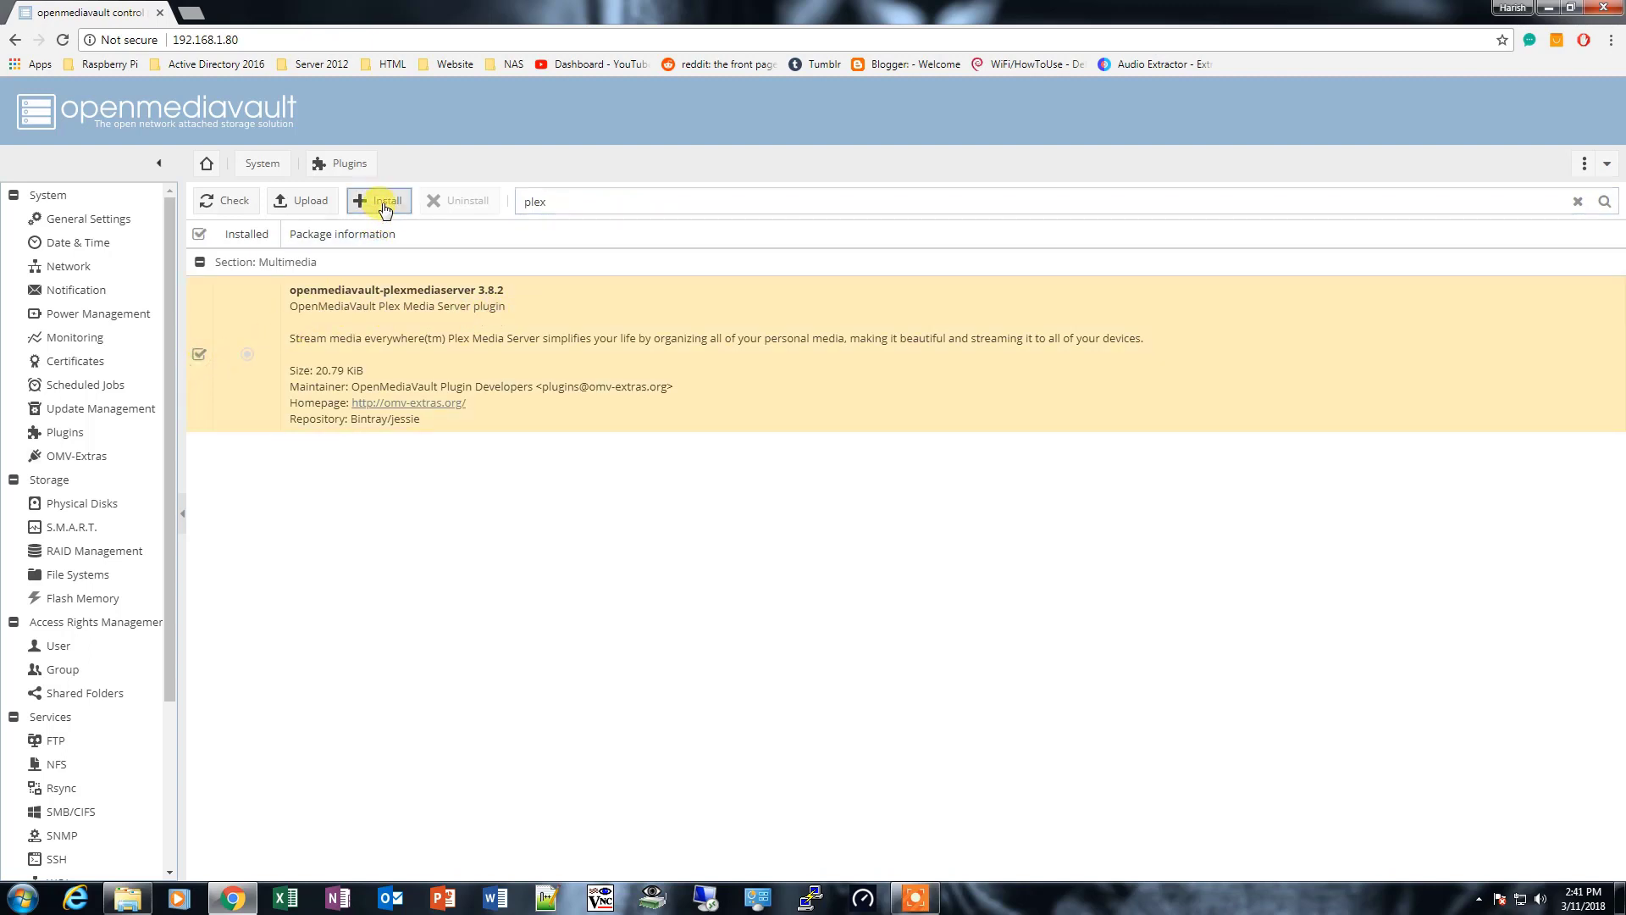
click(378, 200)
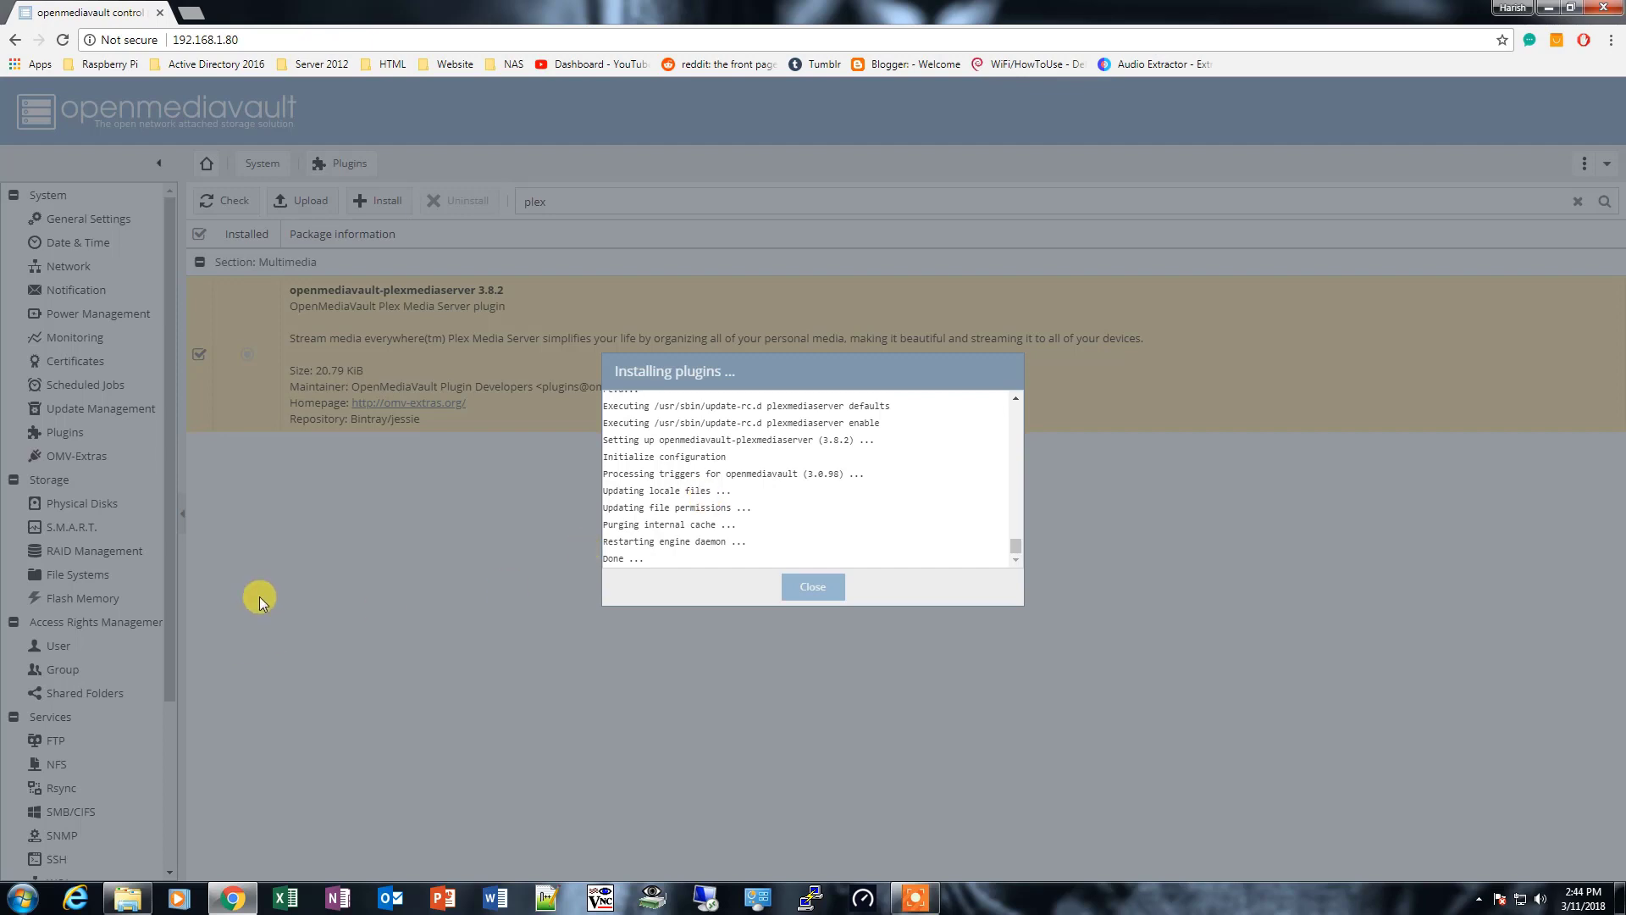
mouse_move(58, 706)
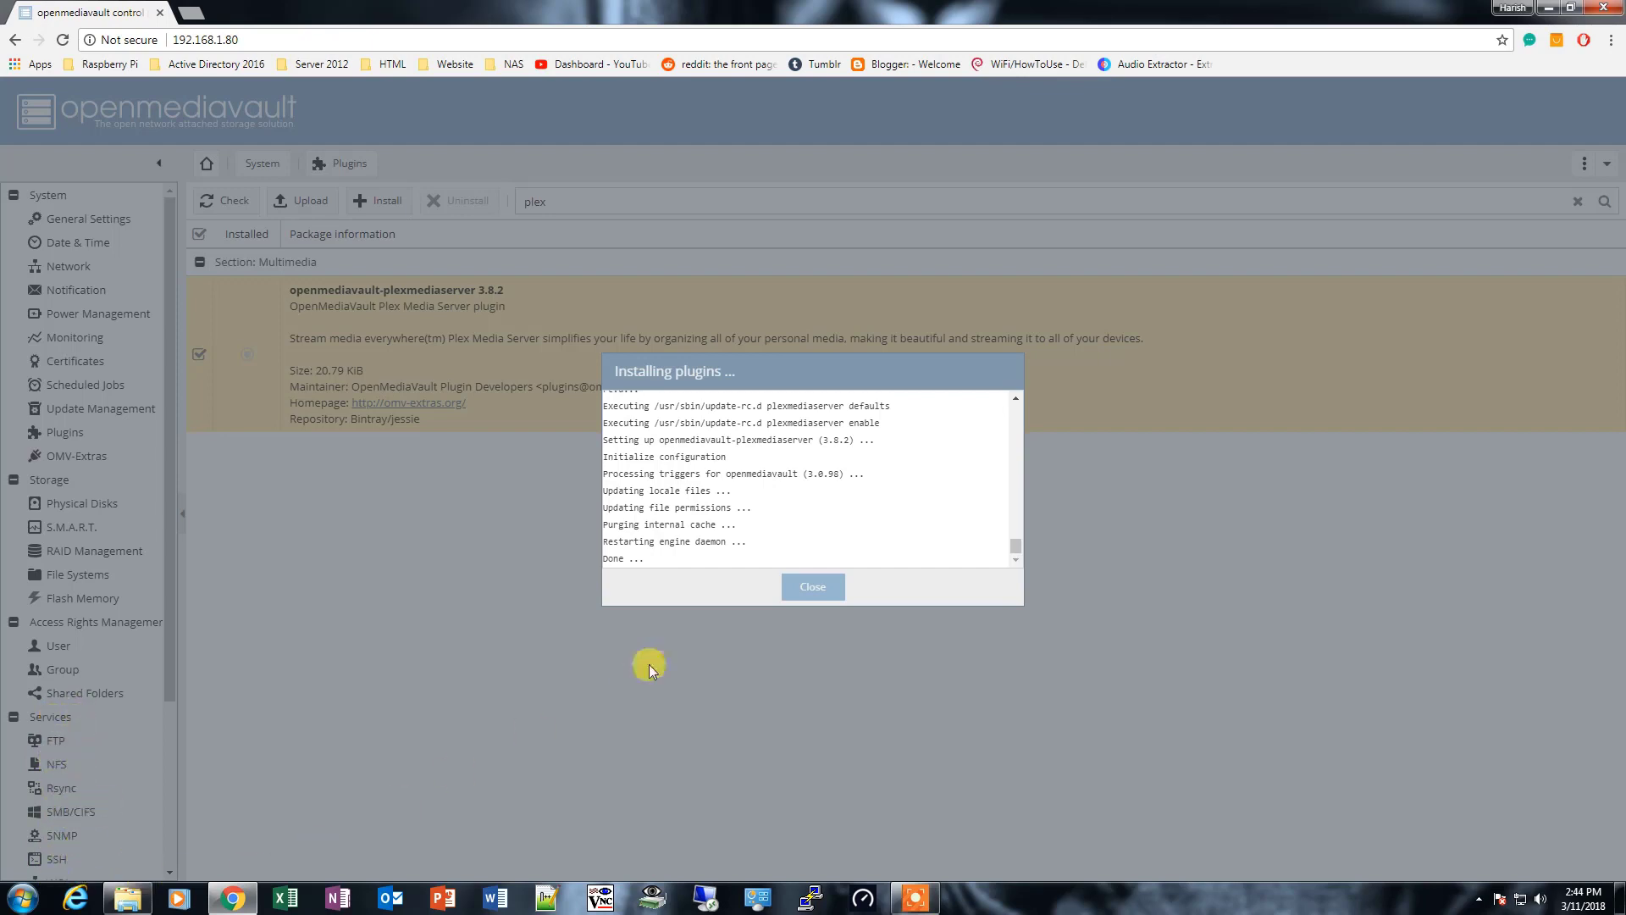
Close the finished install log and accept the reload so PlexMediaServer appears in services
click(811, 587)
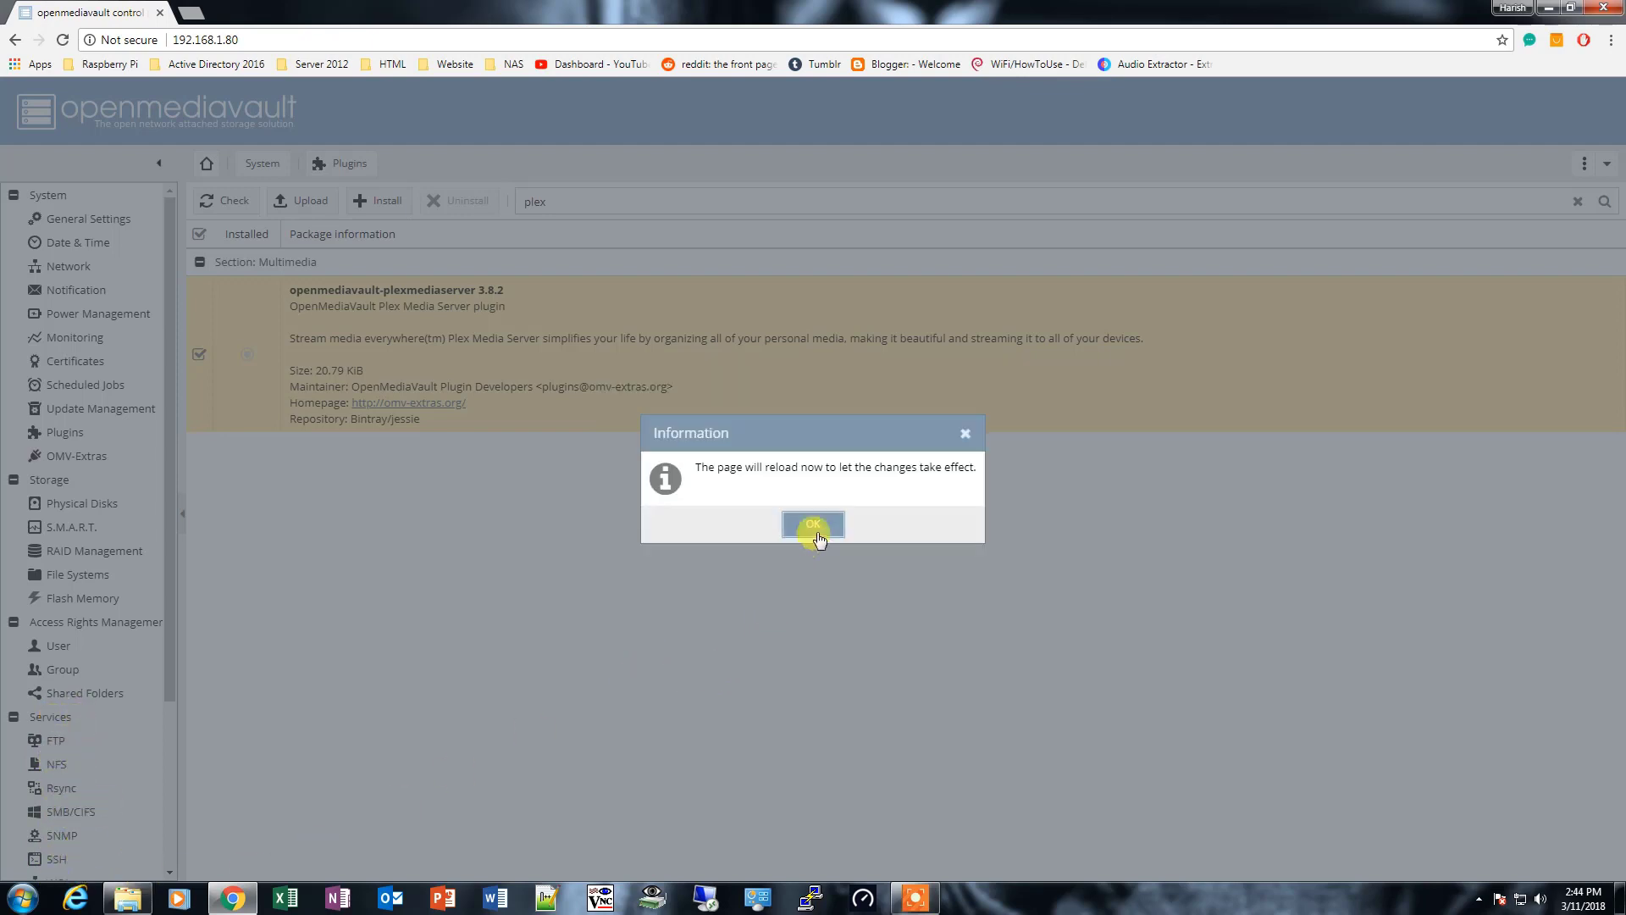
click(813, 523)
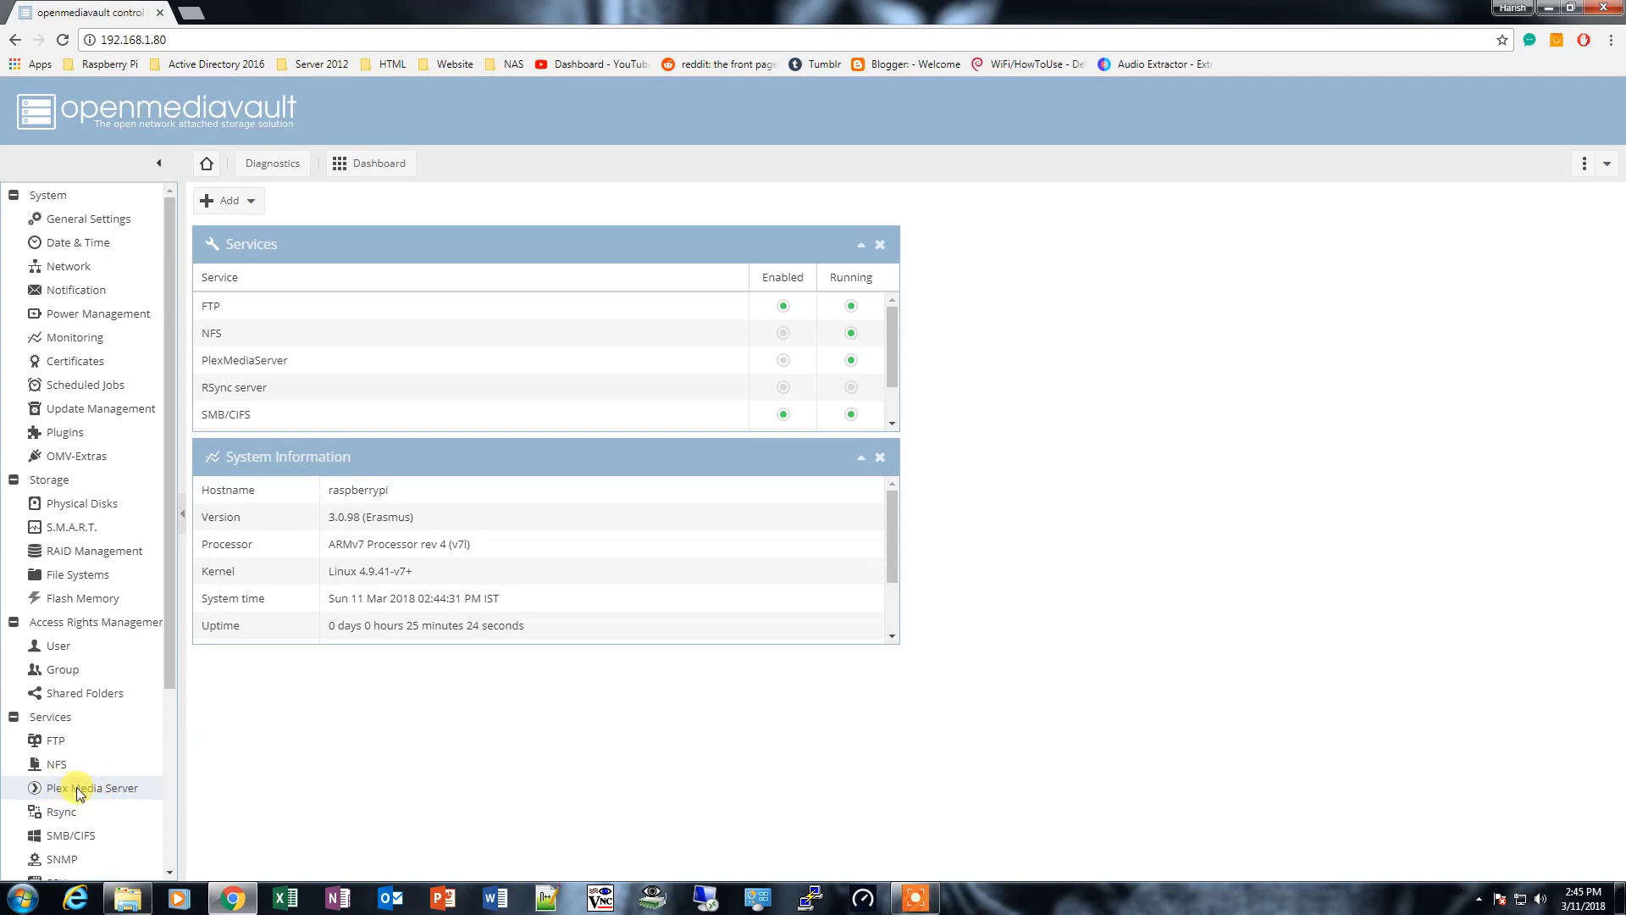
Enable Plex Media Server with its database on the Backup volume
click(94, 788)
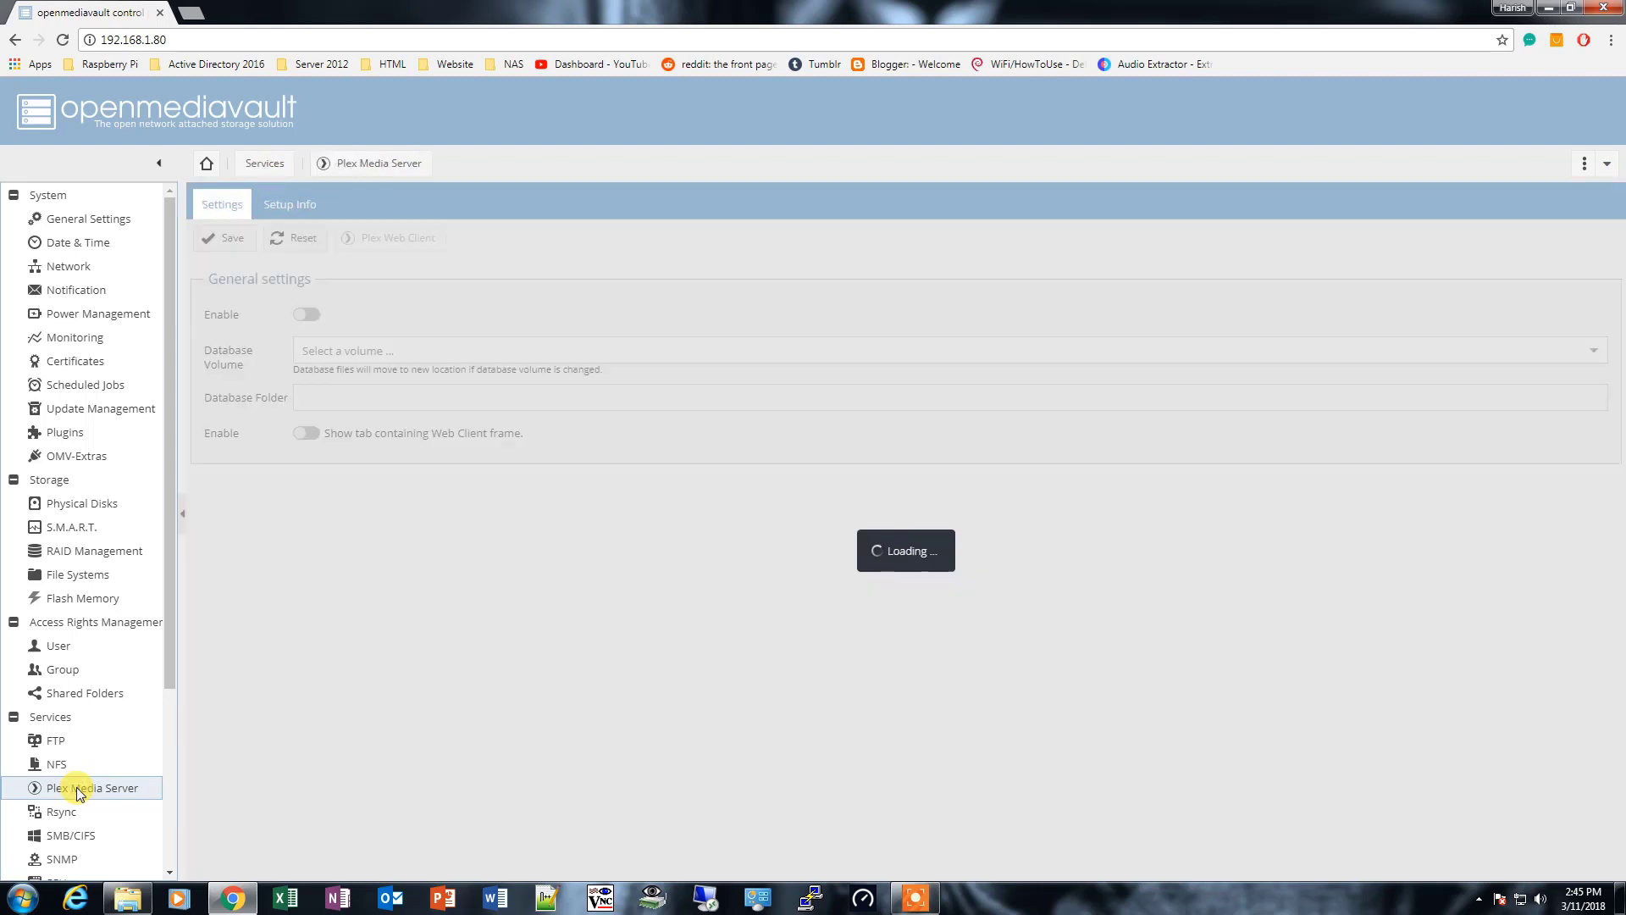
click(92, 787)
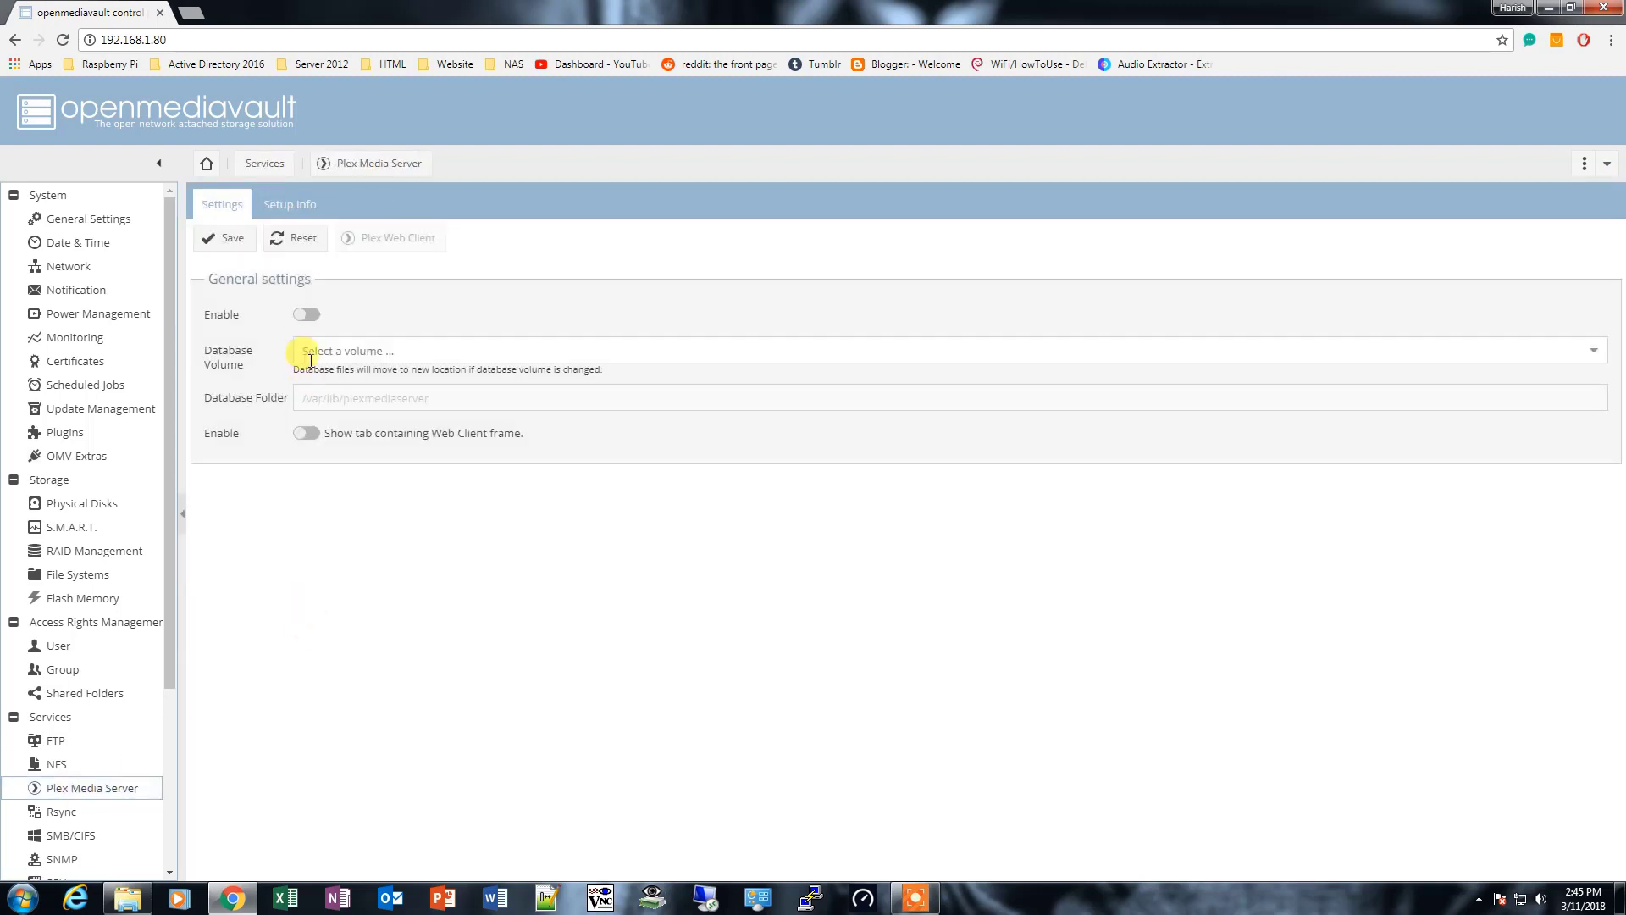
click(307, 315)
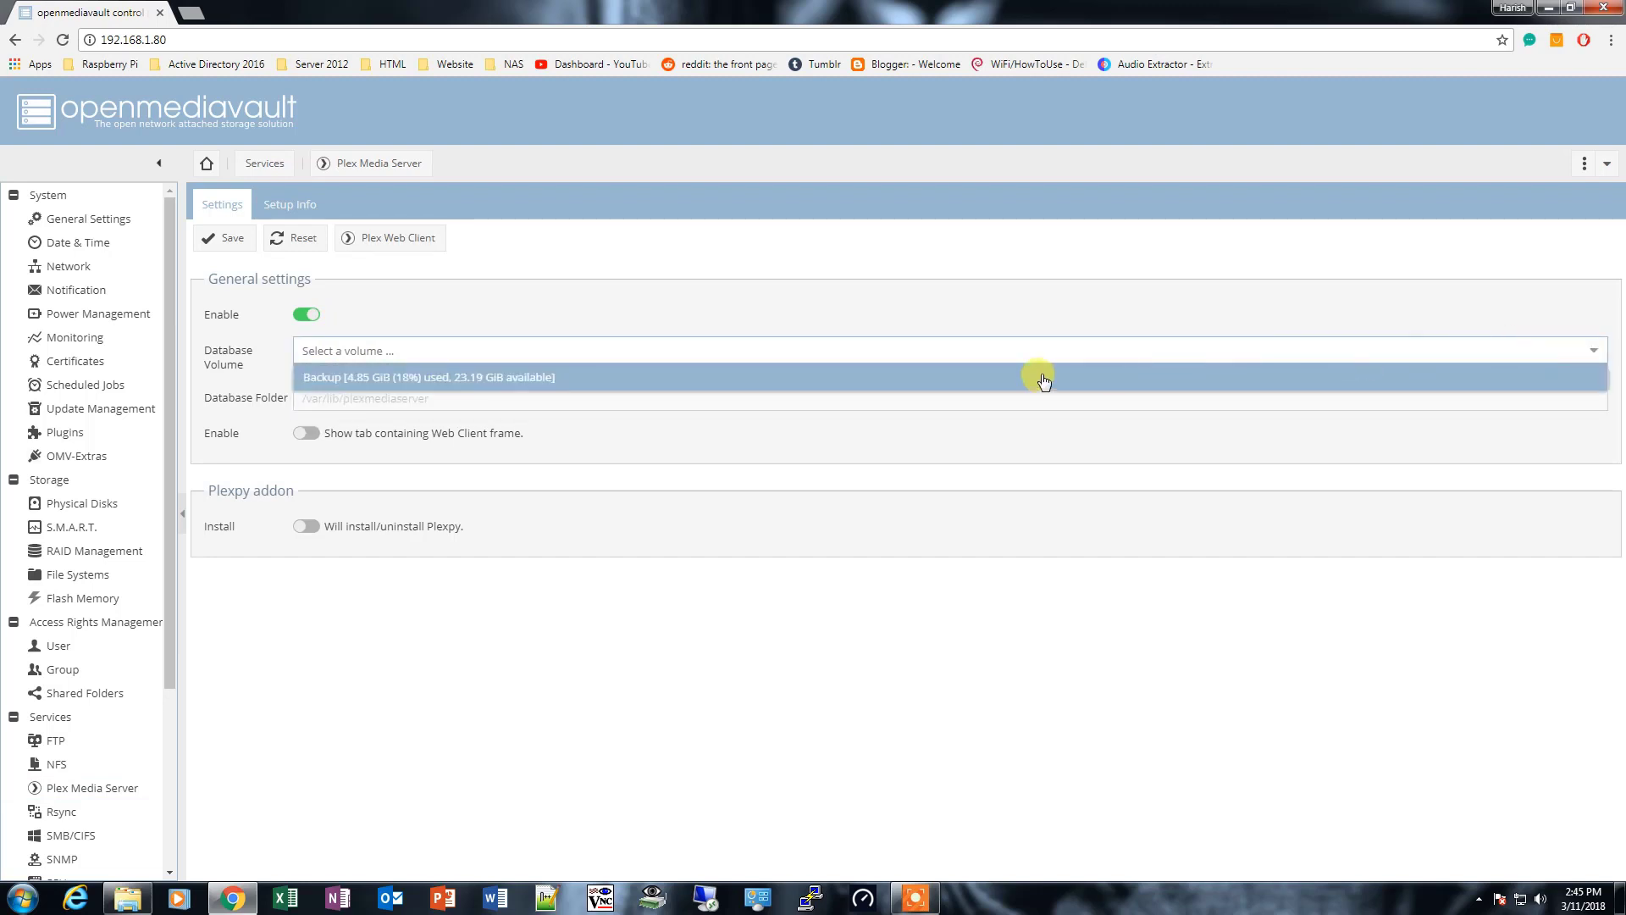
click(427, 376)
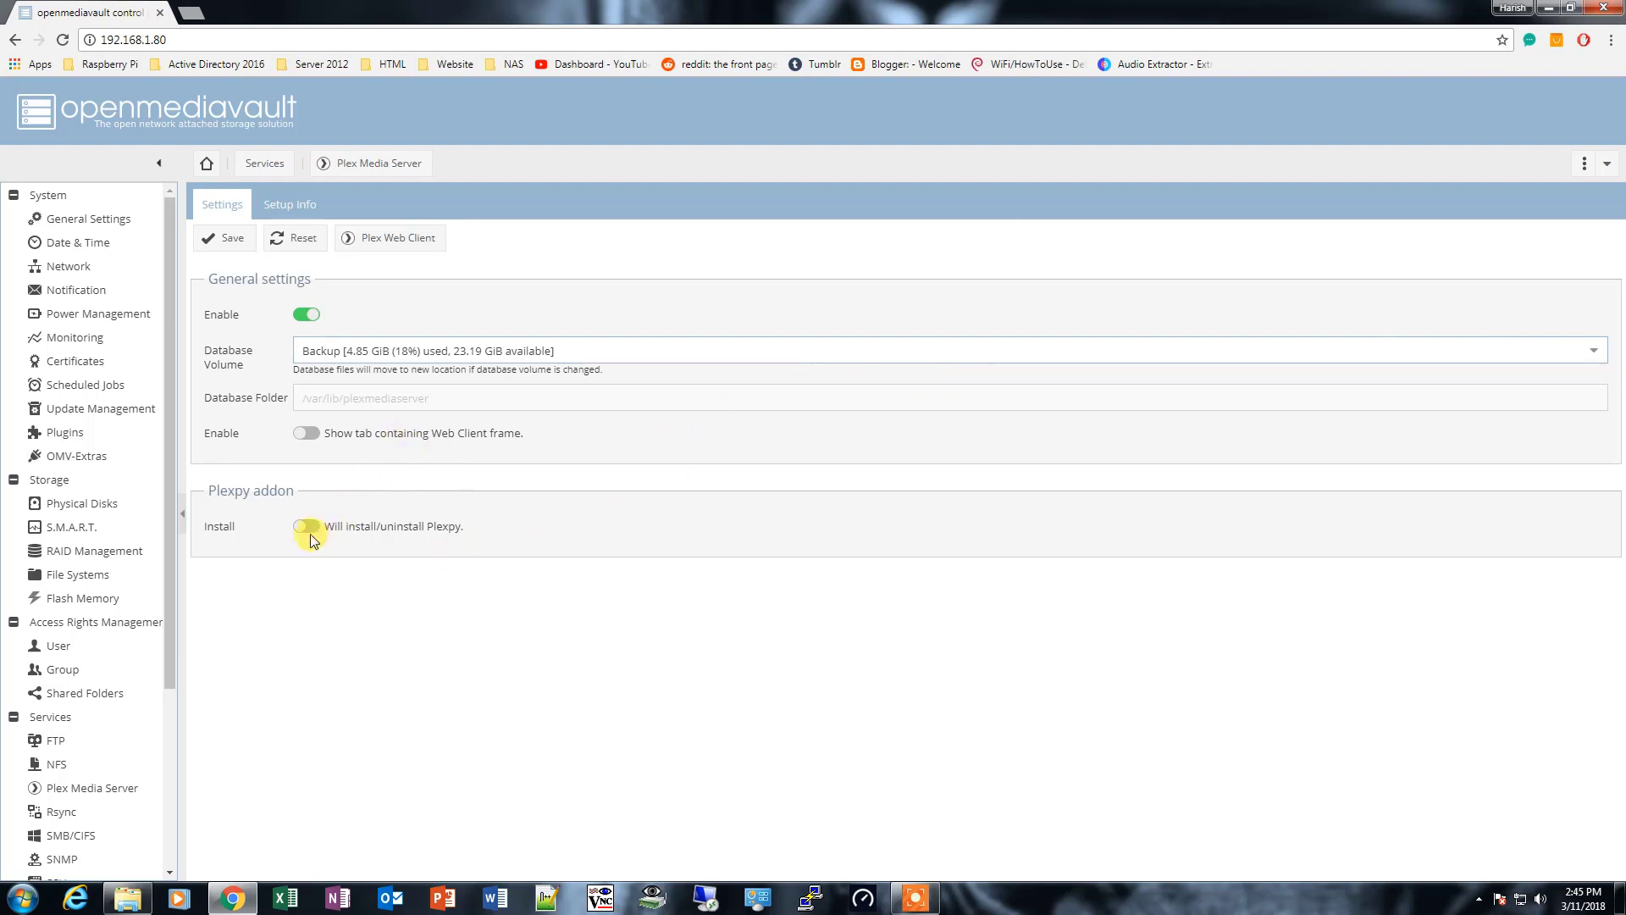
Turn on Plexpy install and run, then save the Plex Media Server settings
click(306, 525)
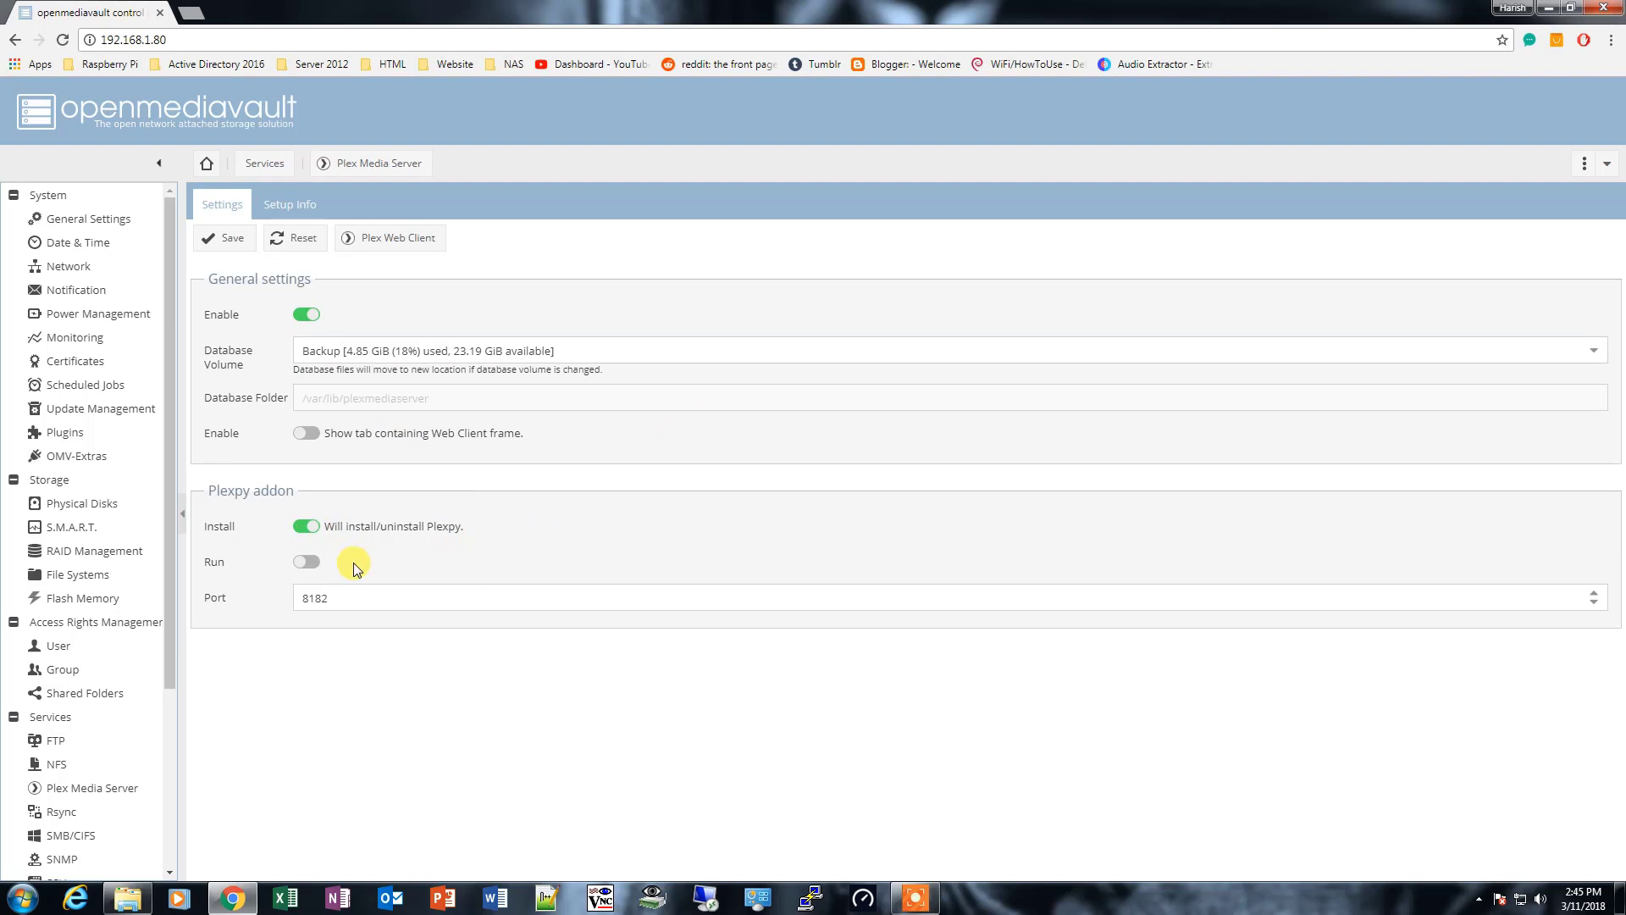
click(307, 561)
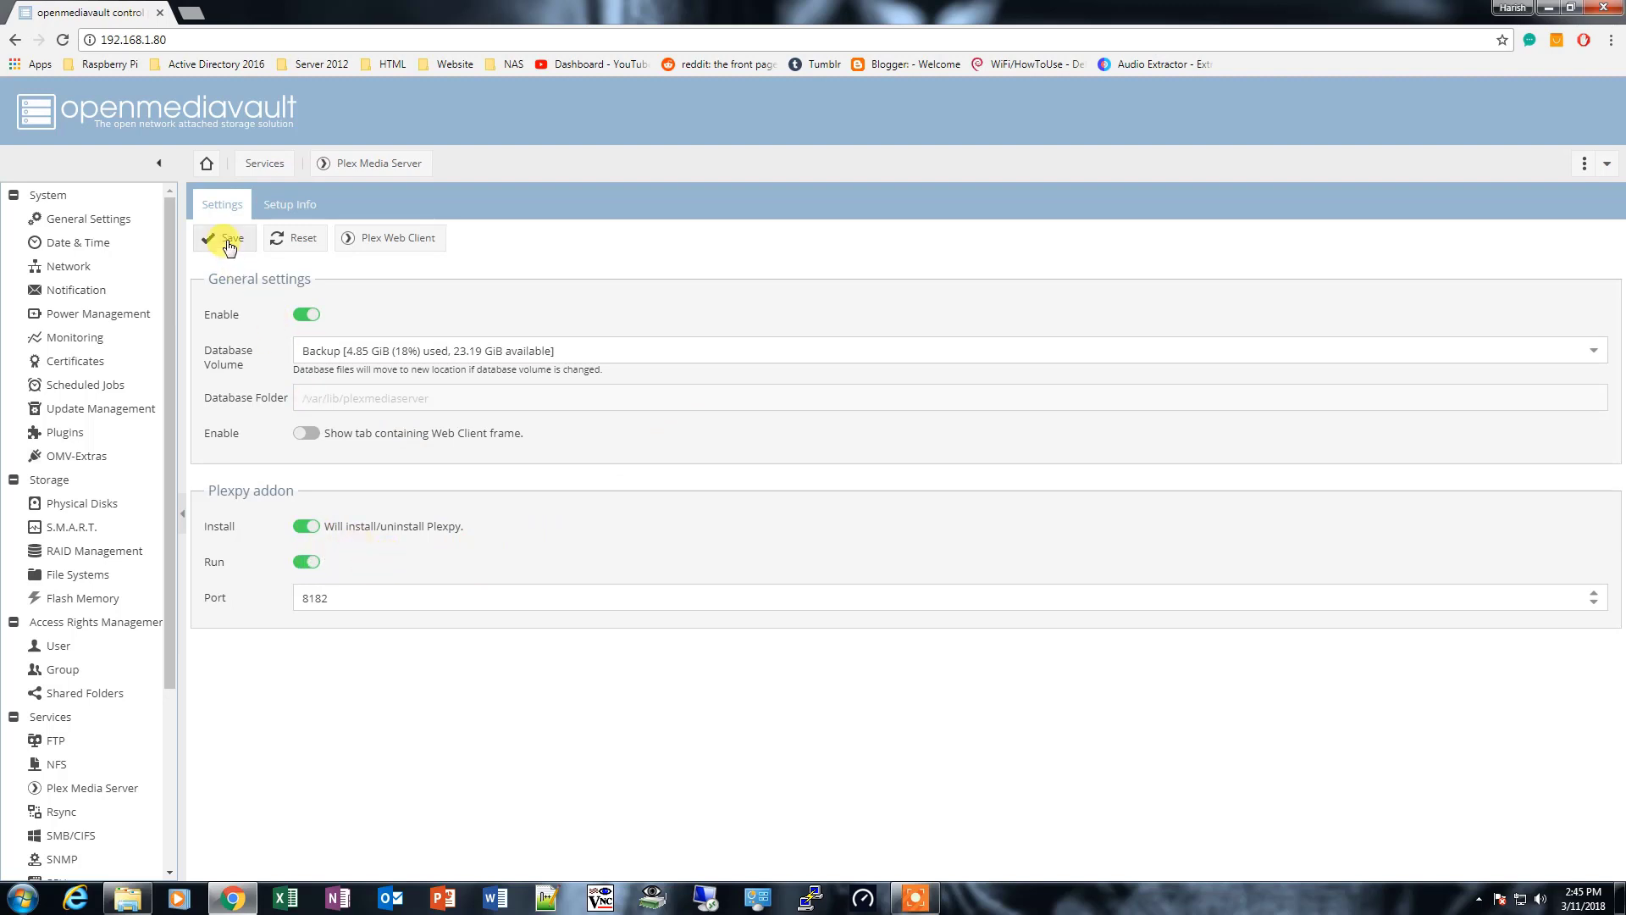
click(223, 237)
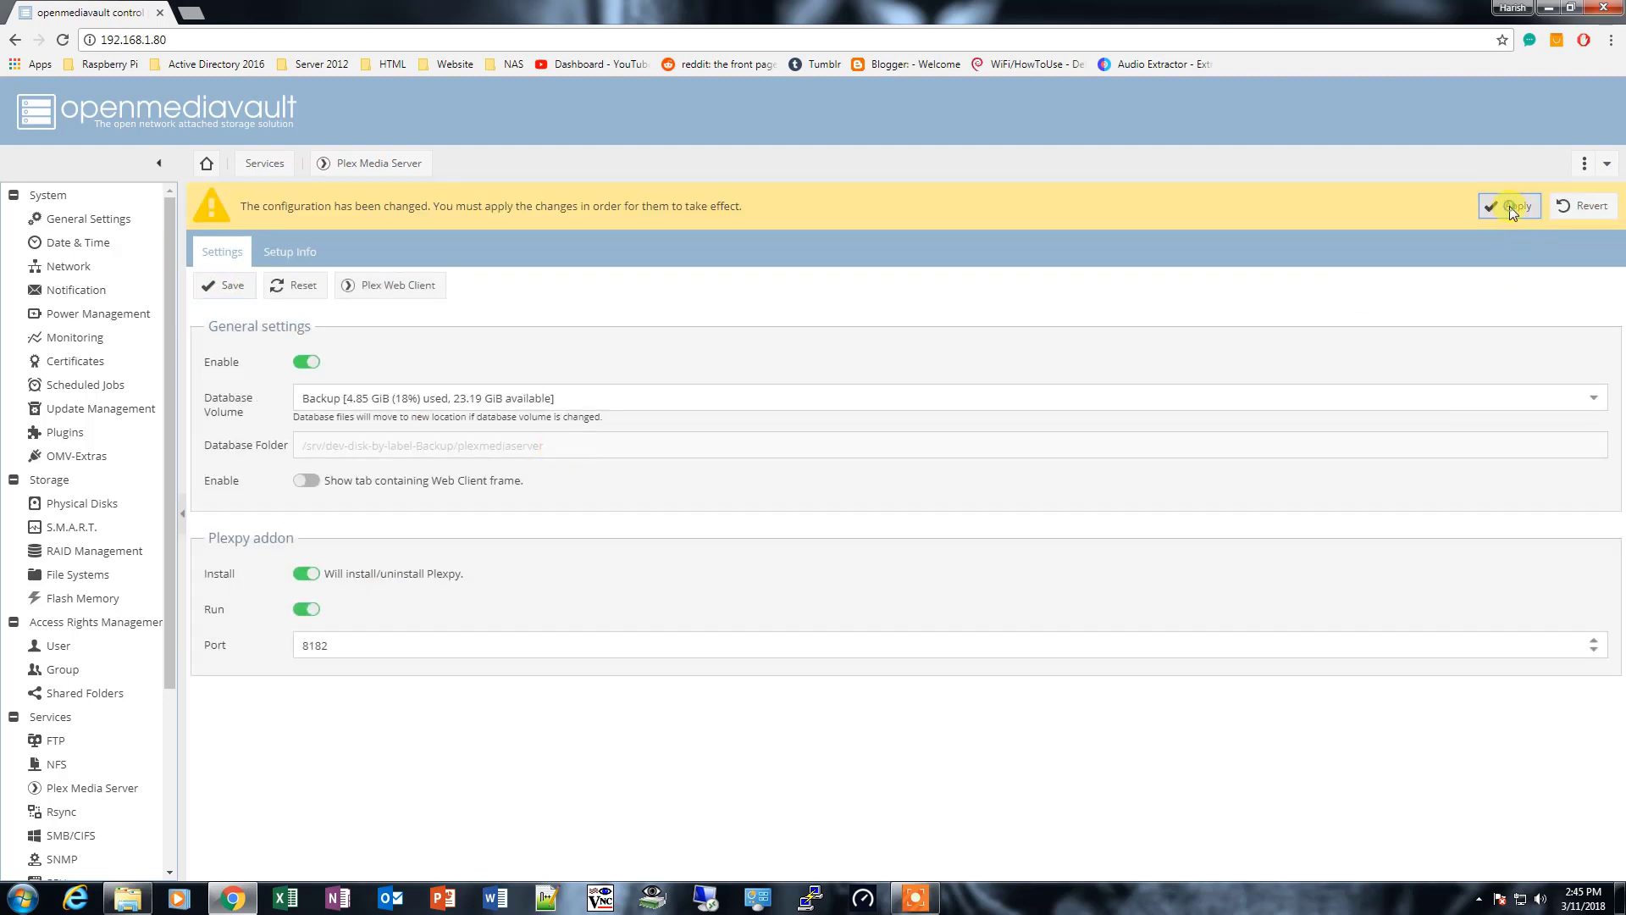
Apply the pending Plex Media Server and Plexpy configuration from the yellow banner
click(1508, 205)
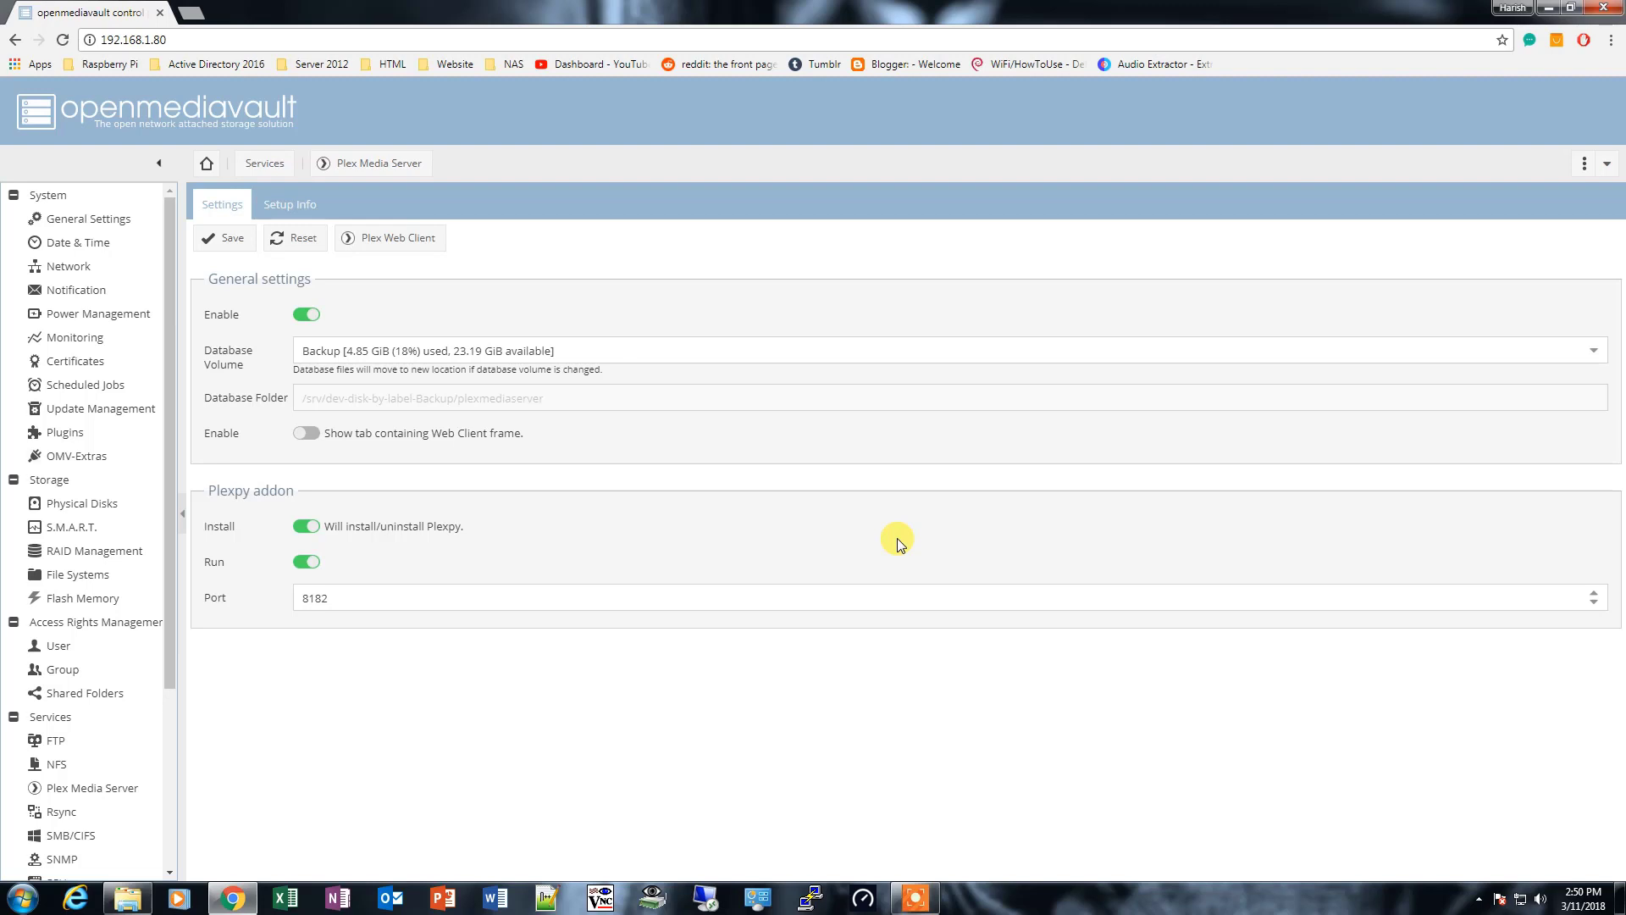
mouse_move(537, 273)
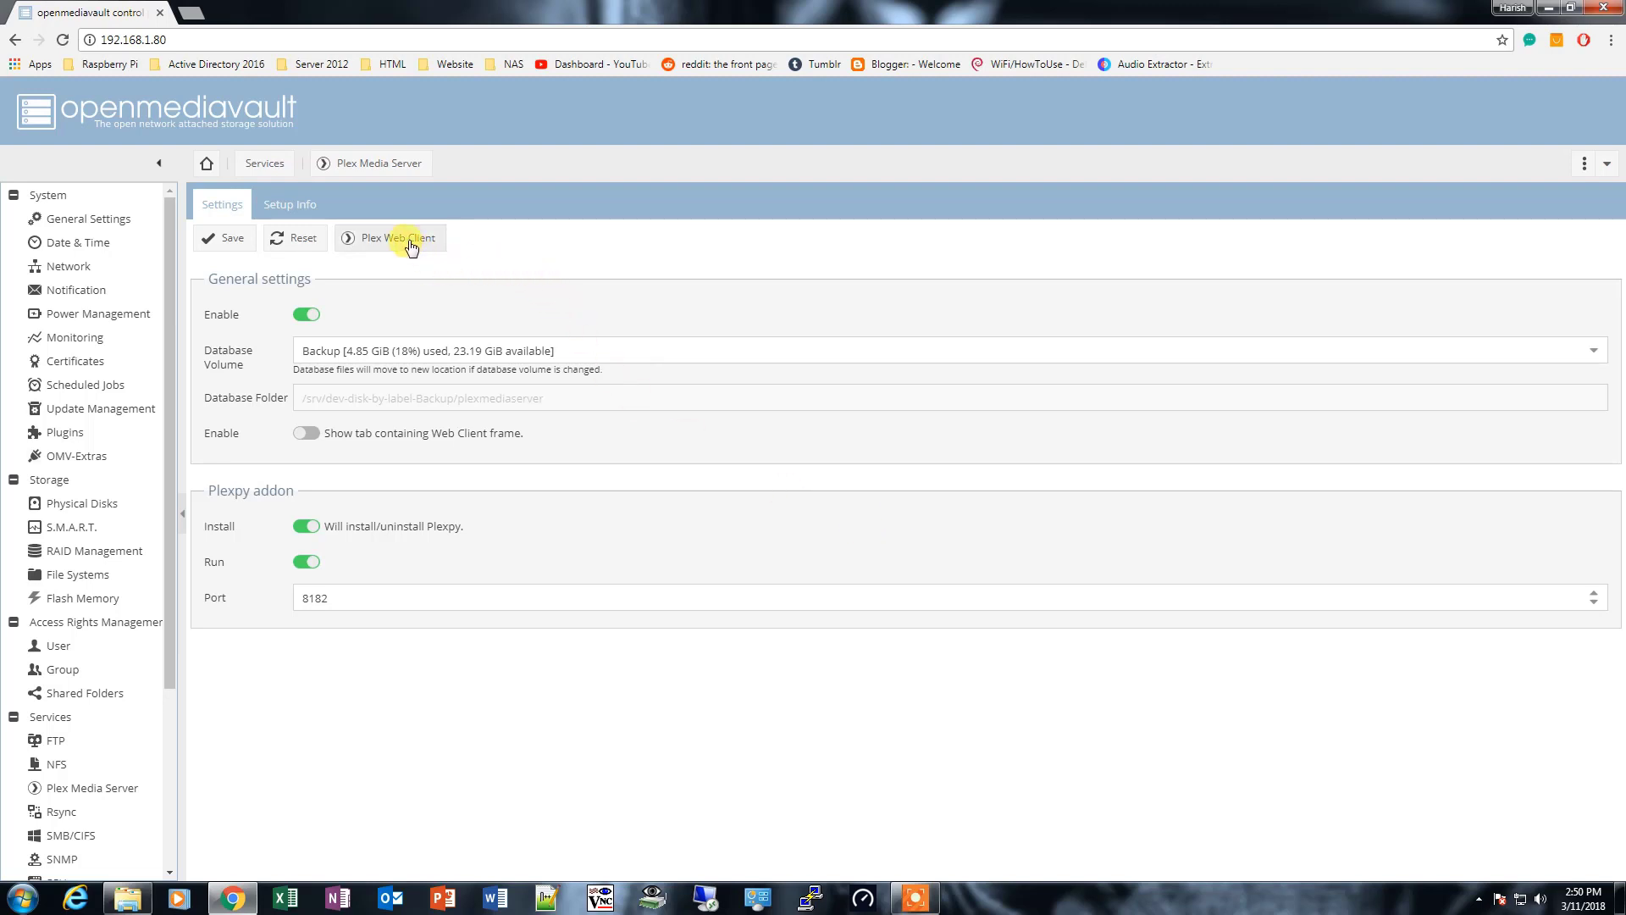
Launch Plex Web Client, sign in to the Plex account, and dismiss the How Plex Works intro
click(389, 238)
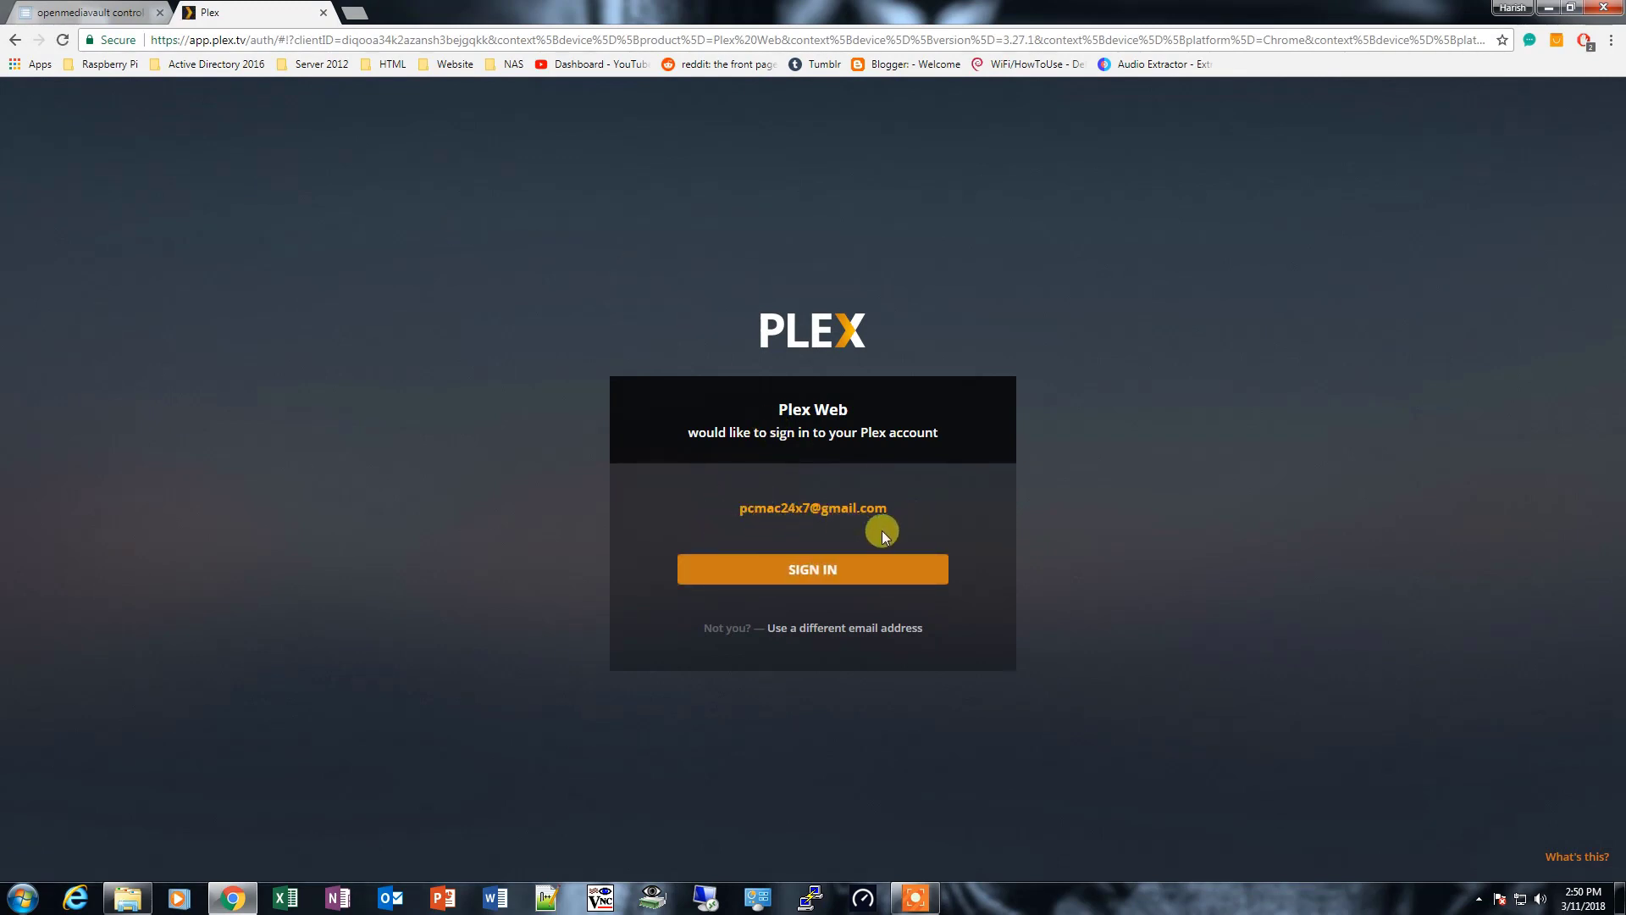
click(811, 570)
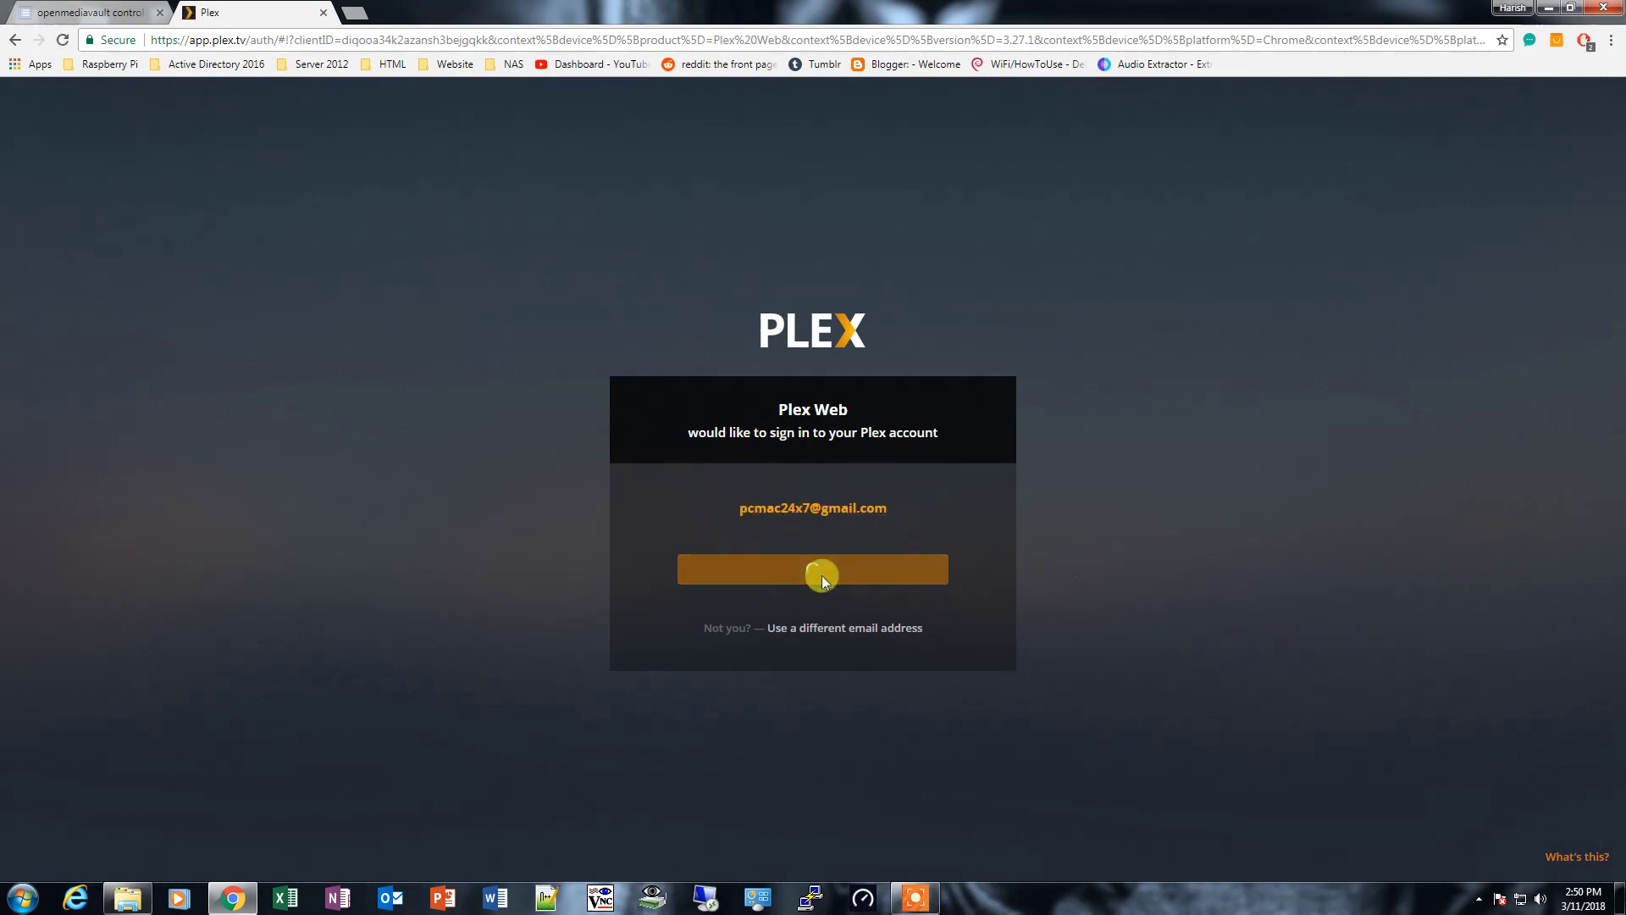
click(811, 569)
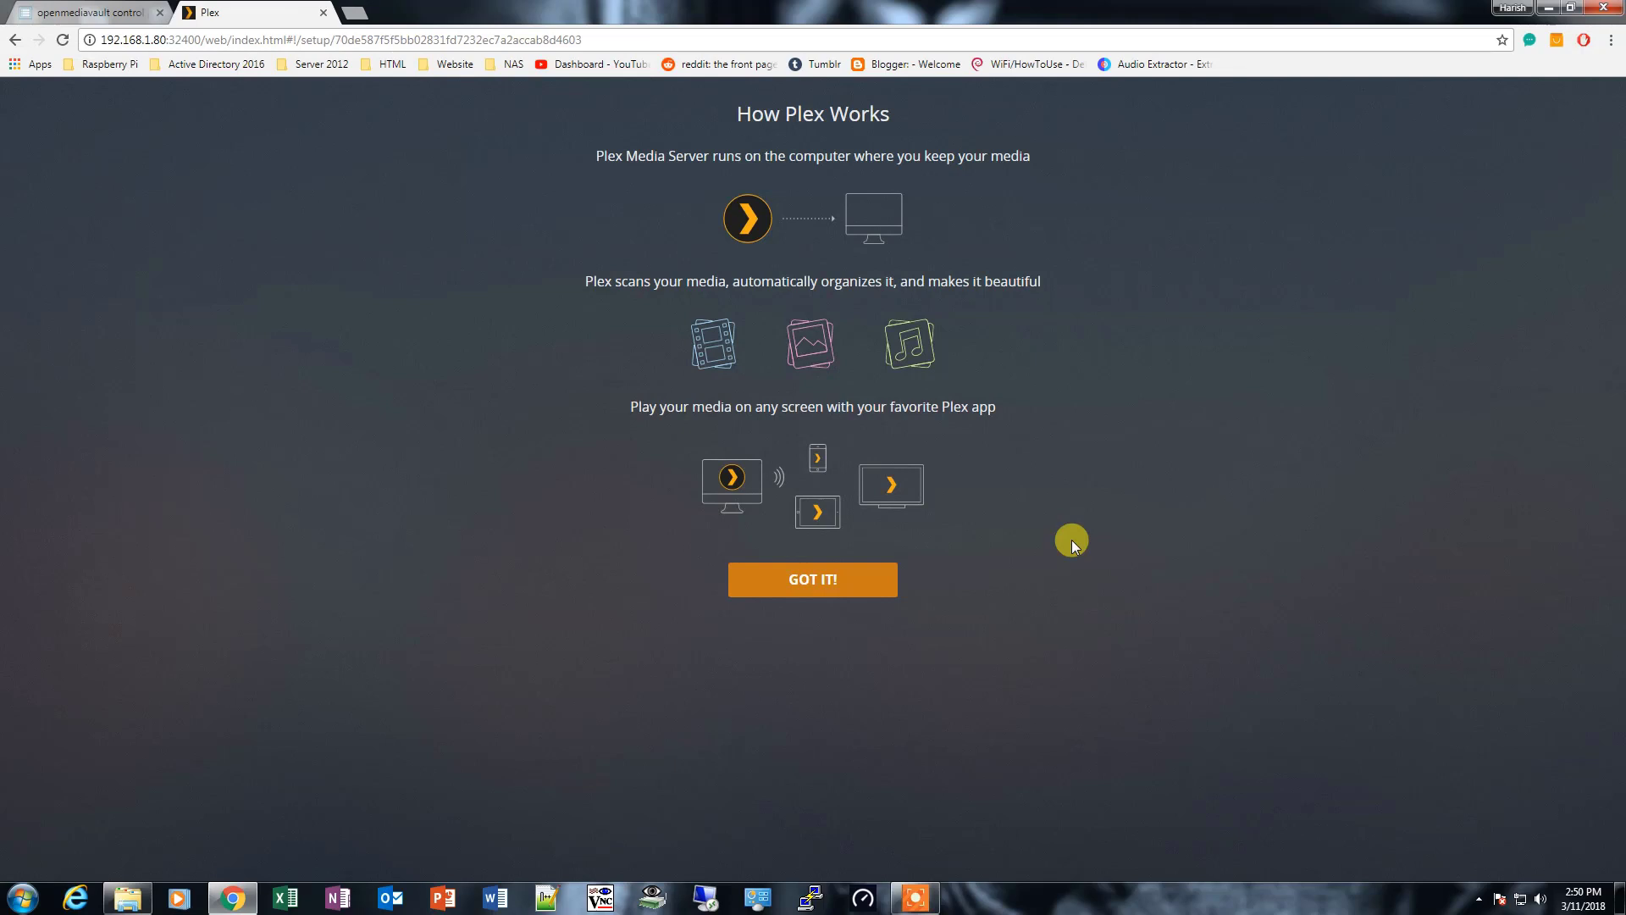
click(812, 579)
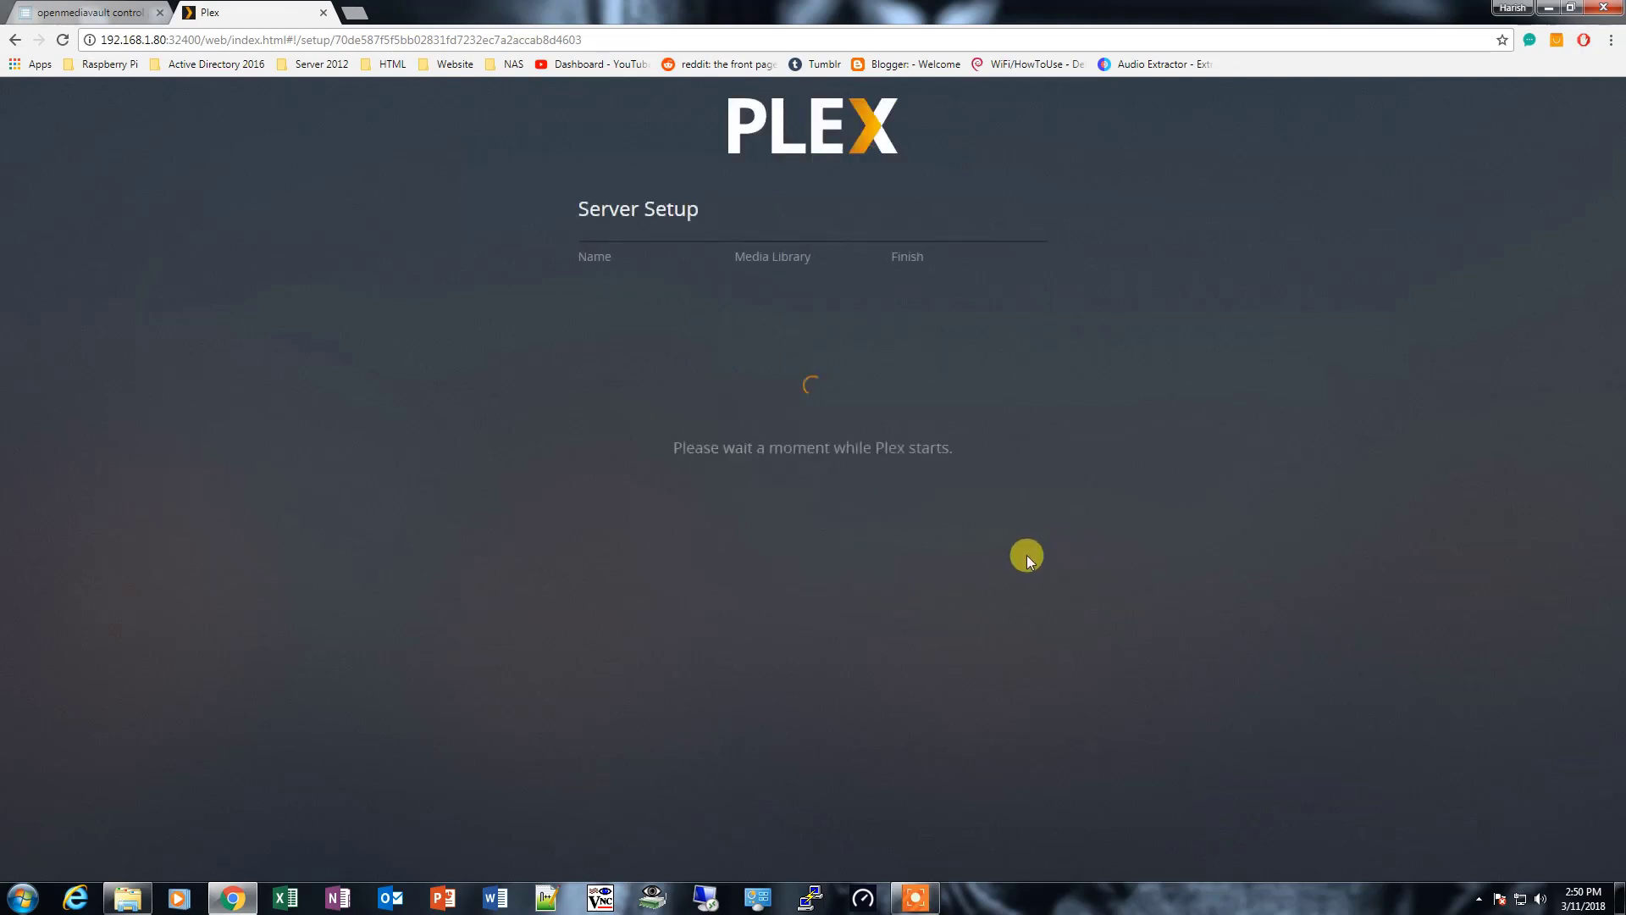
mouse_move(1138, 344)
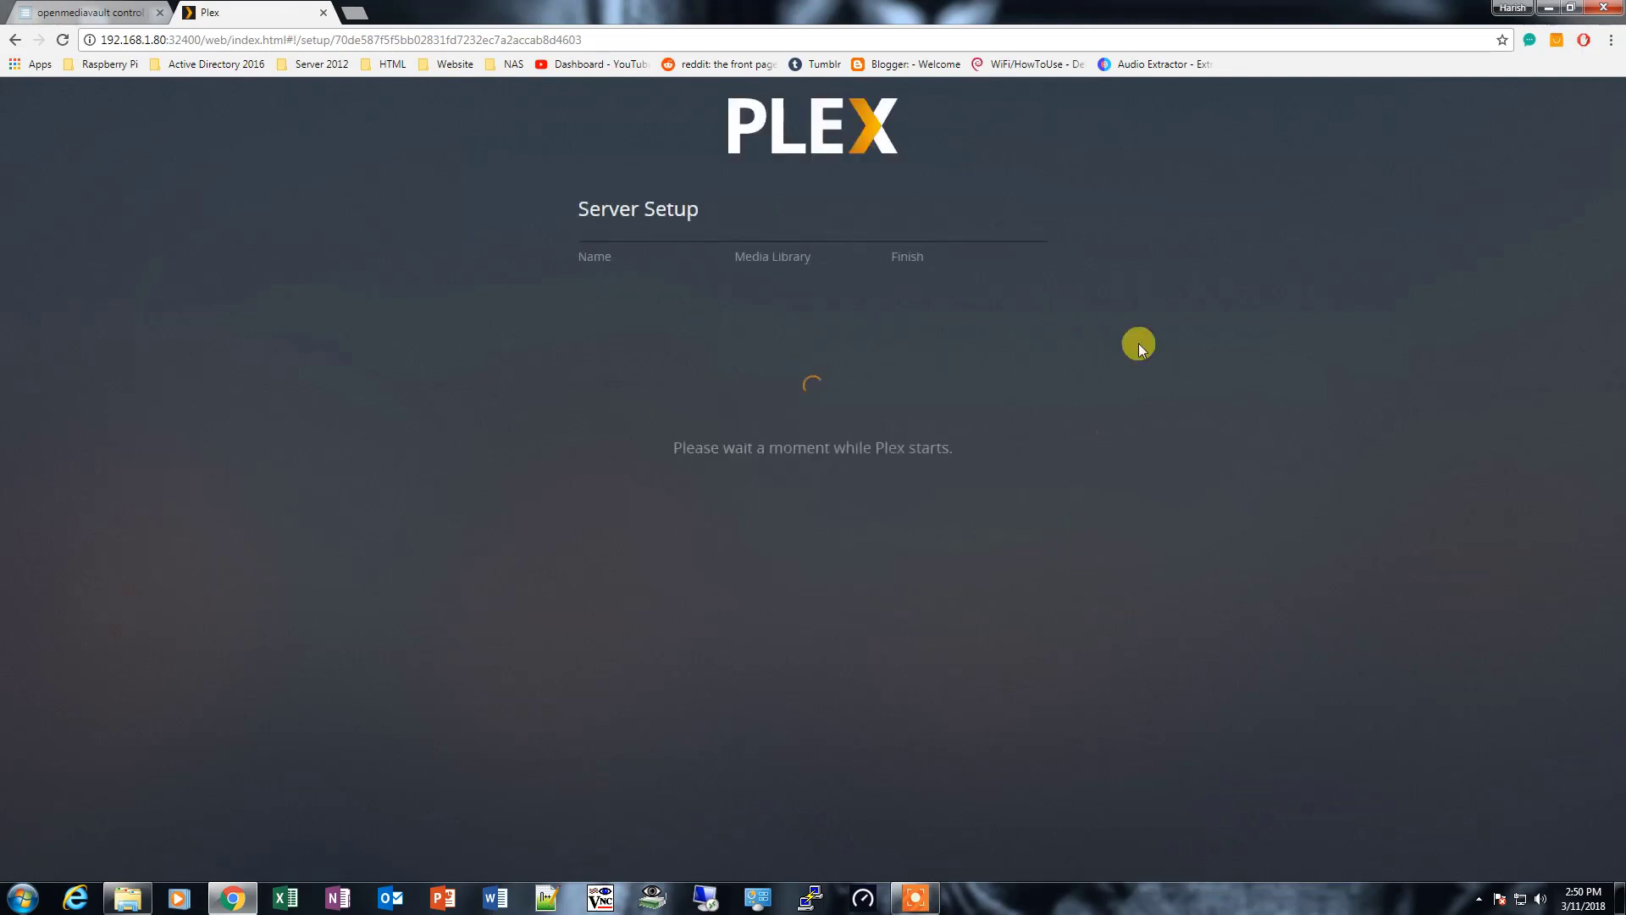
mouse_move(1079, 417)
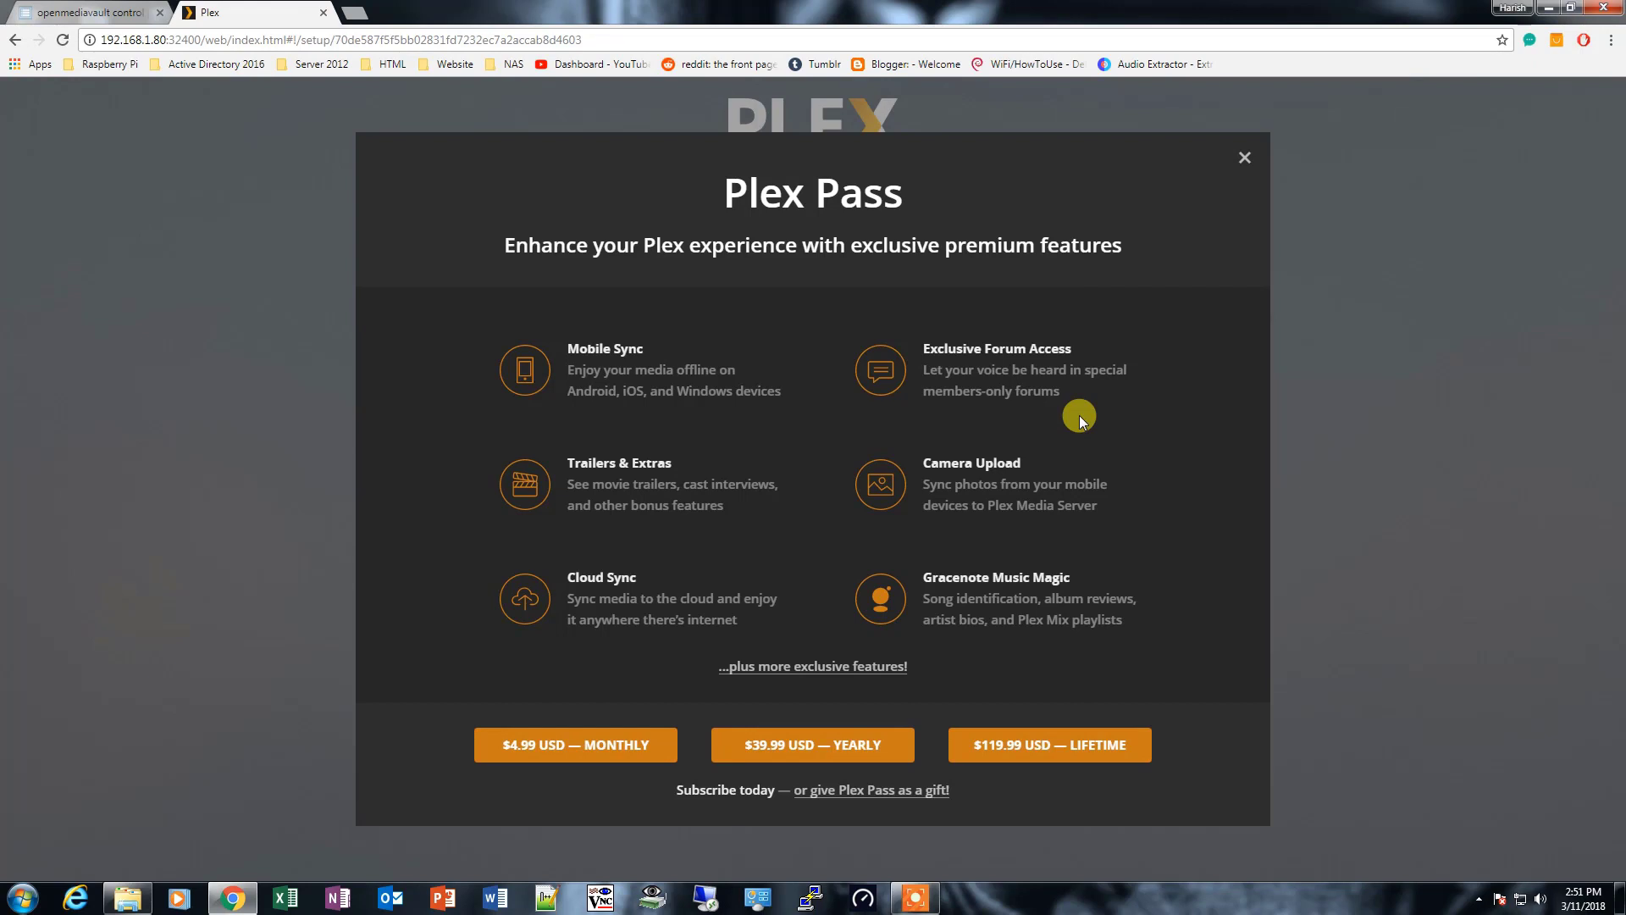
mouse_move(1325, 357)
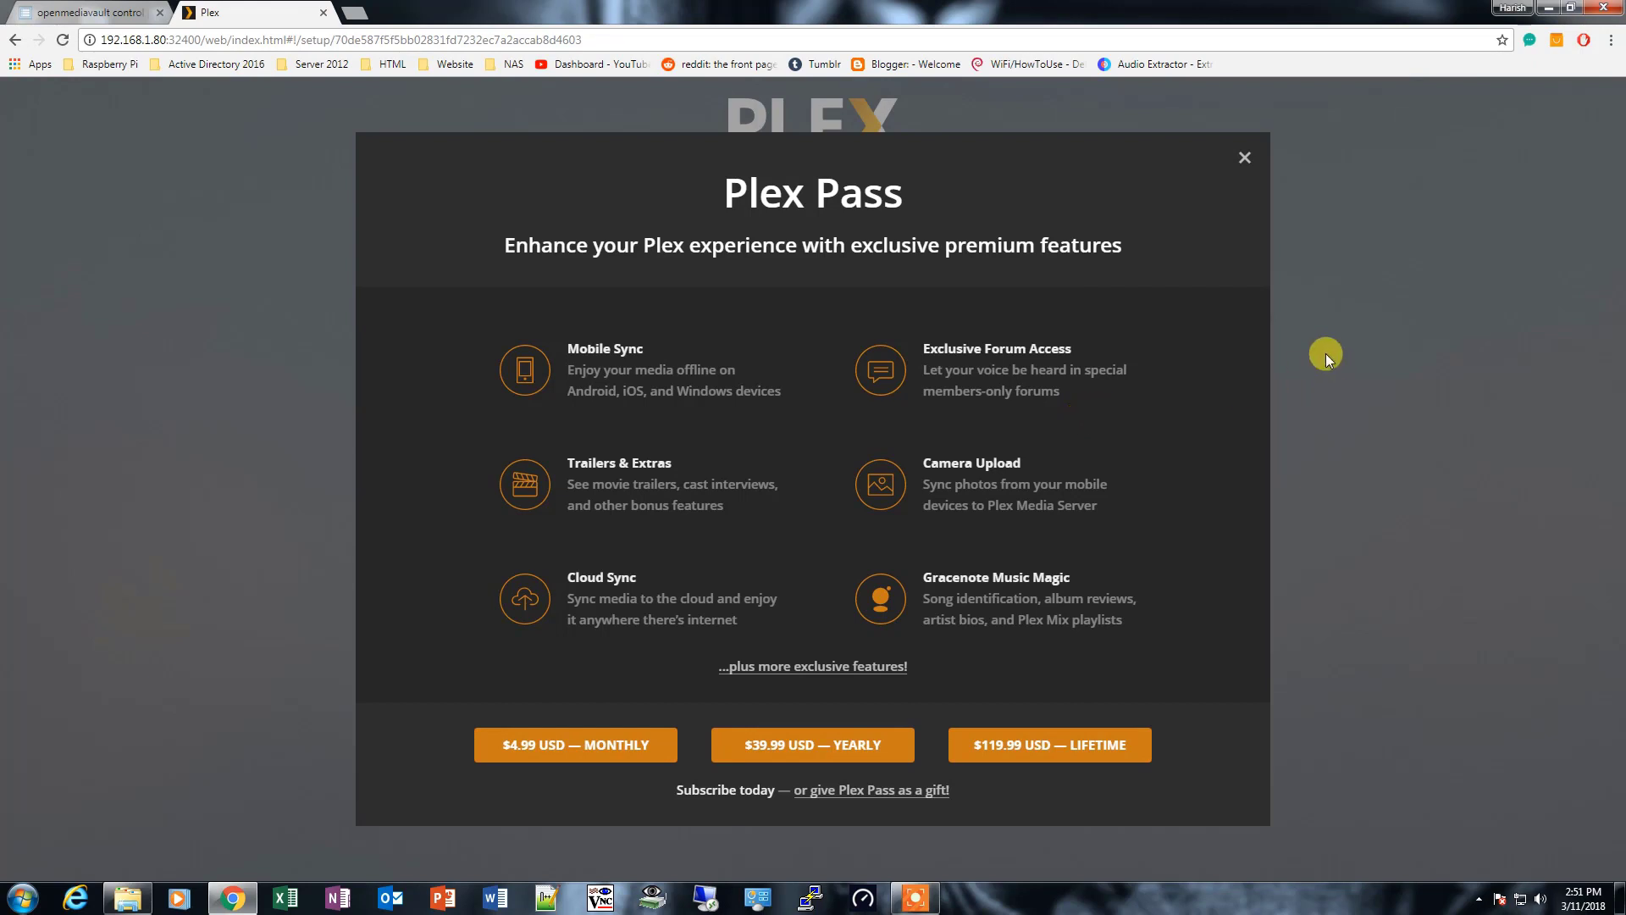
mouse_move(1323, 353)
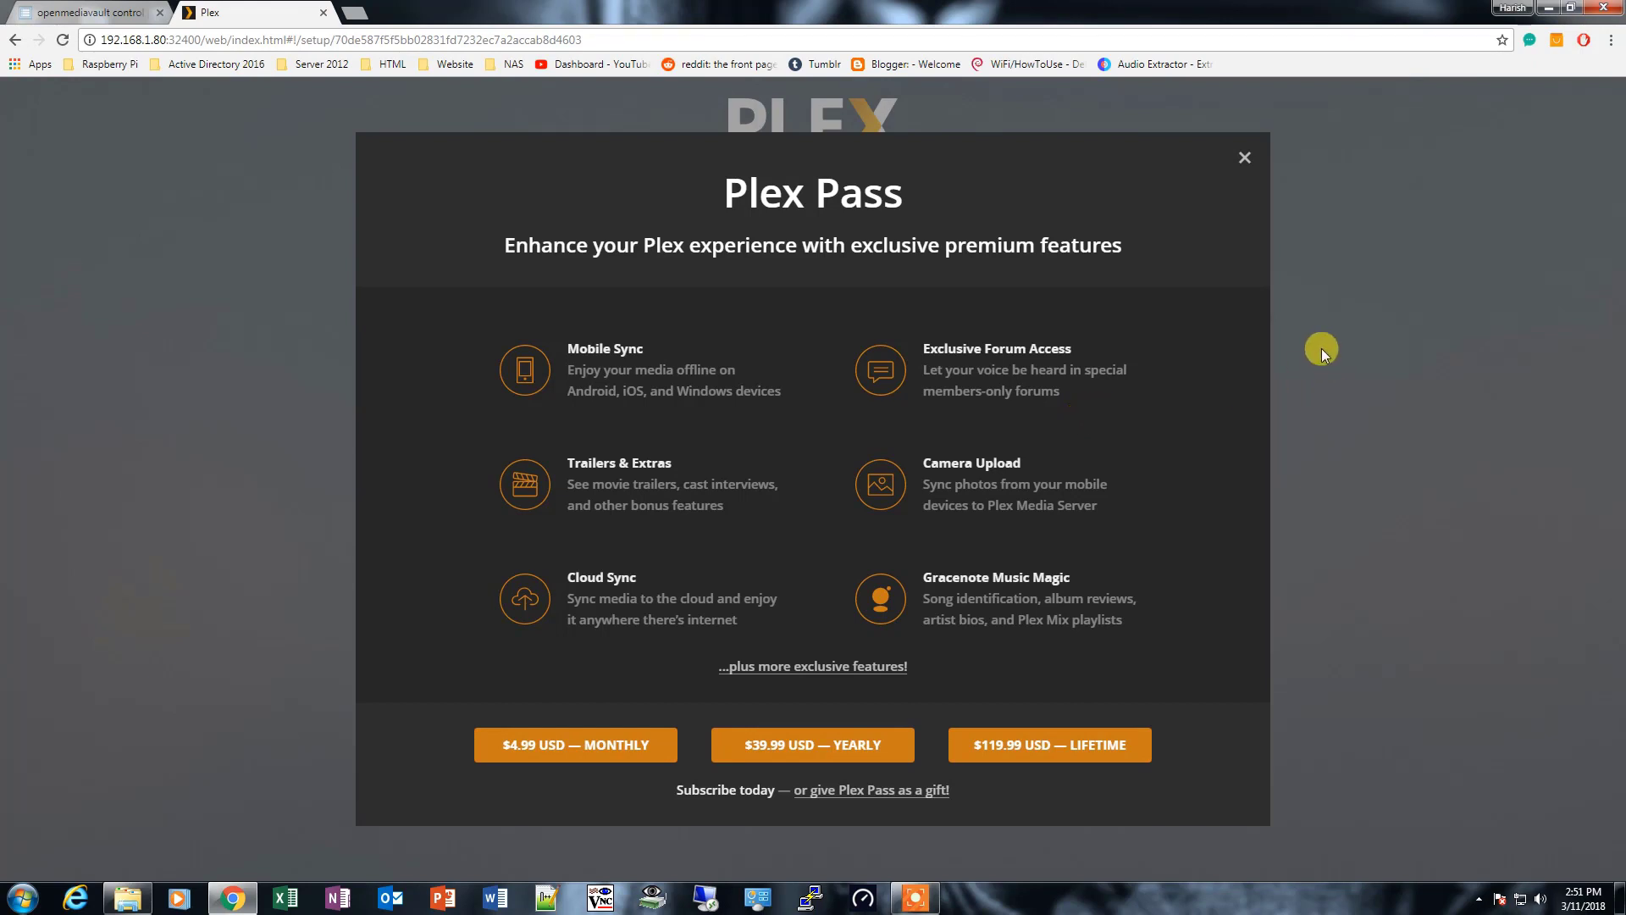